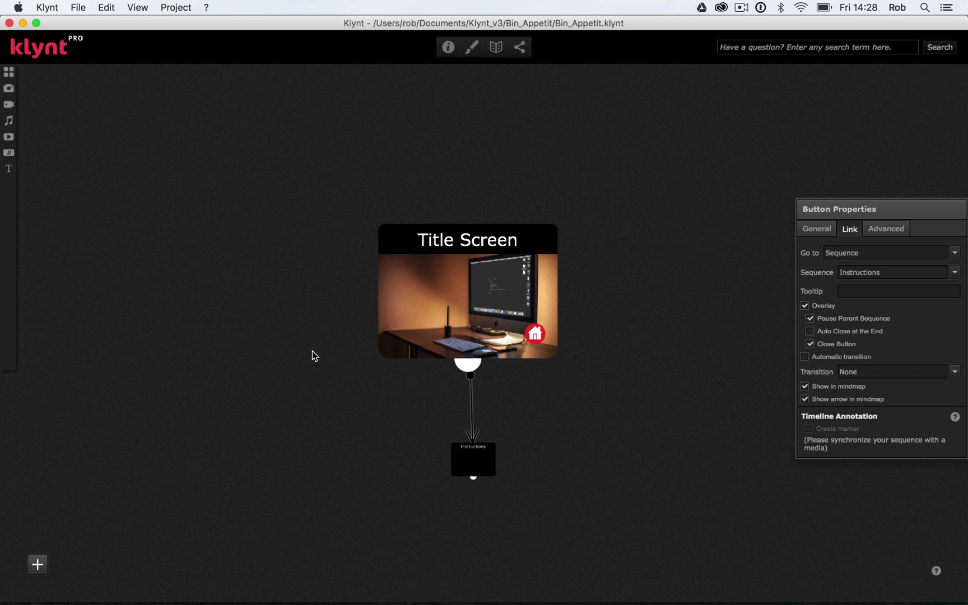
mouse_move(285, 370)
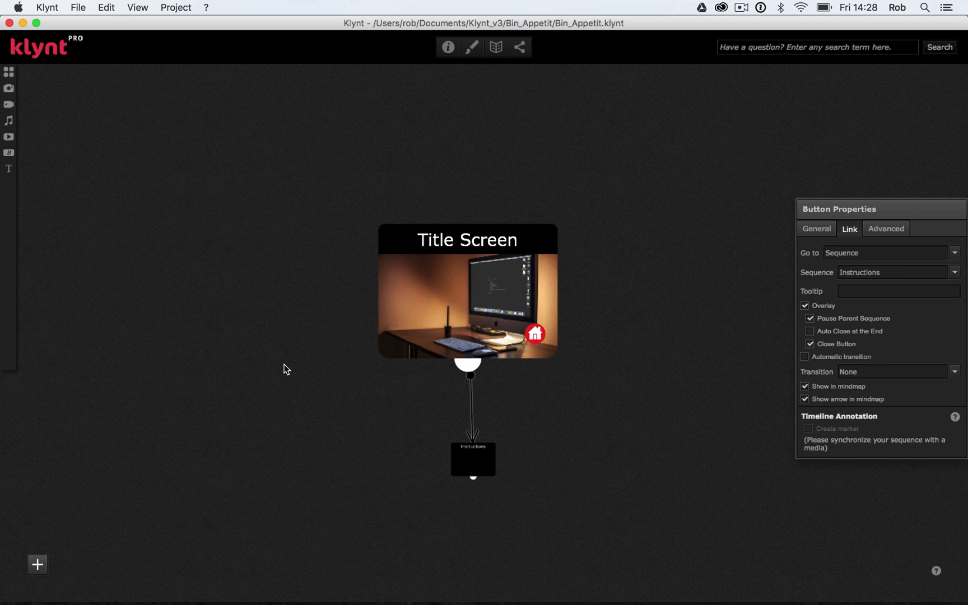
mouse_move(57, 578)
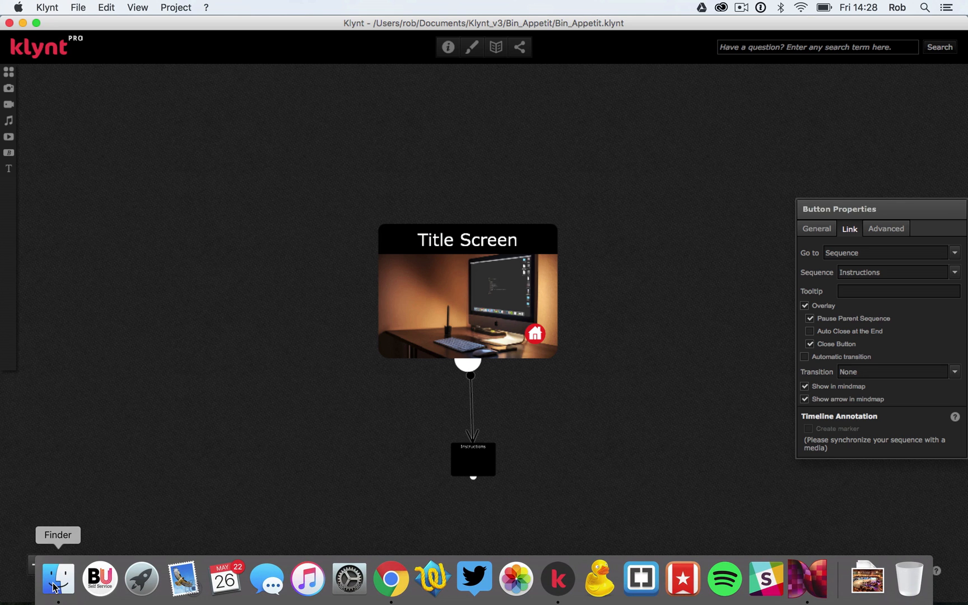
Locate Intro.mov in Finder's Original Movies folder and bring it toward Klynt
click(58, 578)
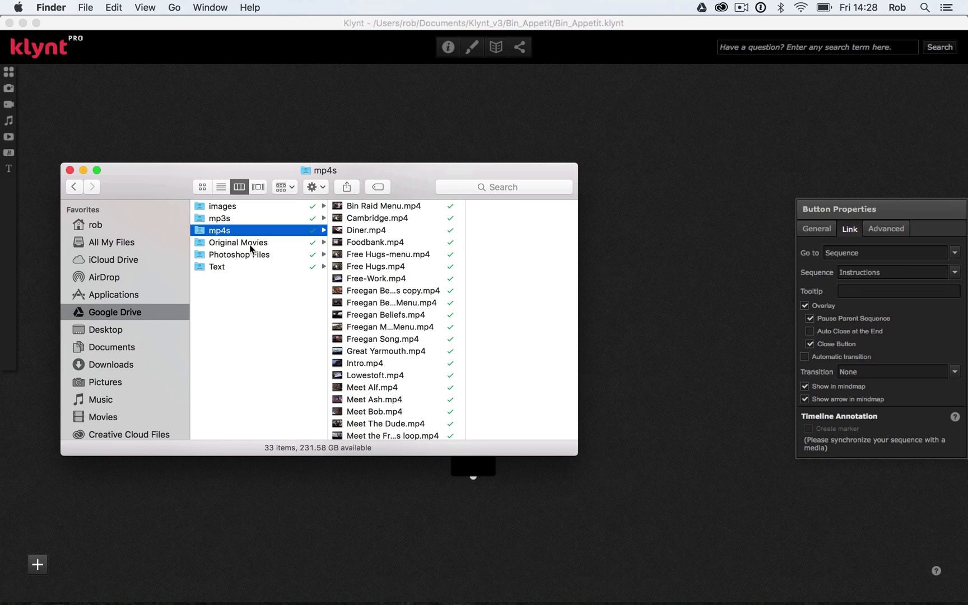
click(238, 242)
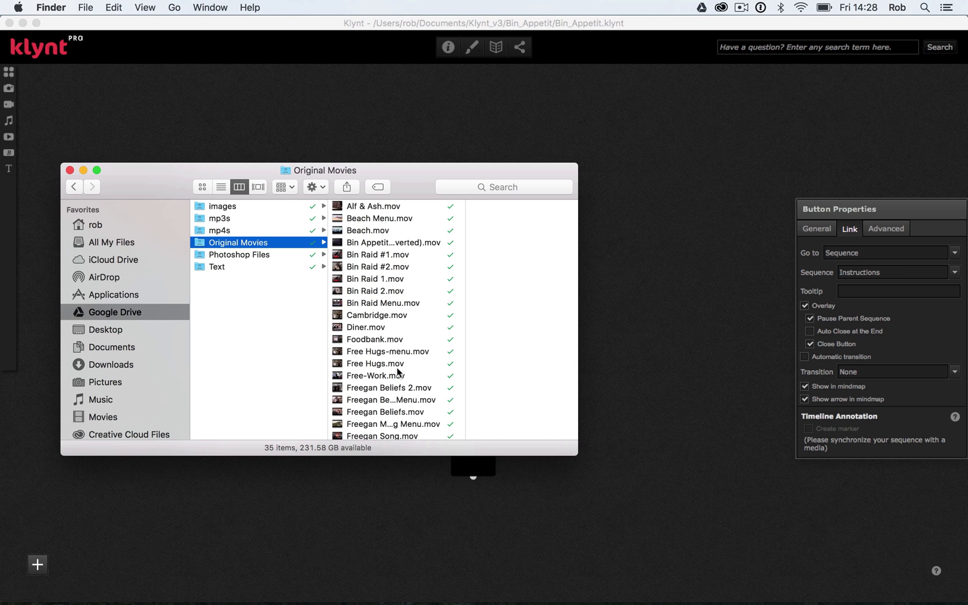
scroll(down, 3)
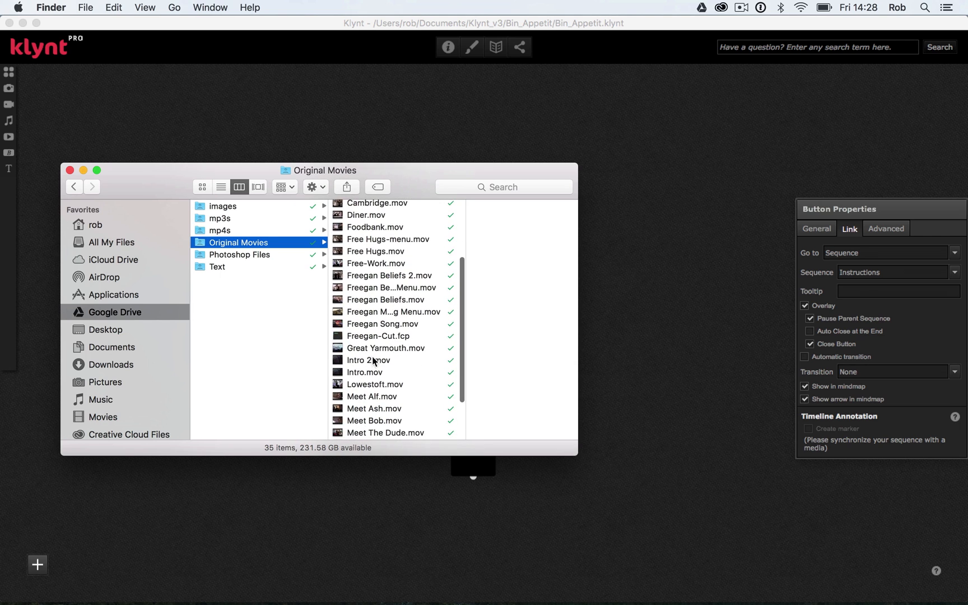
click(365, 372)
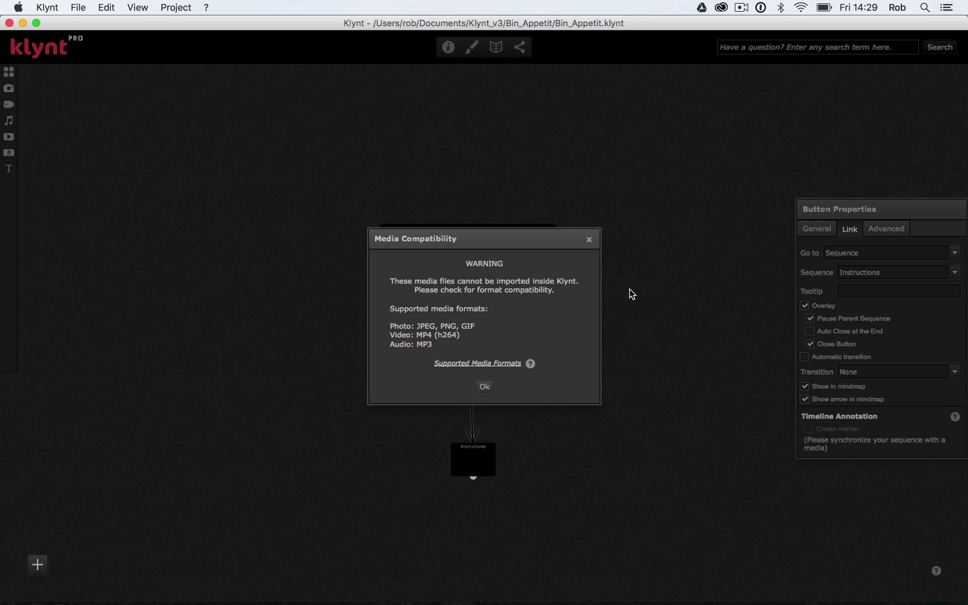
mouse_move(447, 291)
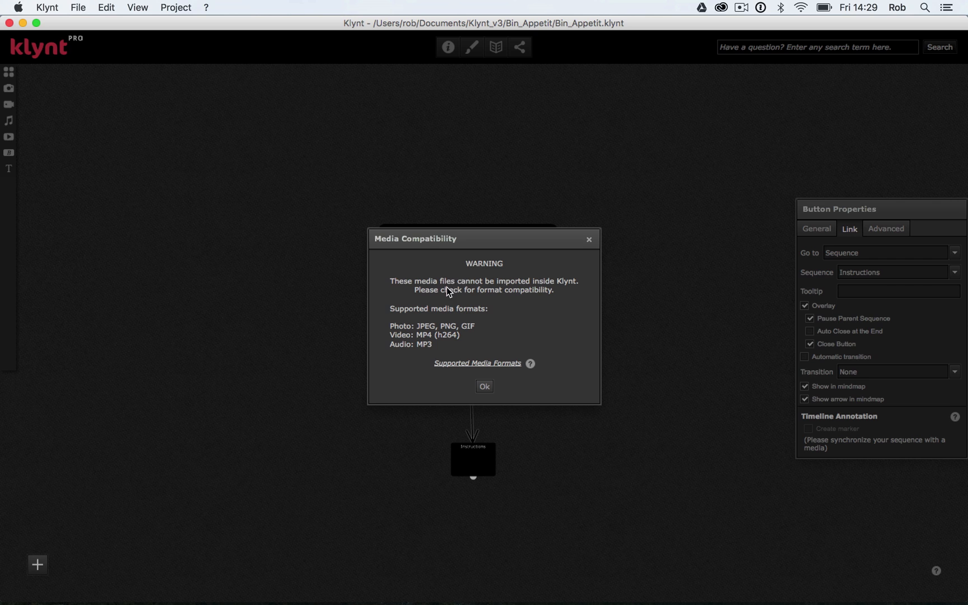
mouse_move(517, 302)
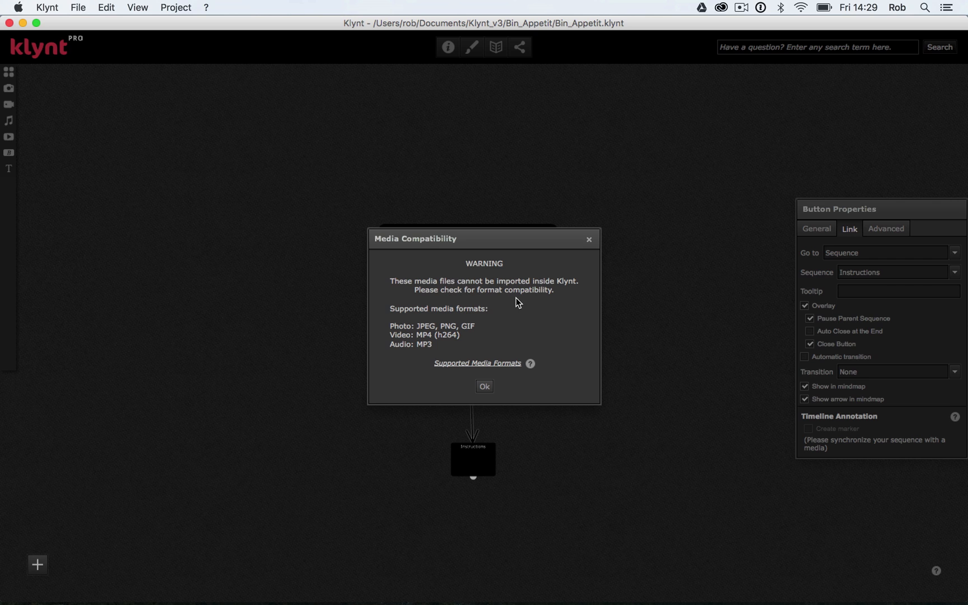
mouse_move(431, 339)
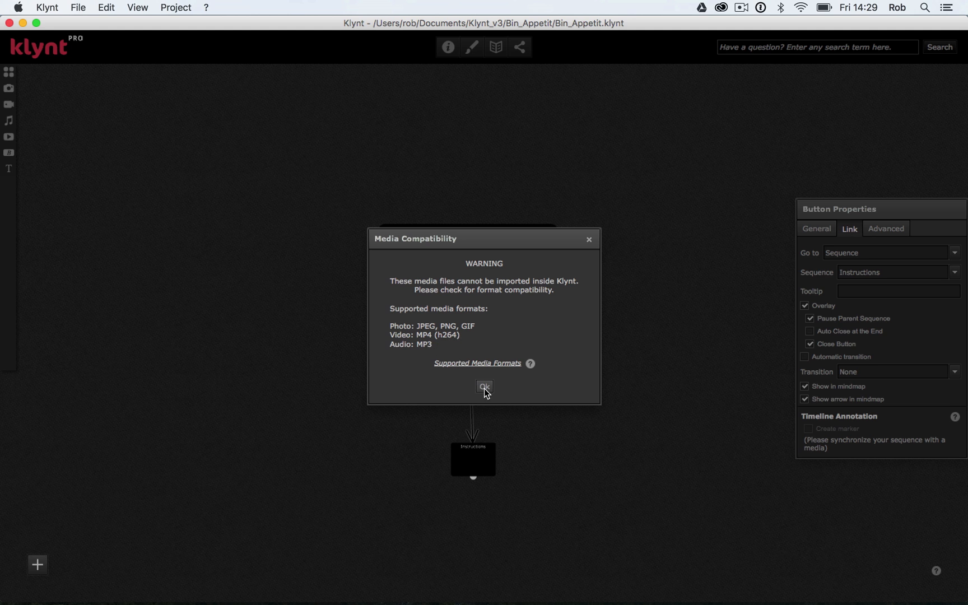
Dismiss Klynt's Media Compatibility warning about the unsupported .mov files
click(484, 387)
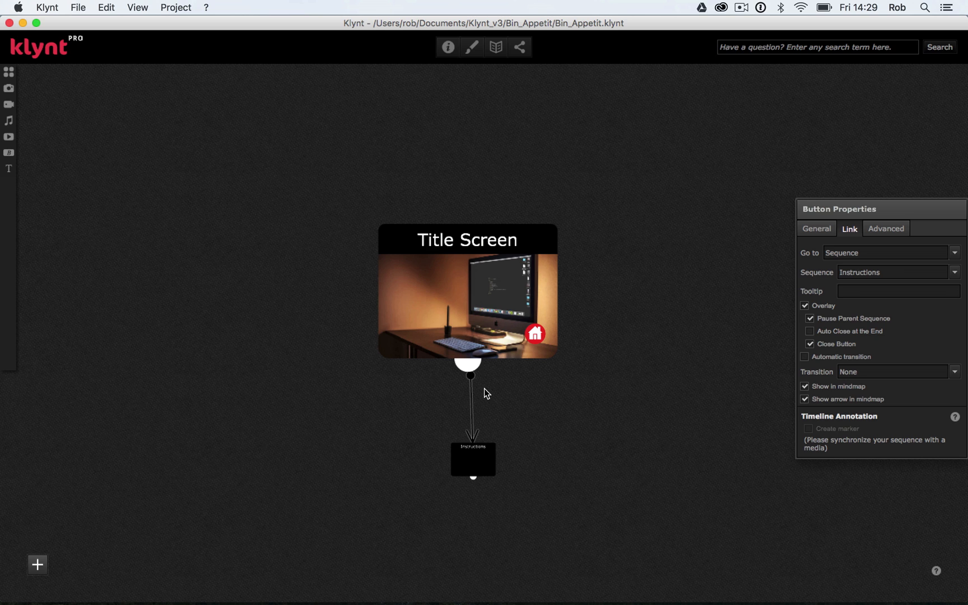
mouse_move(683, 586)
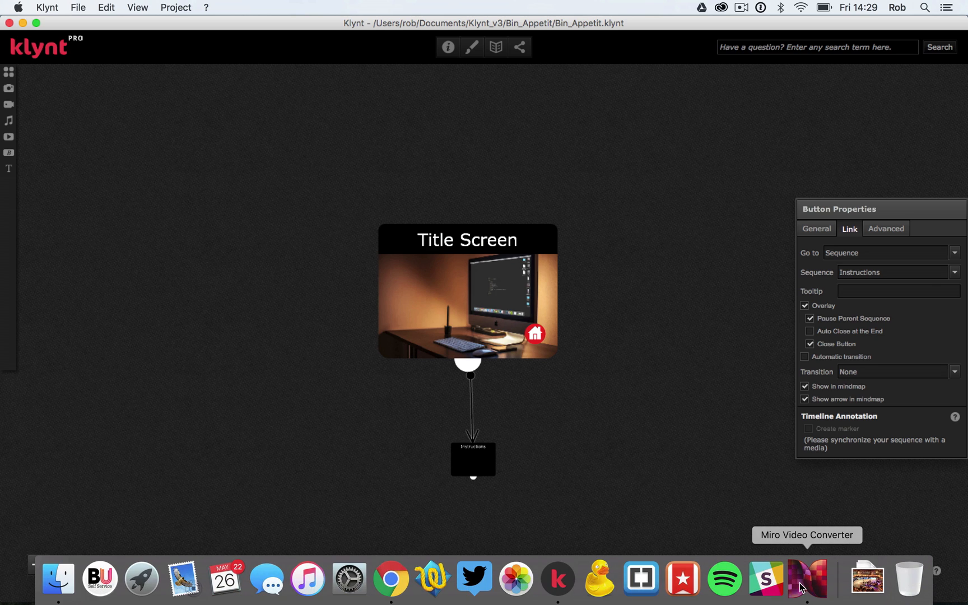
Queue Intro.mov in Miro Video Converter with MP4 as the output format
click(807, 578)
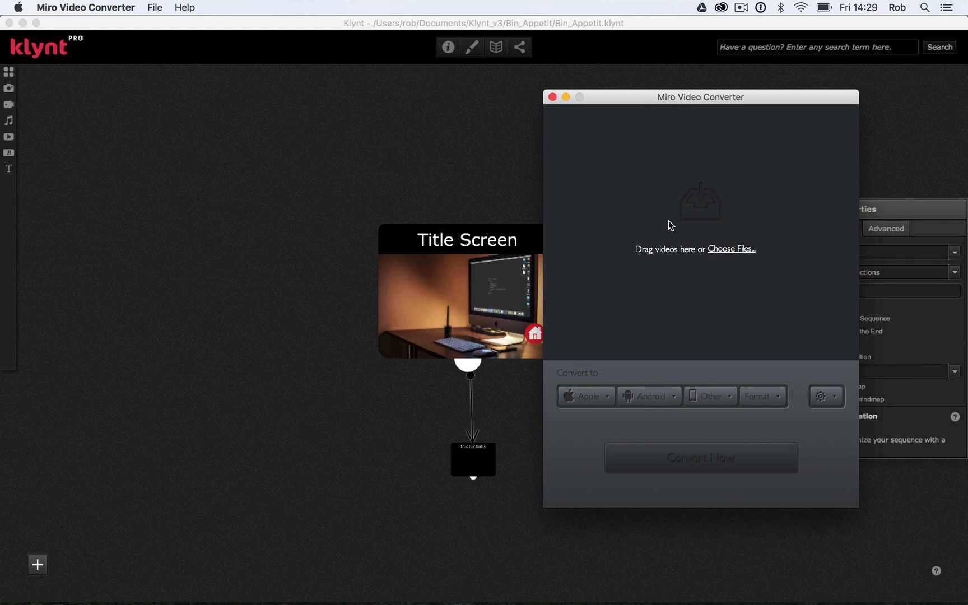
mouse_move(557, 596)
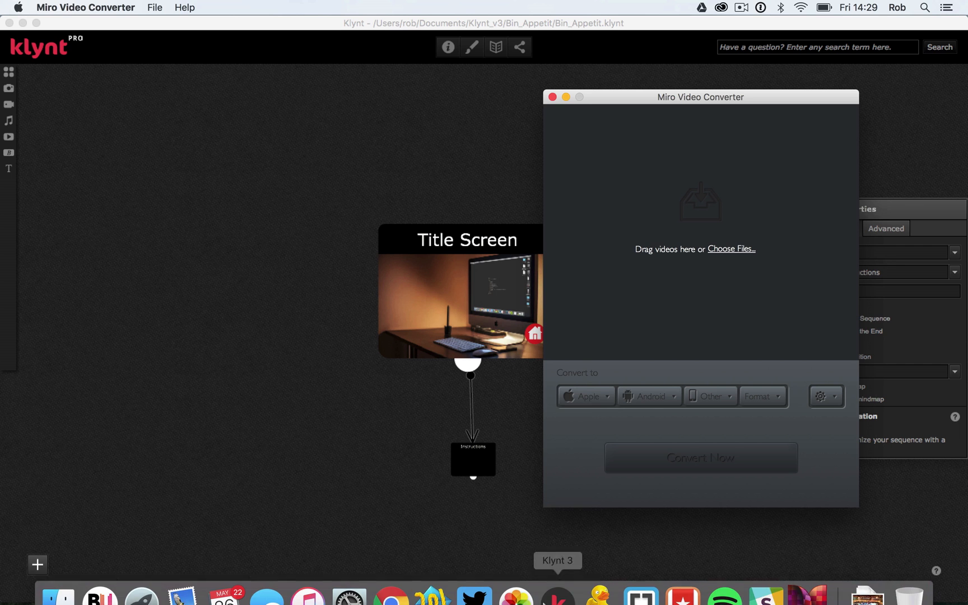
click(731, 248)
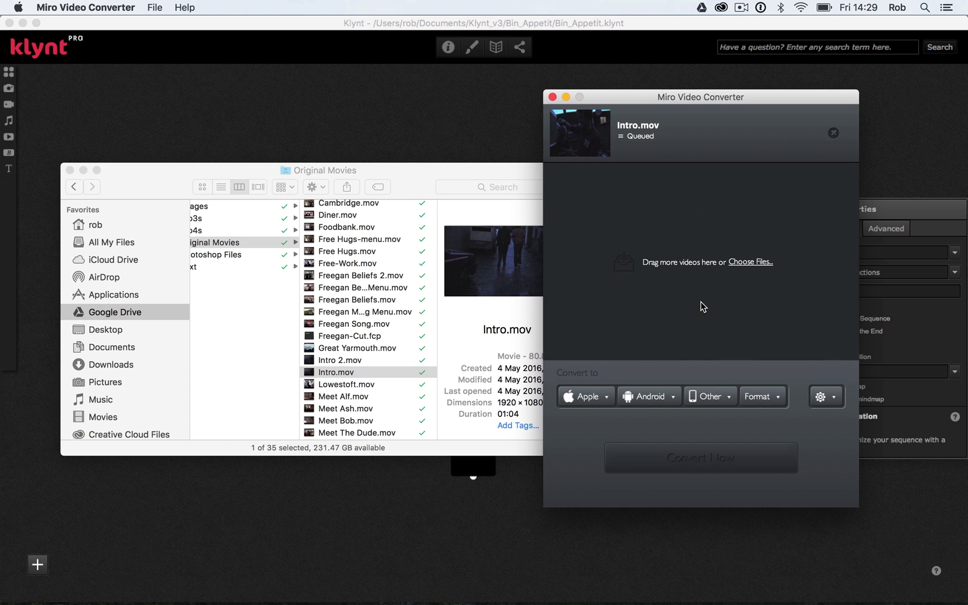
click(762, 397)
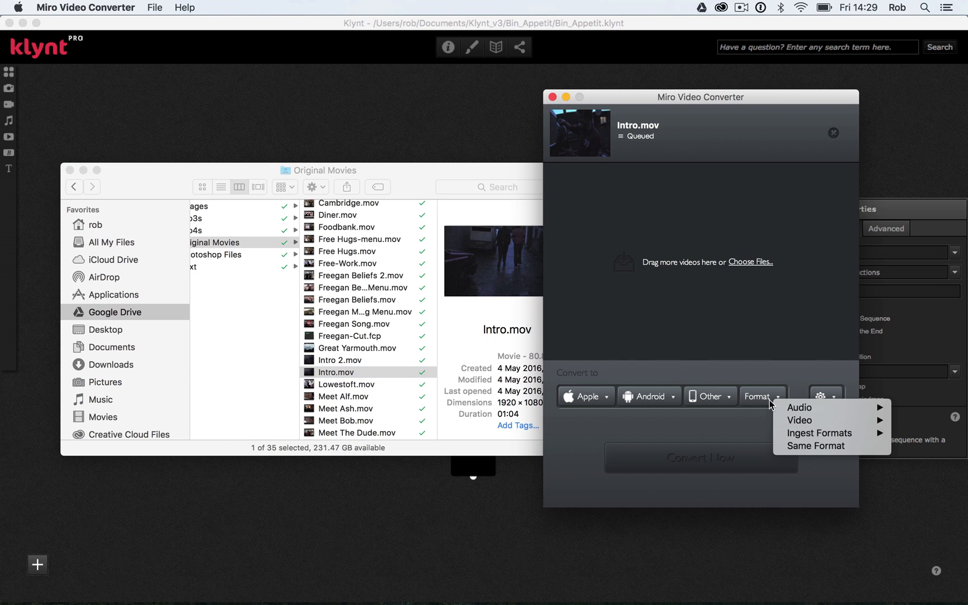
mouse_move(800, 408)
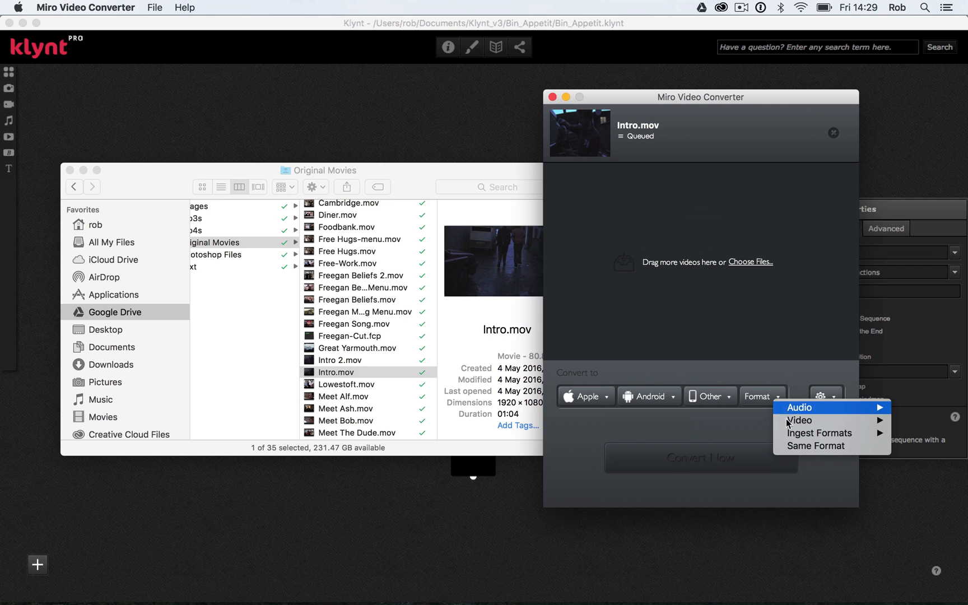
mouse_move(800, 420)
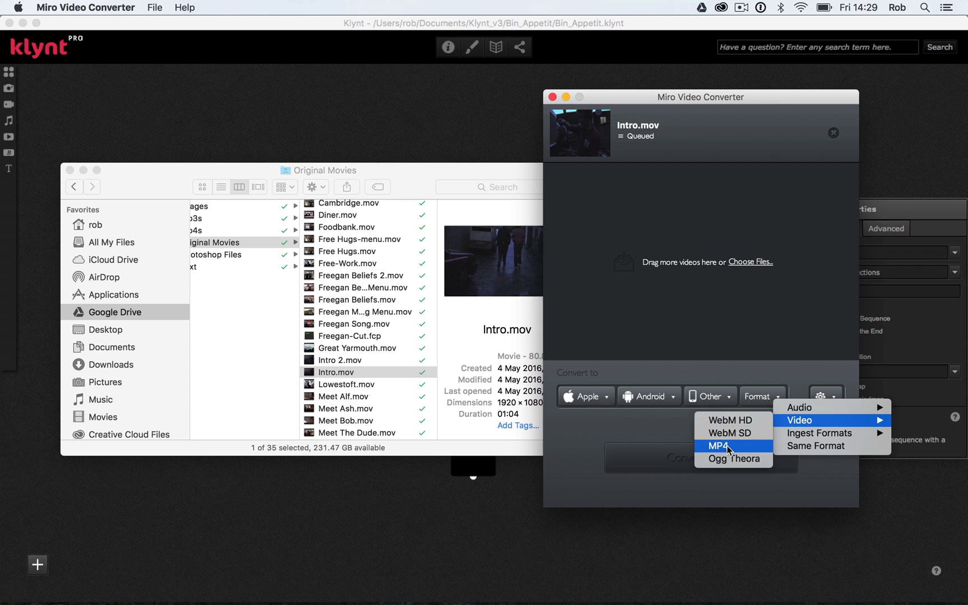
click(722, 445)
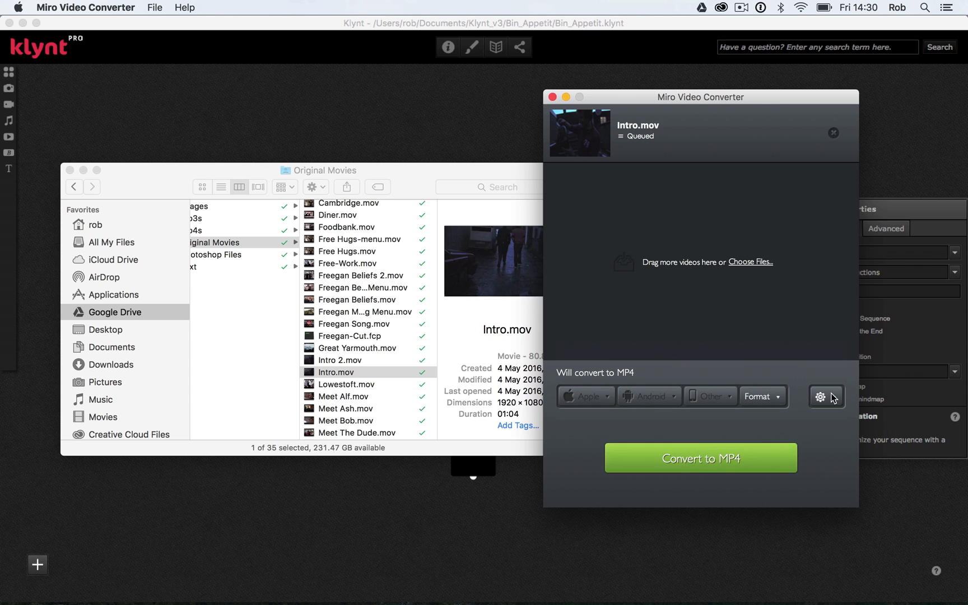
click(826, 397)
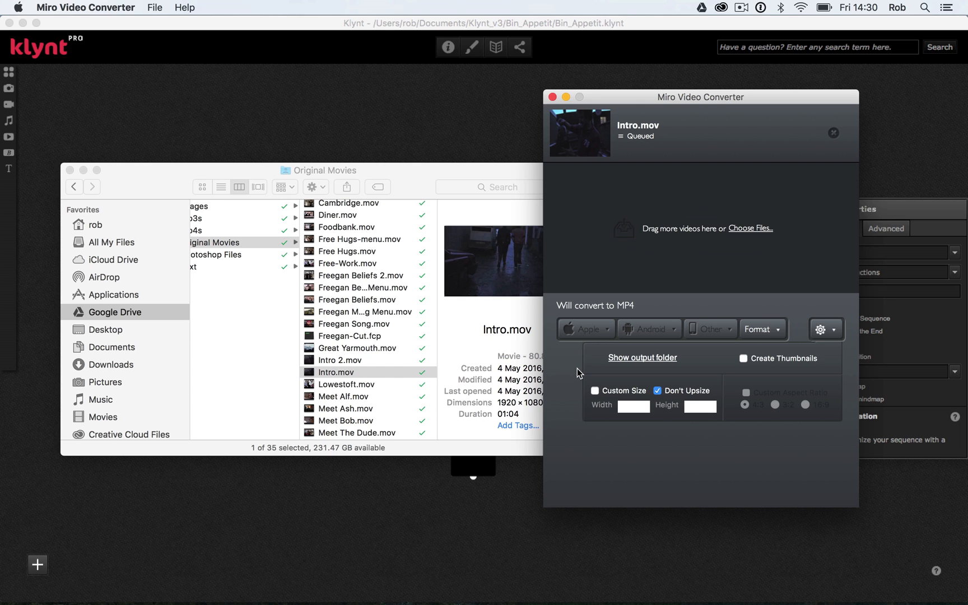
click(821, 328)
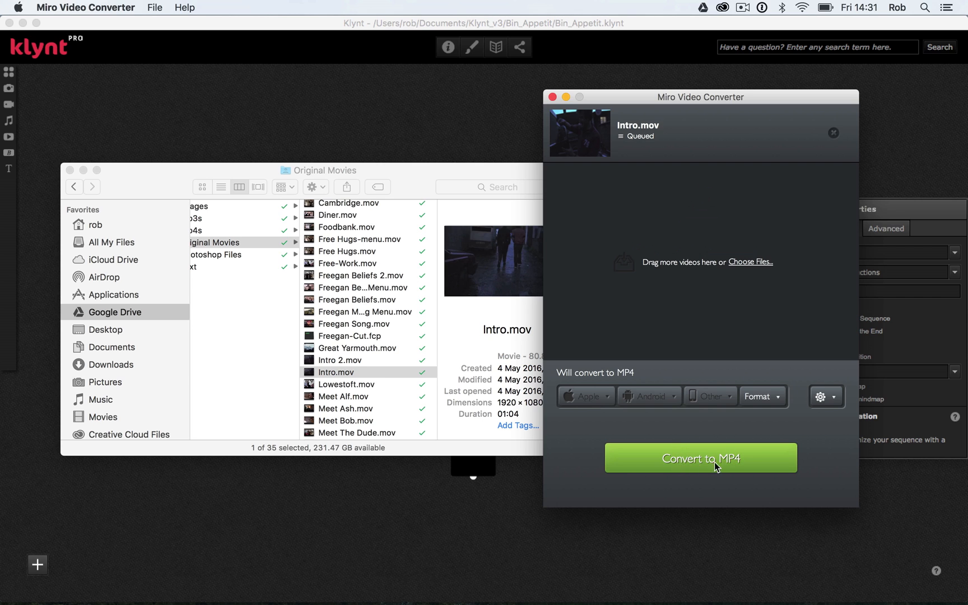
mouse_move(659, 431)
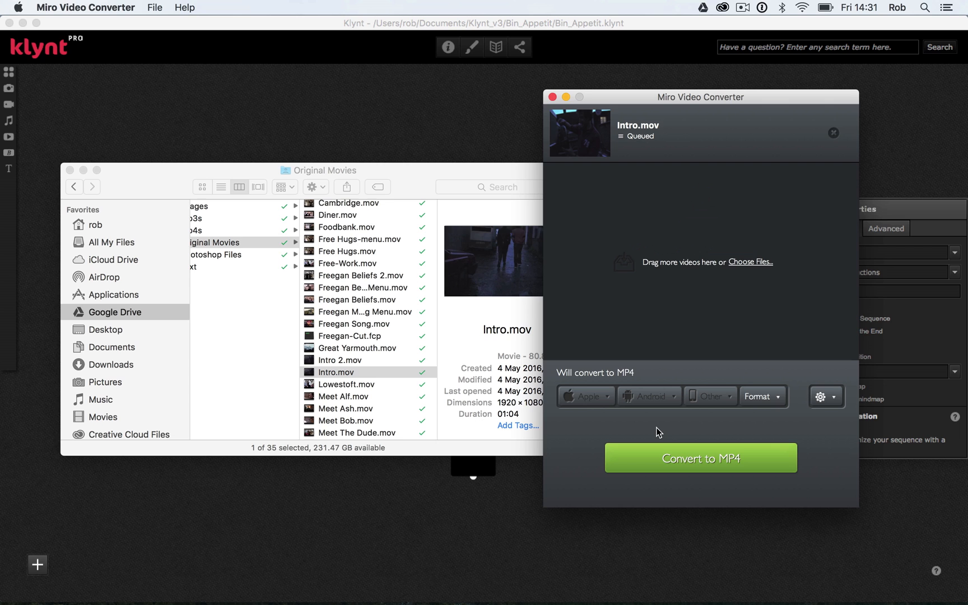
mouse_move(381, 370)
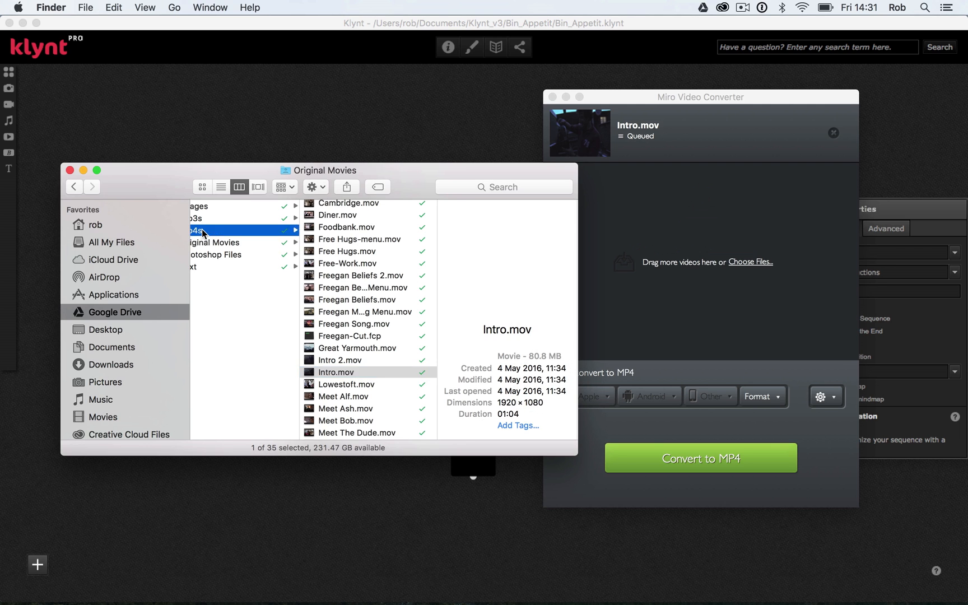
Locate Intro.mp4 in Finder's mp4s folder and add it to the Klynt storyboard
click(220, 231)
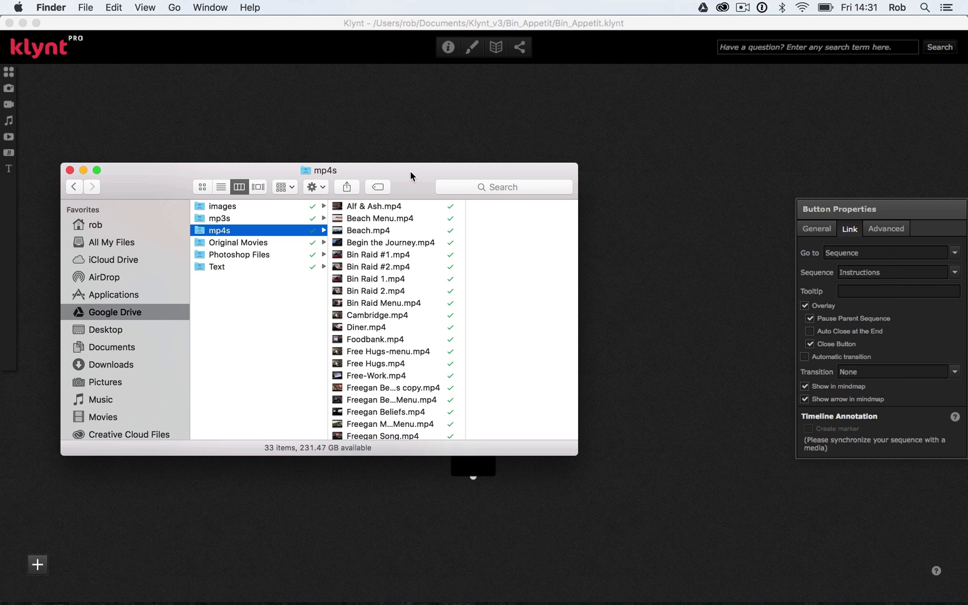
scroll(down, 3)
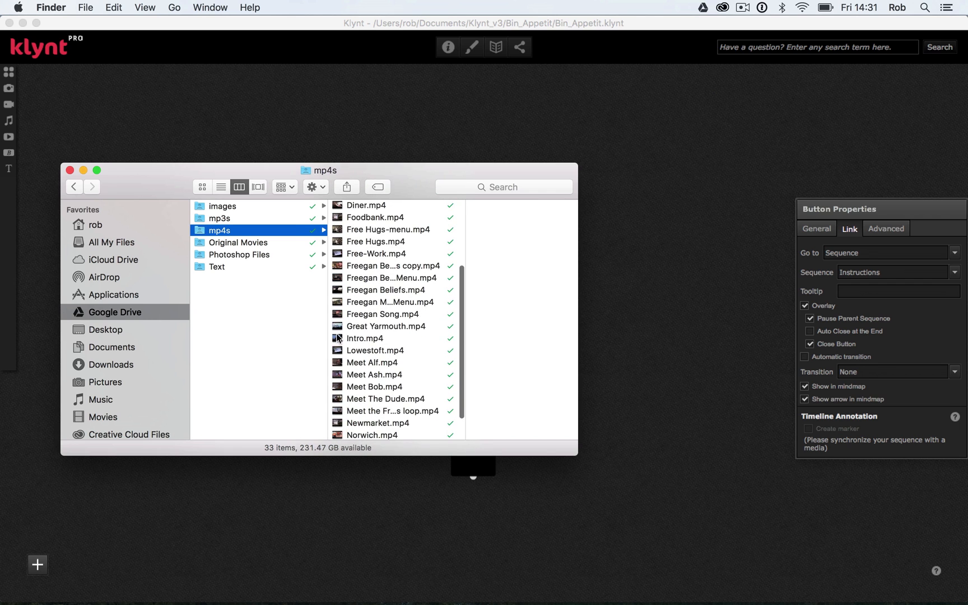
click(364, 338)
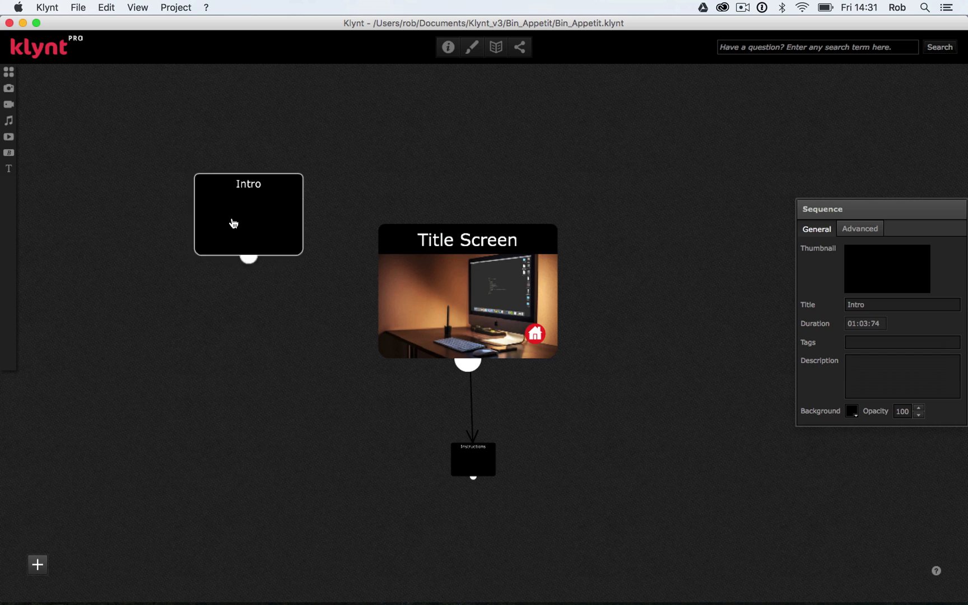
Move the new Intro sequence card to the left of the Title Screen card
drag(249, 222, 229, 285)
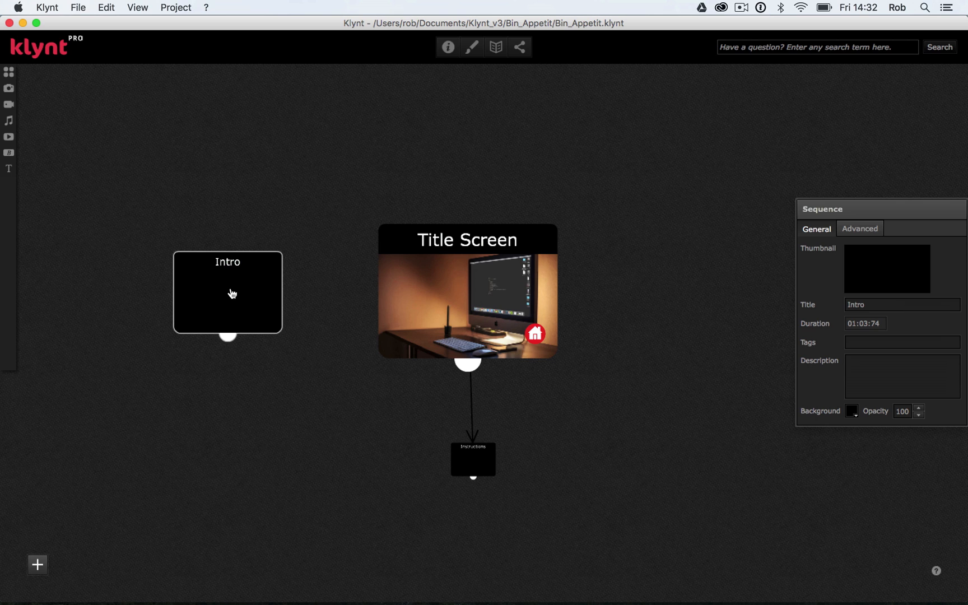
mouse_move(201, 301)
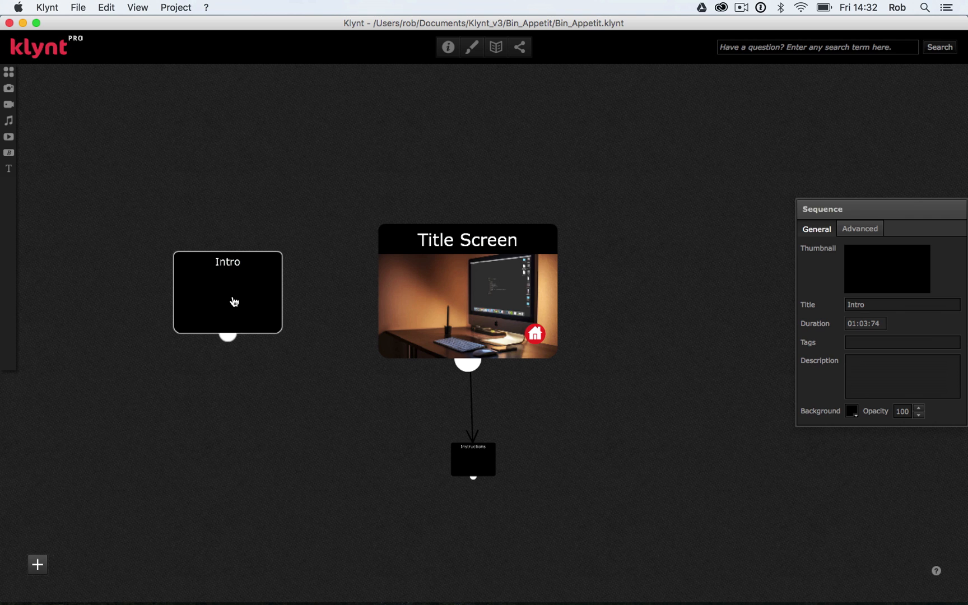
Edit the Intro sequence so its video fits the window with Zoom fill
double_click(227, 292)
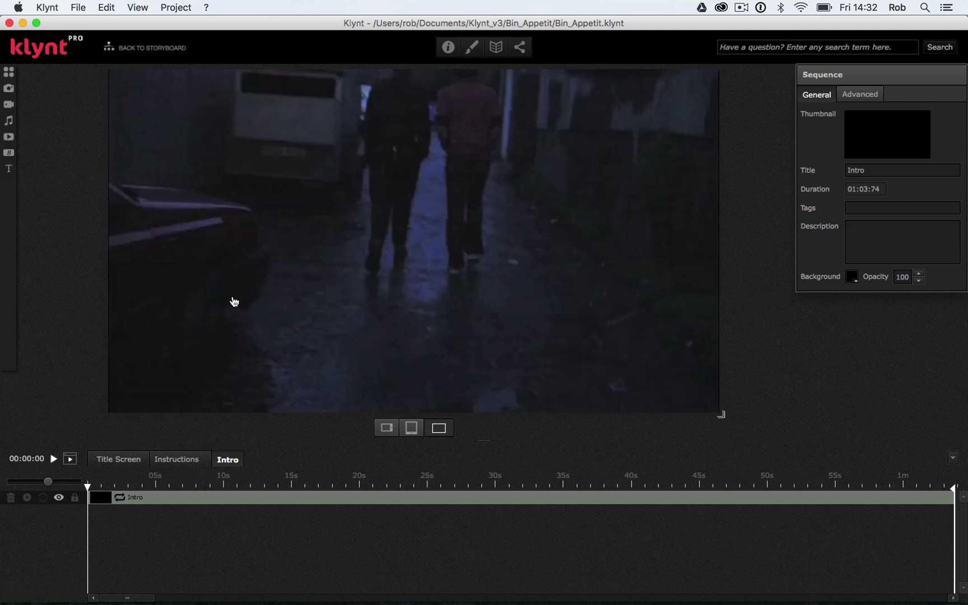
mouse_move(790, 198)
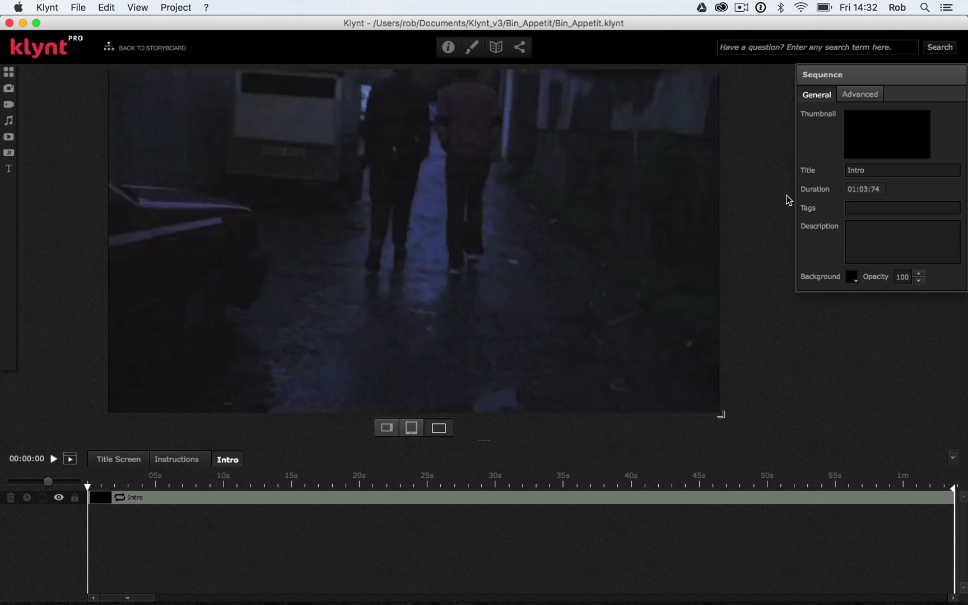
mouse_move(862, 199)
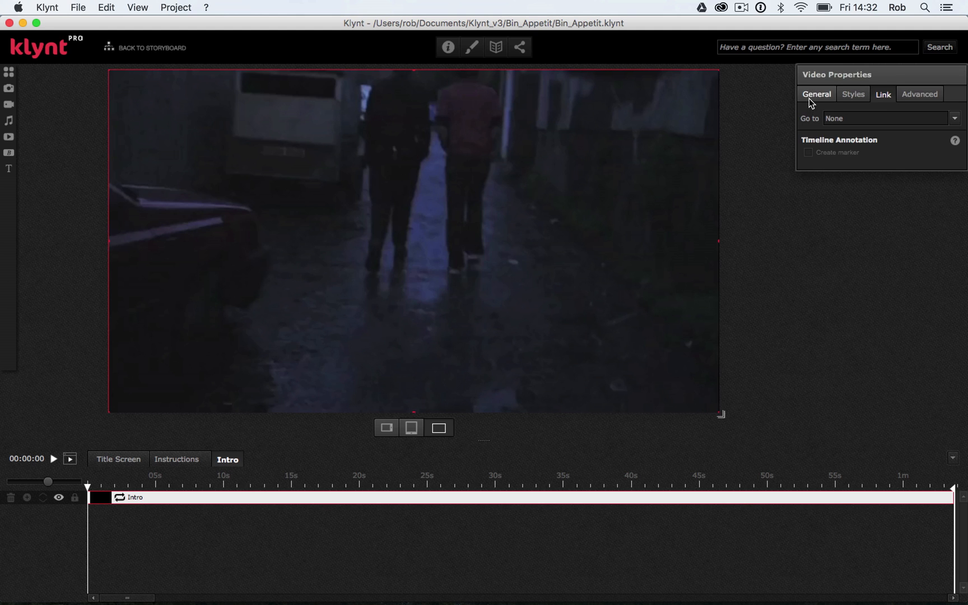
click(816, 94)
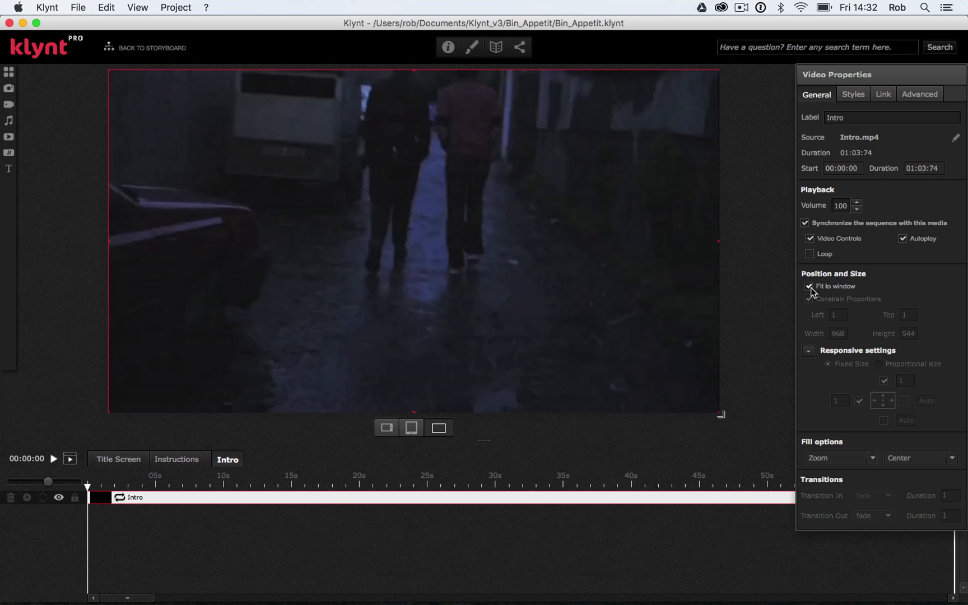
click(810, 299)
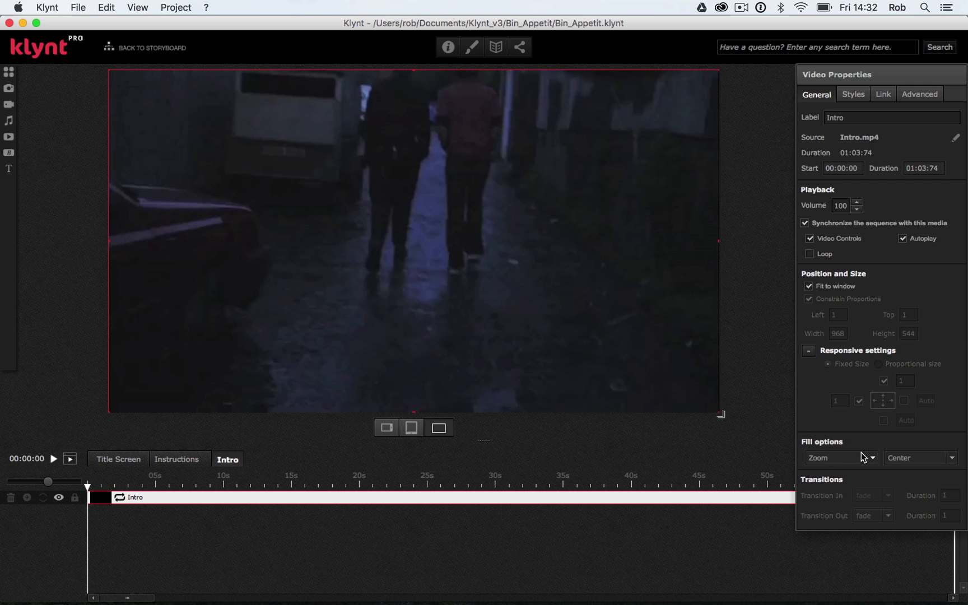
mouse_move(875, 467)
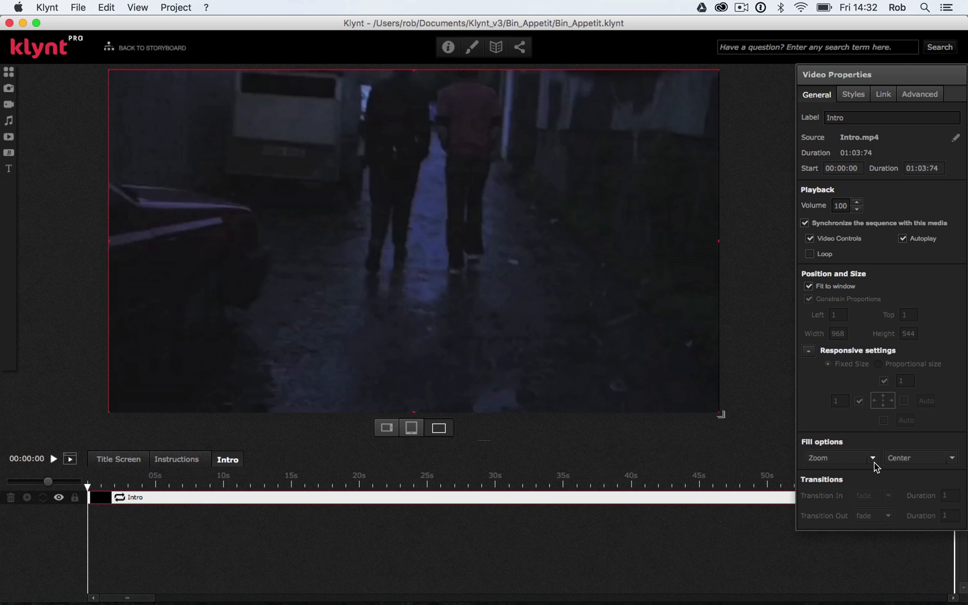
click(837, 458)
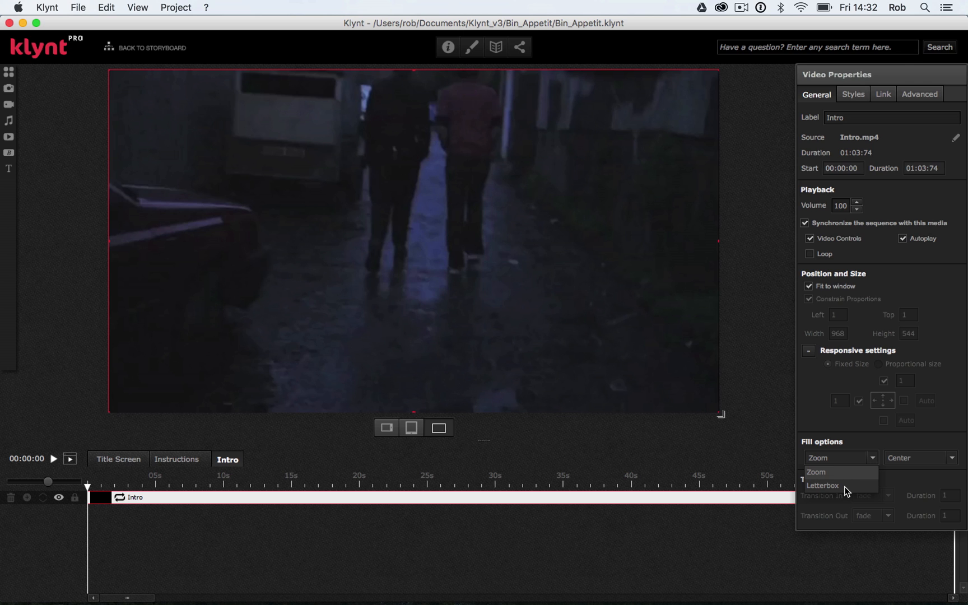
mouse_move(839, 473)
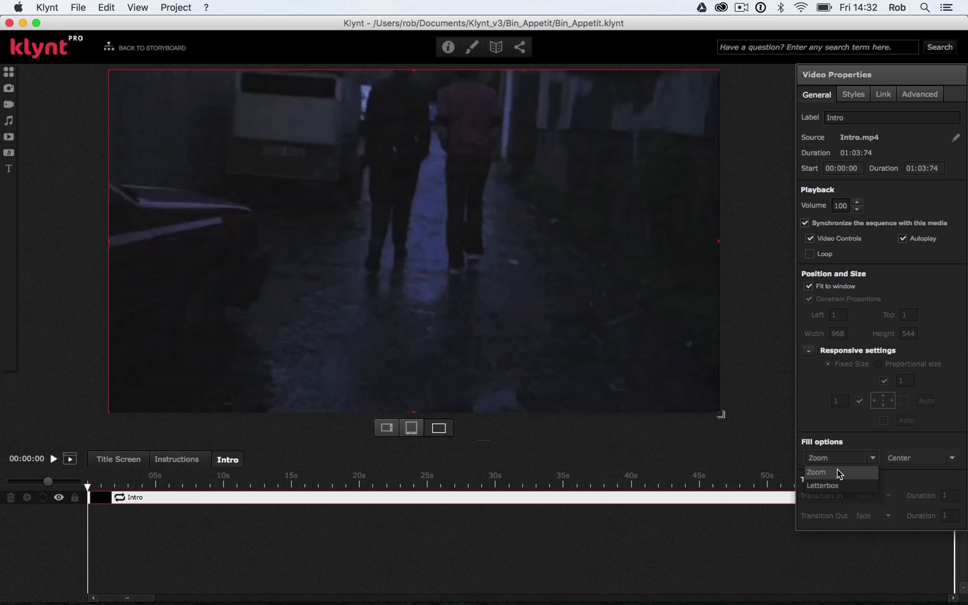
click(816, 472)
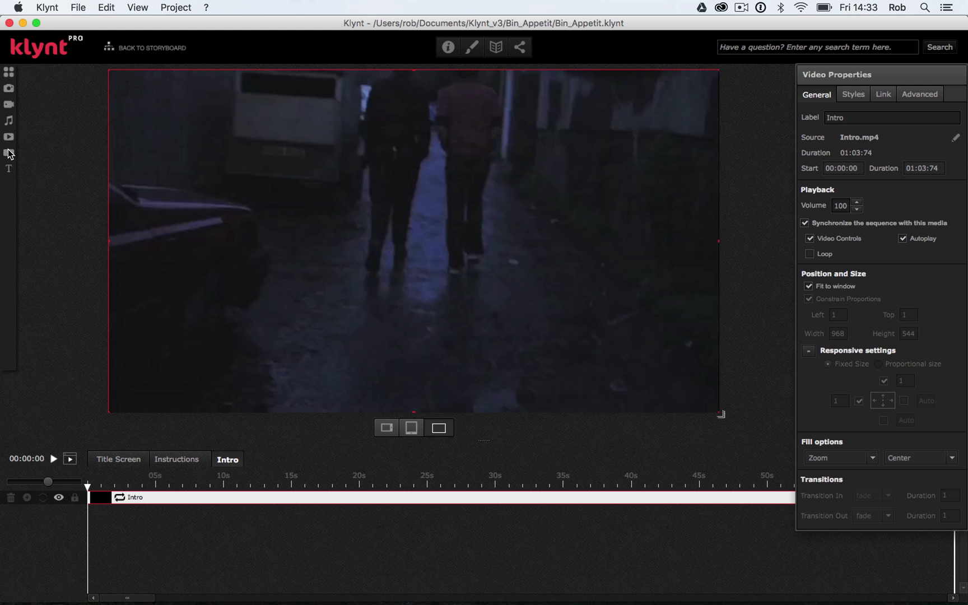
Place a Right Arrow button from the Buttons library near the Intro video's right edge
click(9, 153)
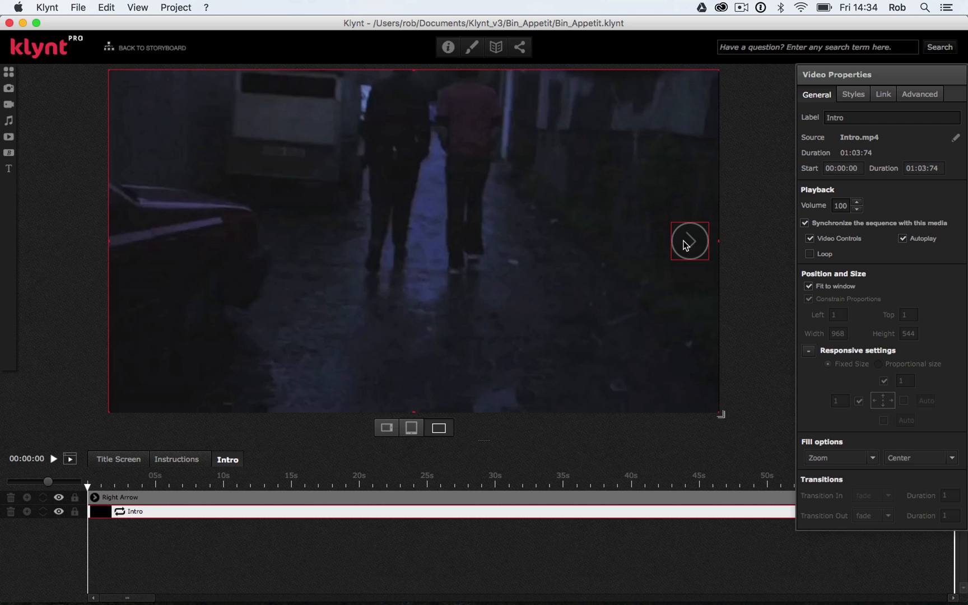
mouse_move(618, 248)
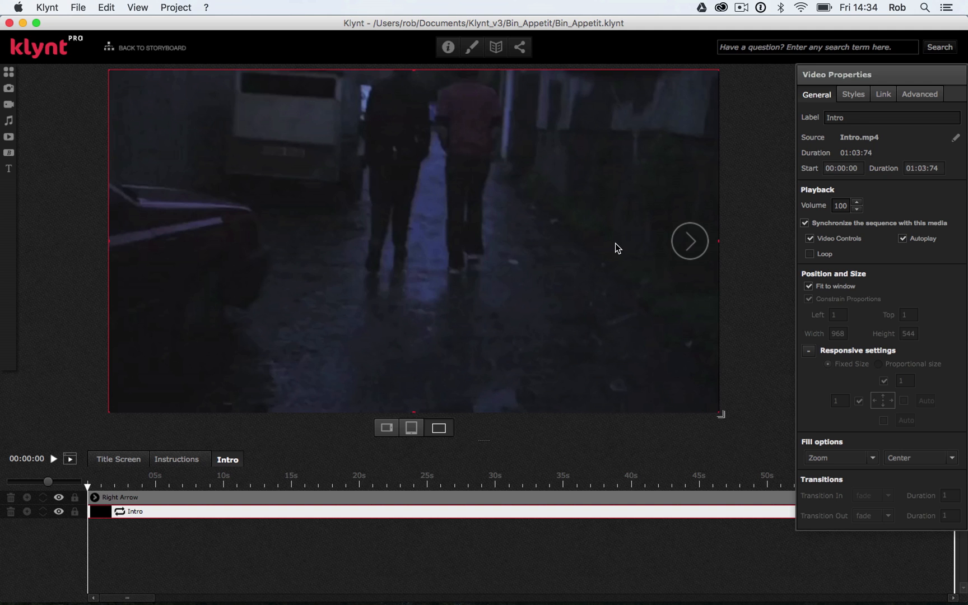
mouse_move(652, 237)
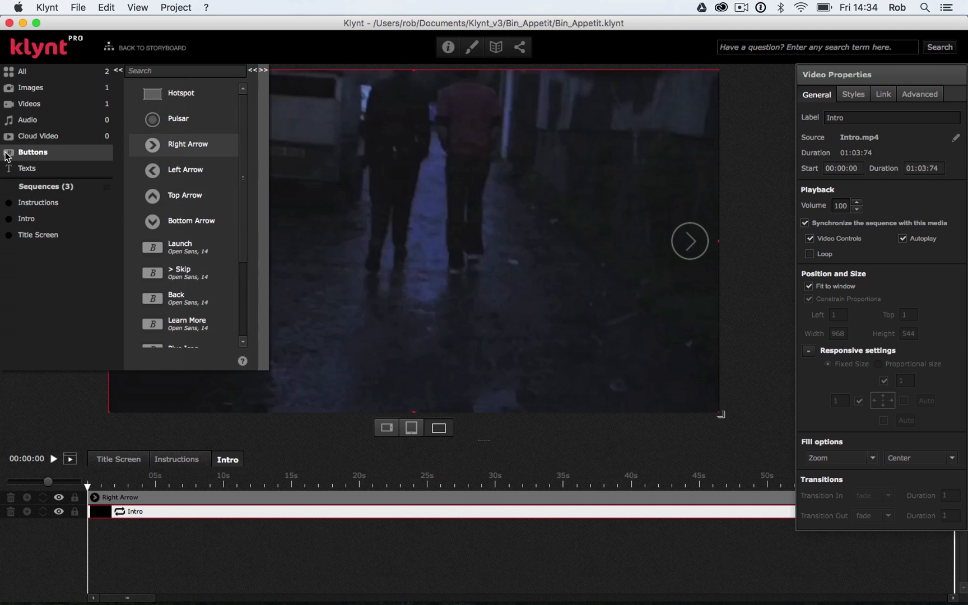
mouse_move(28, 176)
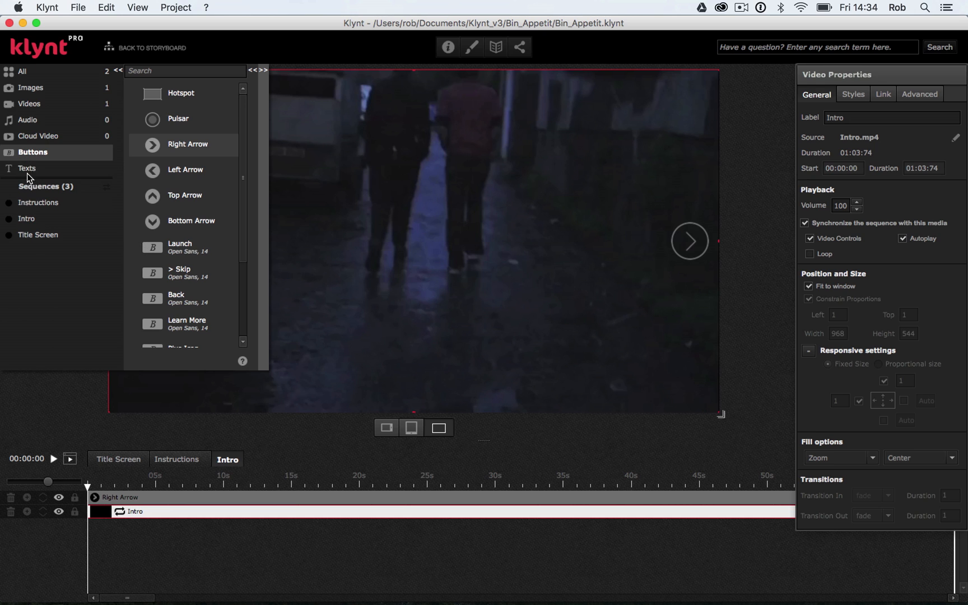
Add a right-aligned text element reading 'Skip Video' to the Intro sequence
click(27, 168)
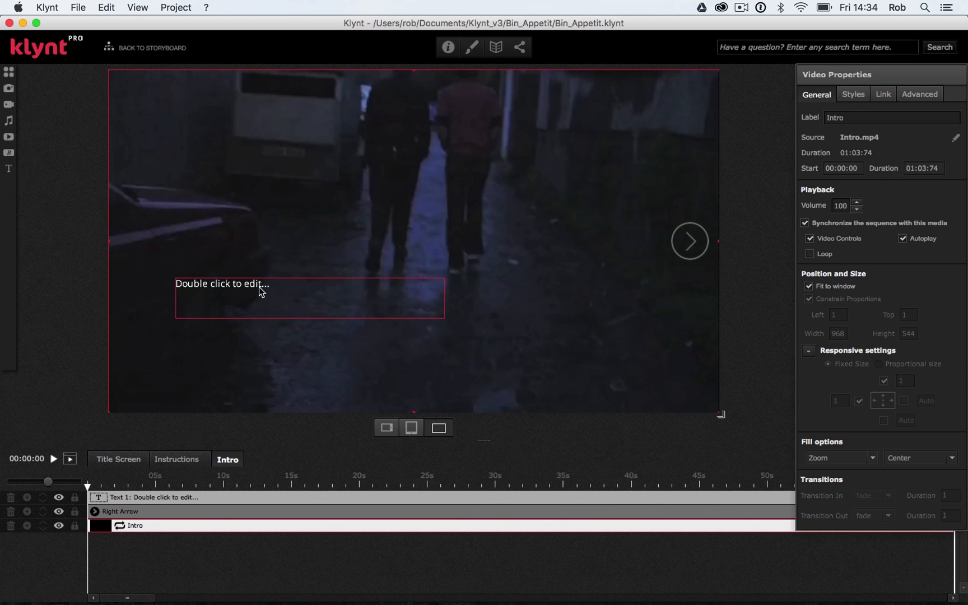
double_click(222, 283)
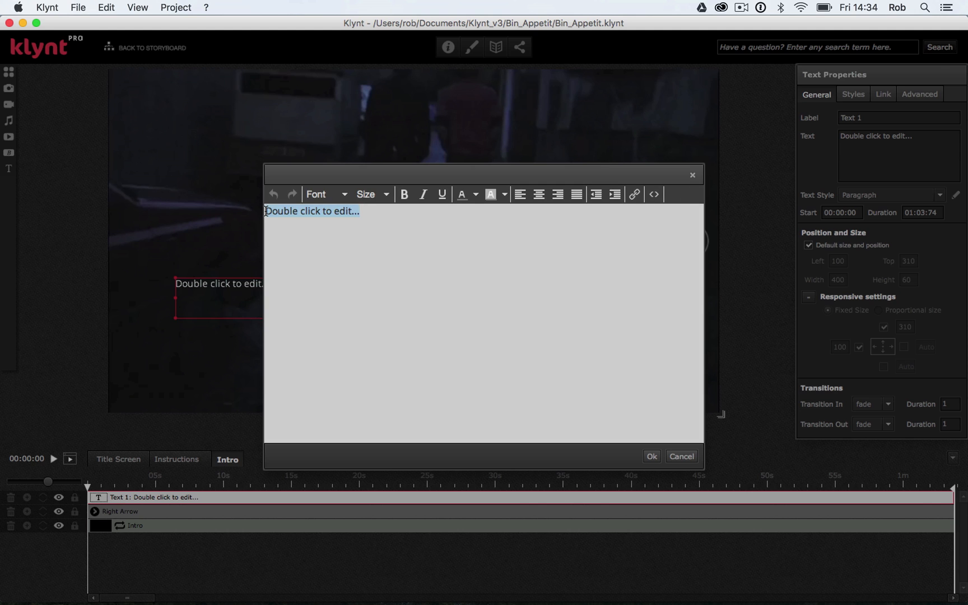
text(Skip Video)
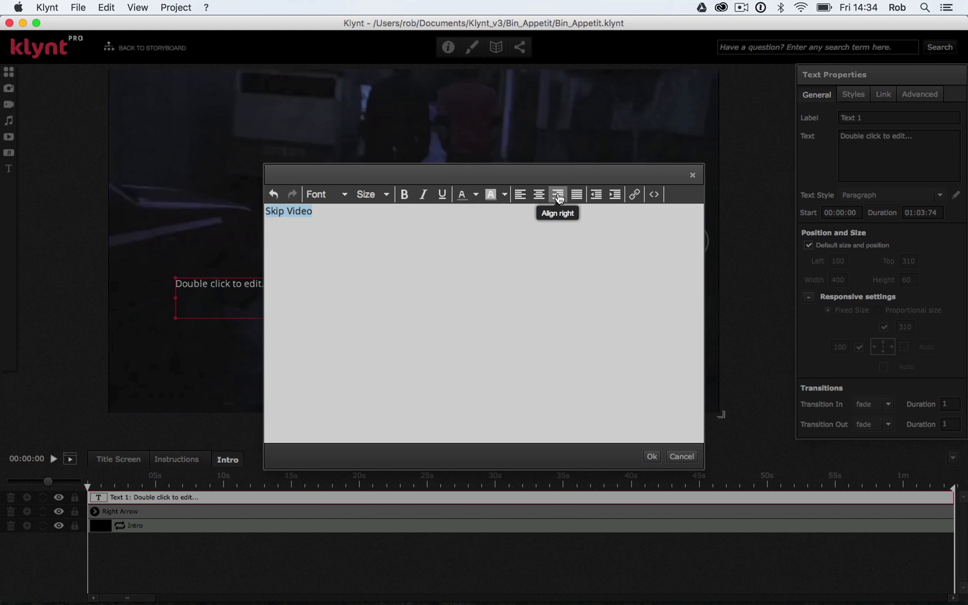
click(556, 194)
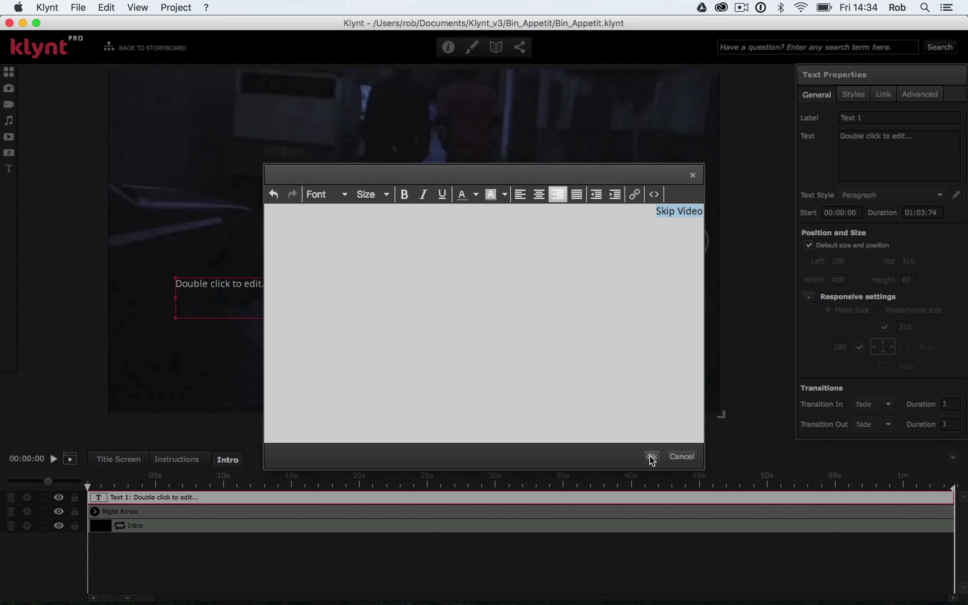
click(652, 456)
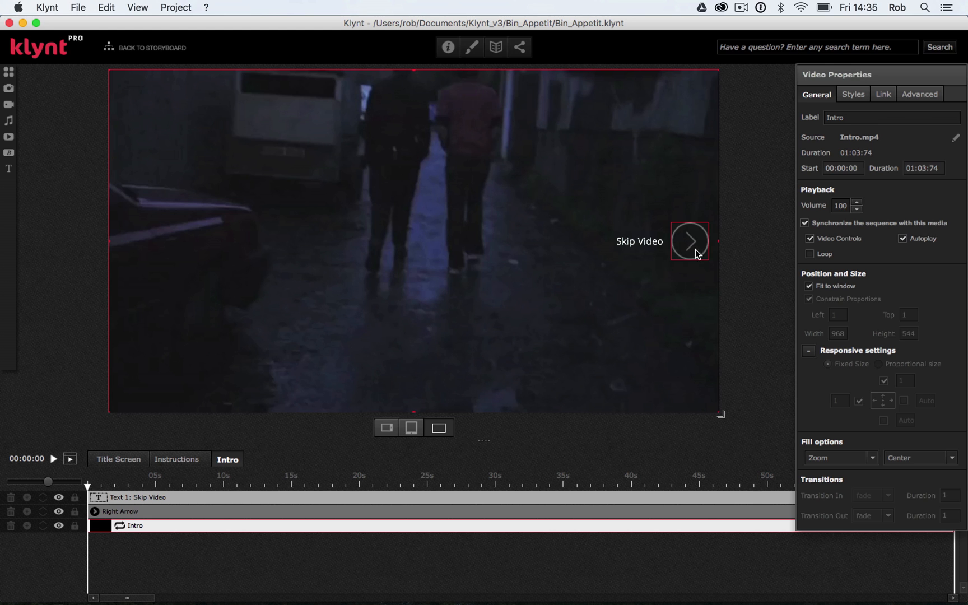
mouse_move(687, 240)
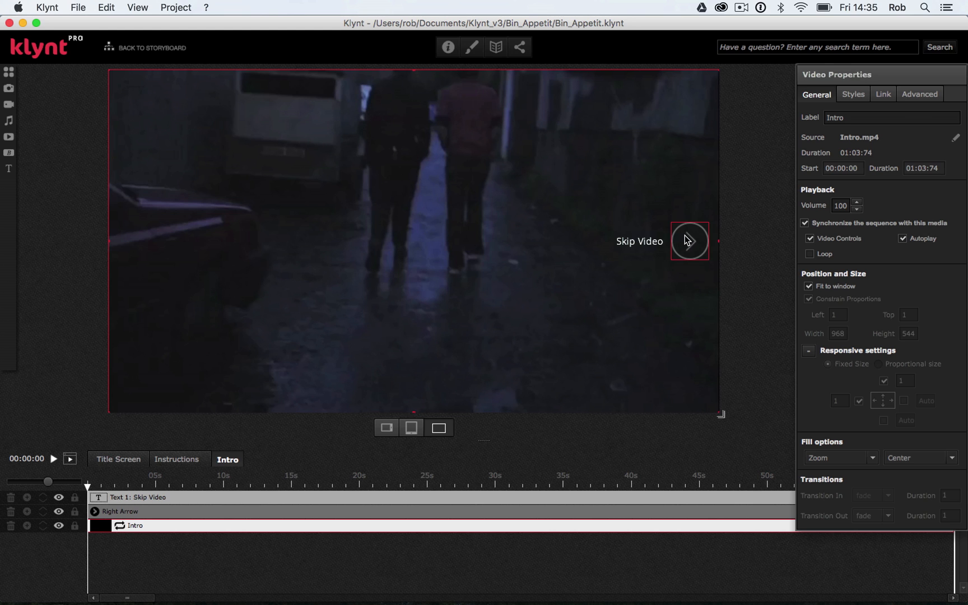
mouse_move(688, 297)
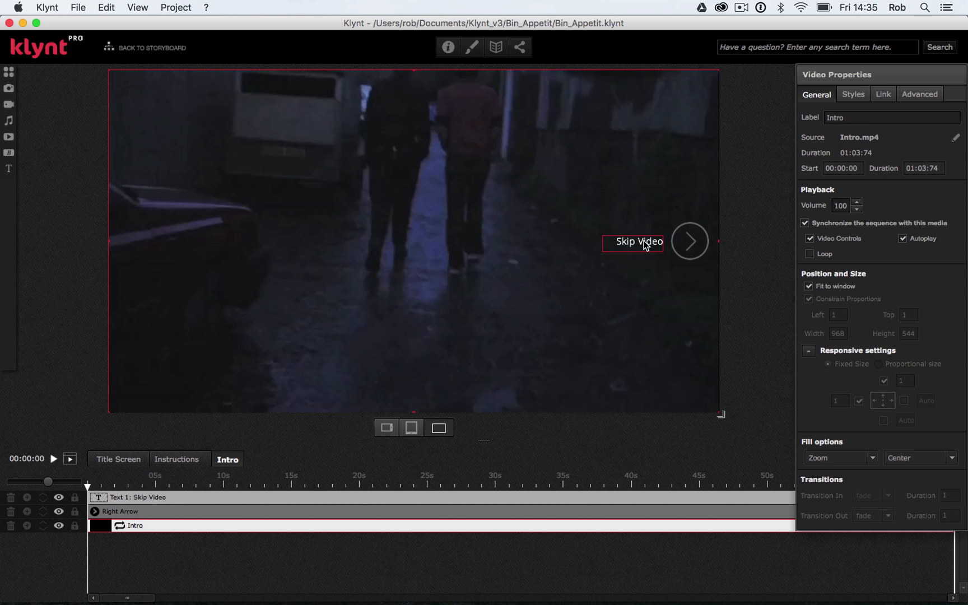
Select the Skip Video label and review its style settings
click(639, 241)
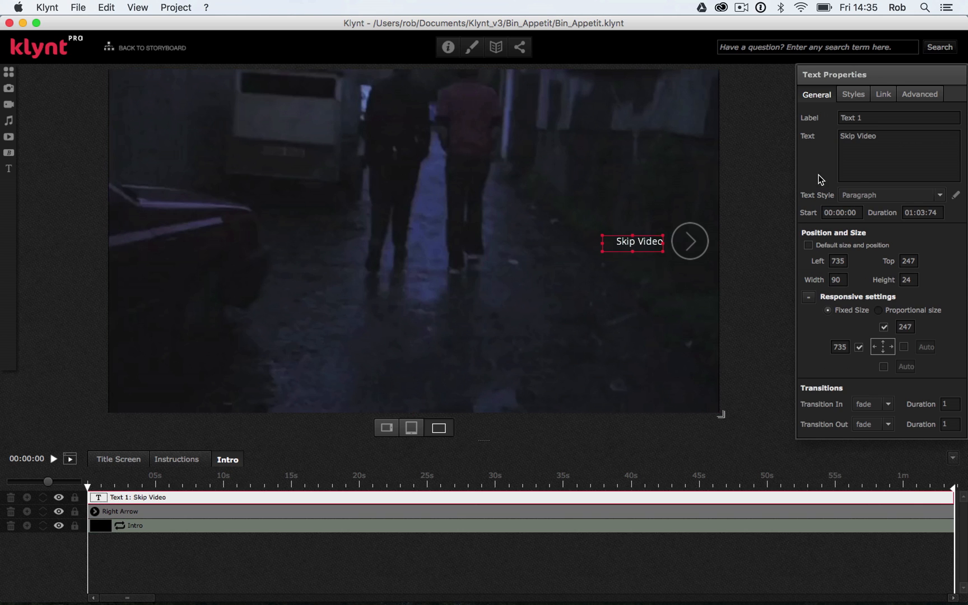
click(854, 95)
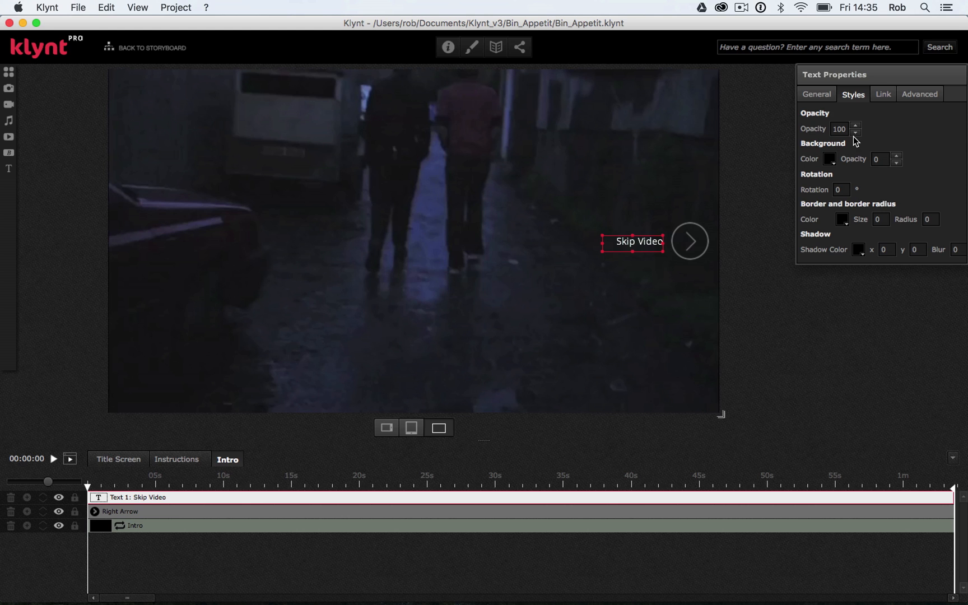
click(855, 131)
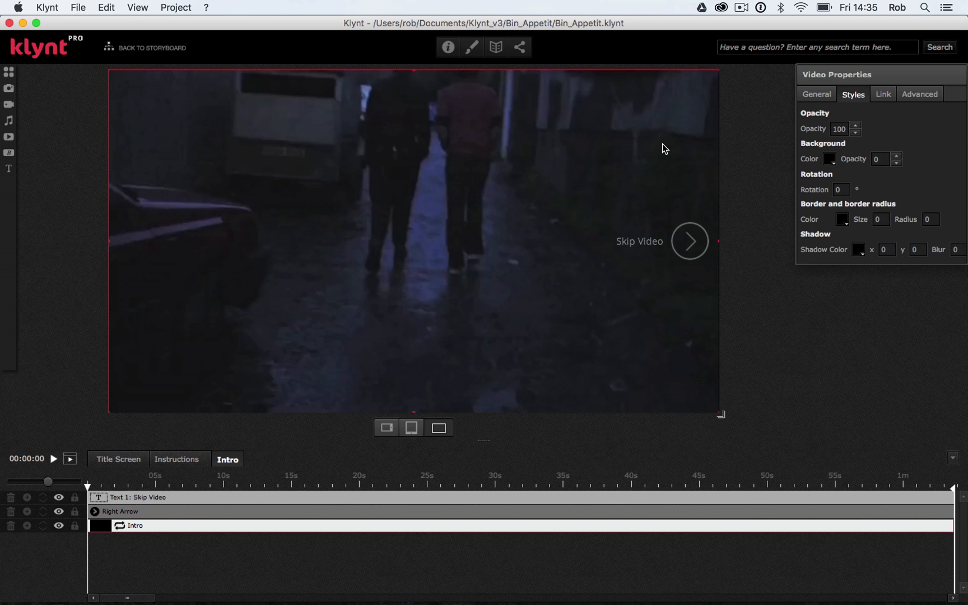
mouse_move(742, 222)
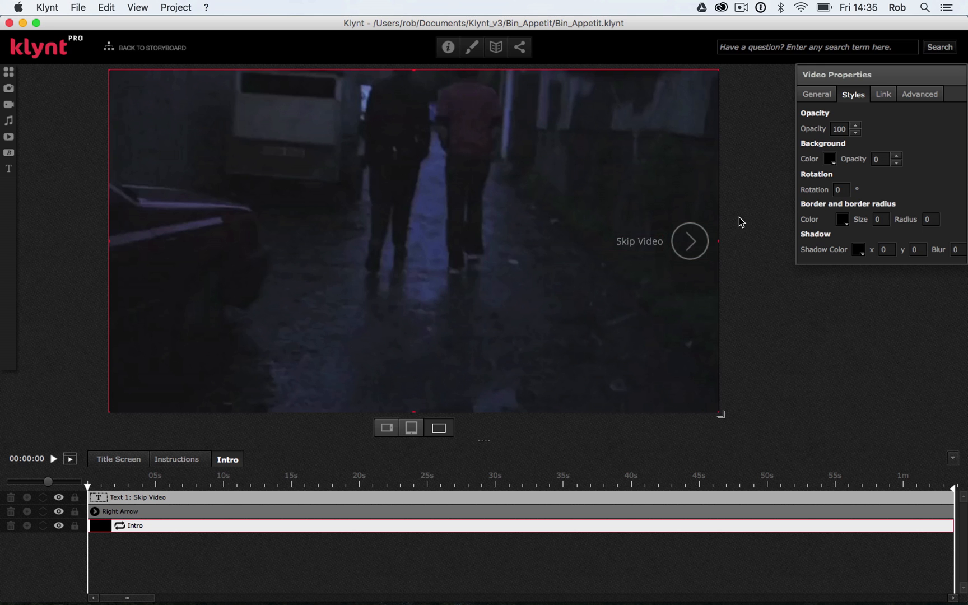
Compare the Intro video's and the Skip Video label's general responsive settings
click(816, 94)
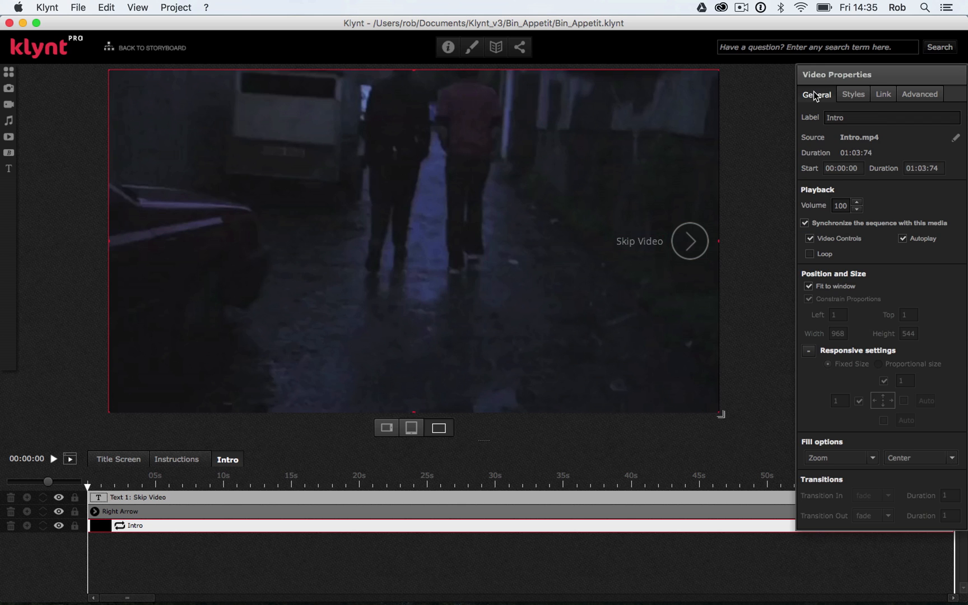
click(689, 241)
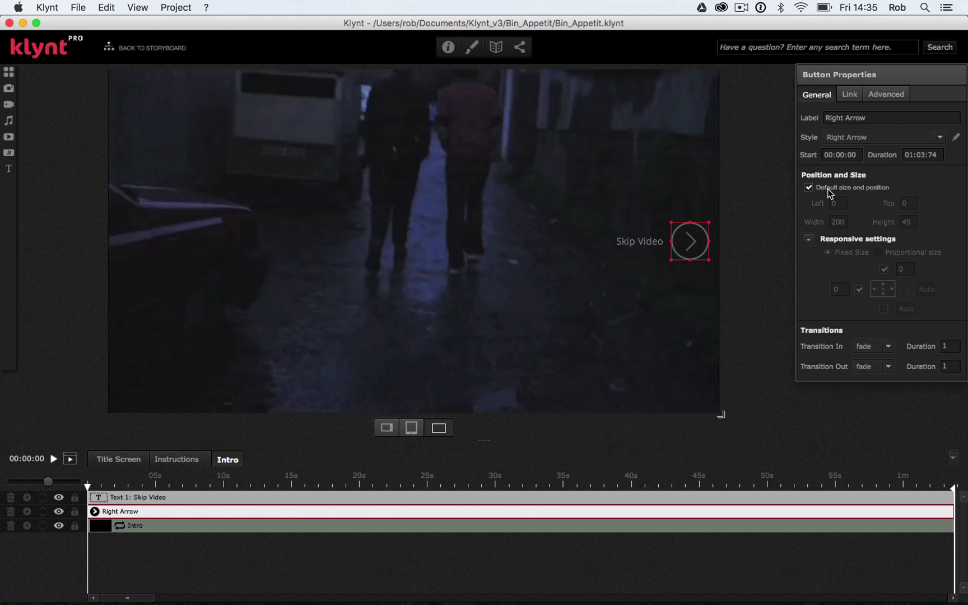
mouse_move(752, 259)
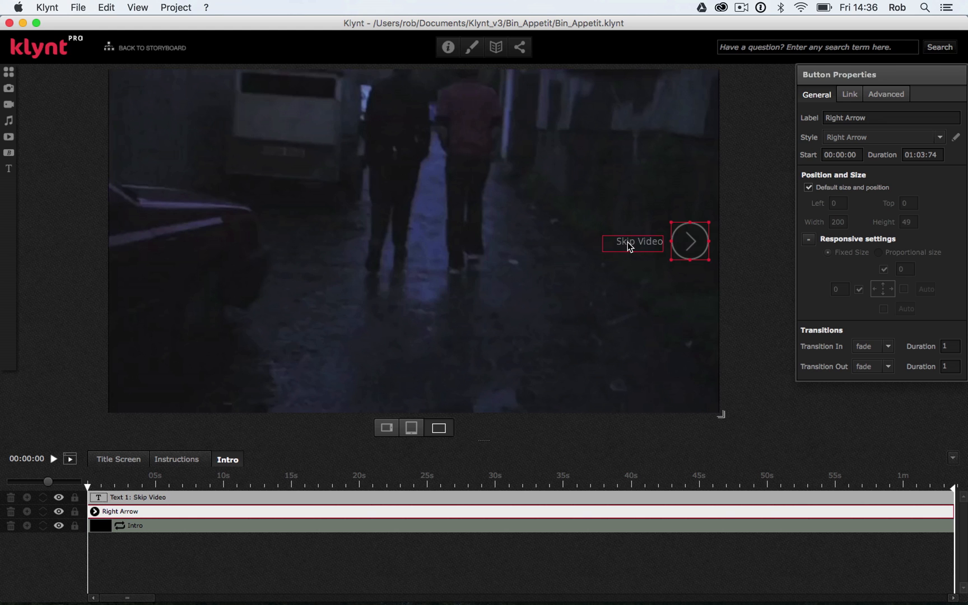
click(632, 241)
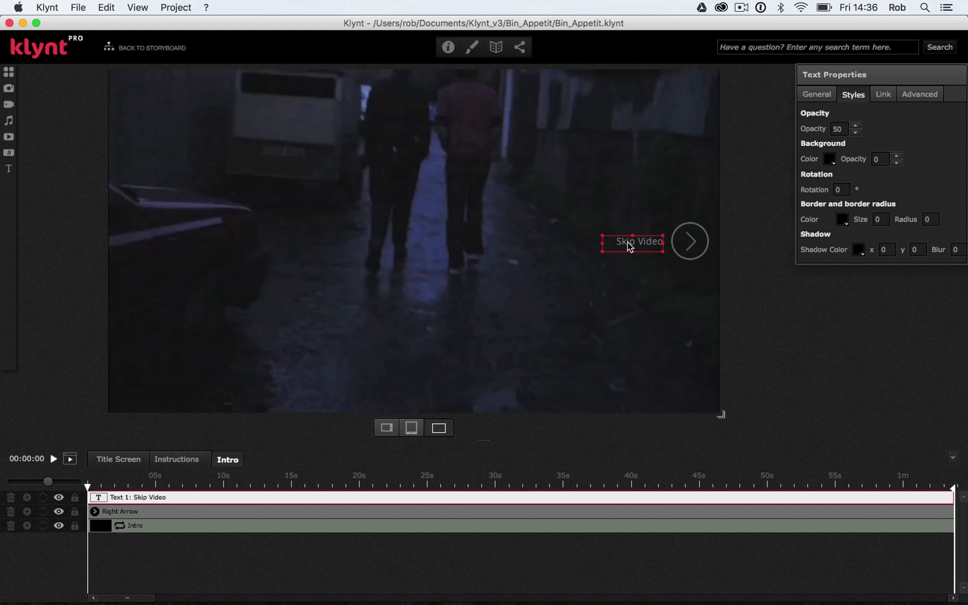
mouse_move(776, 159)
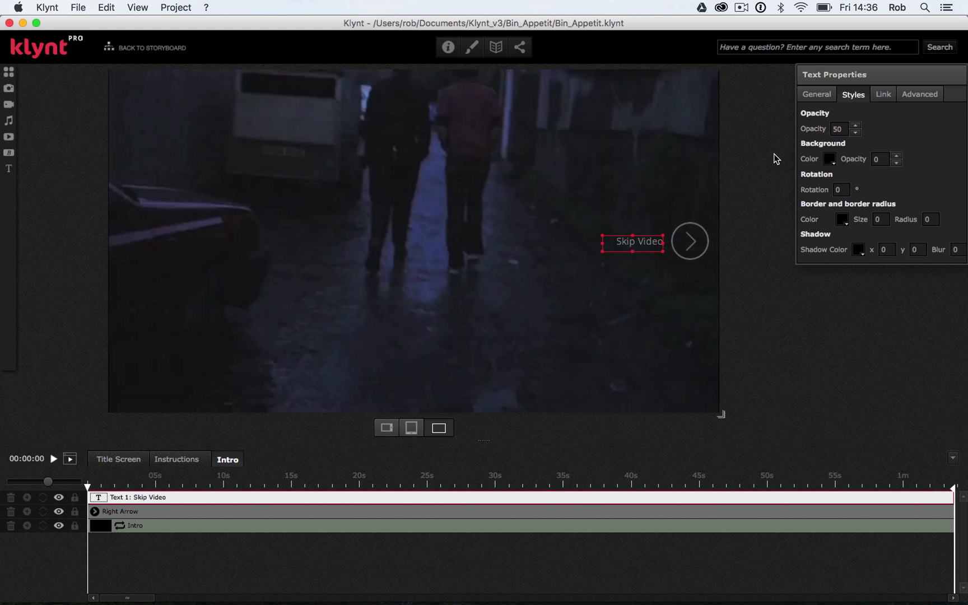
click(815, 94)
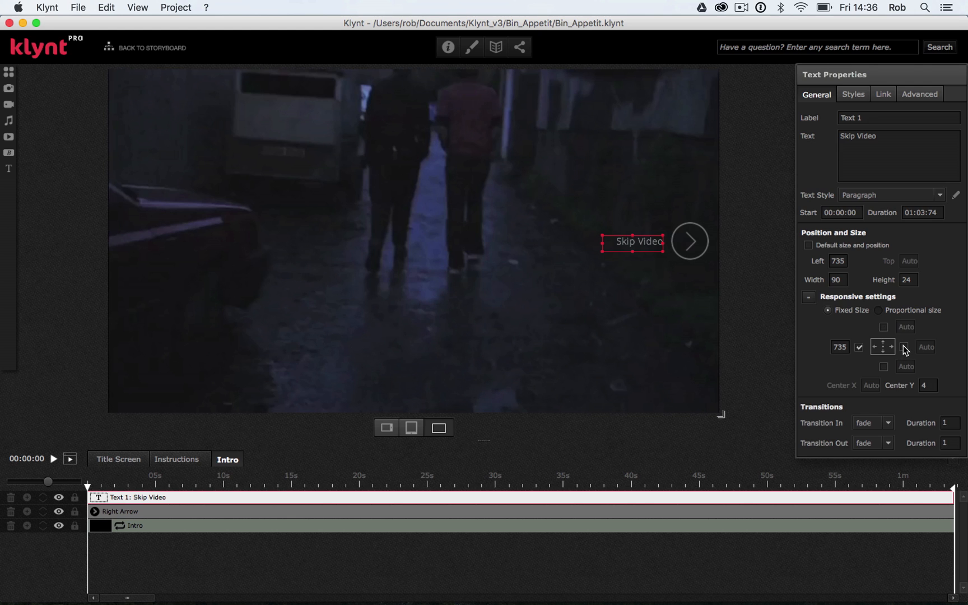
Anchor the Skip Video label to the video's right edge, vertically centred
click(928, 386)
text(0)
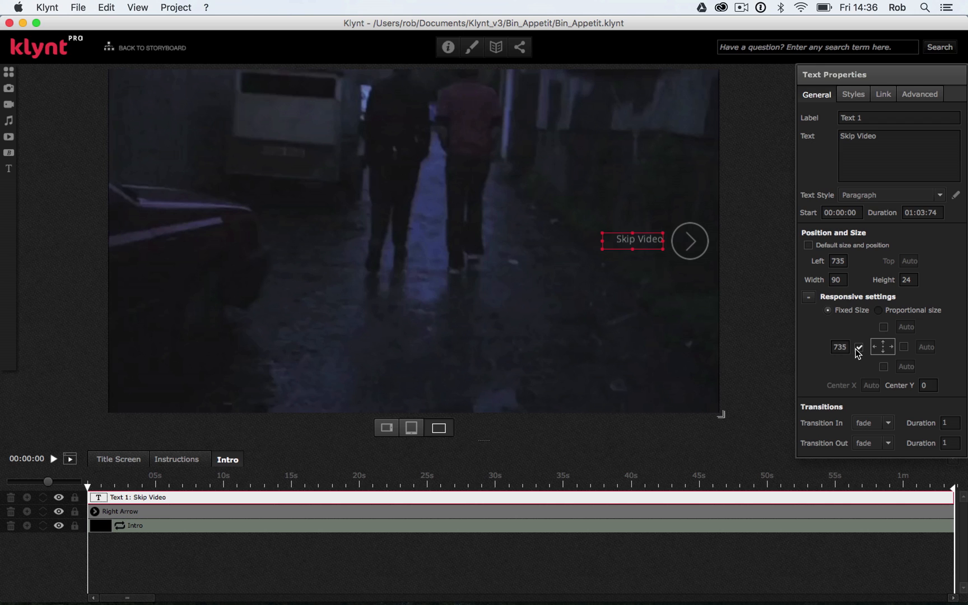
click(857, 346)
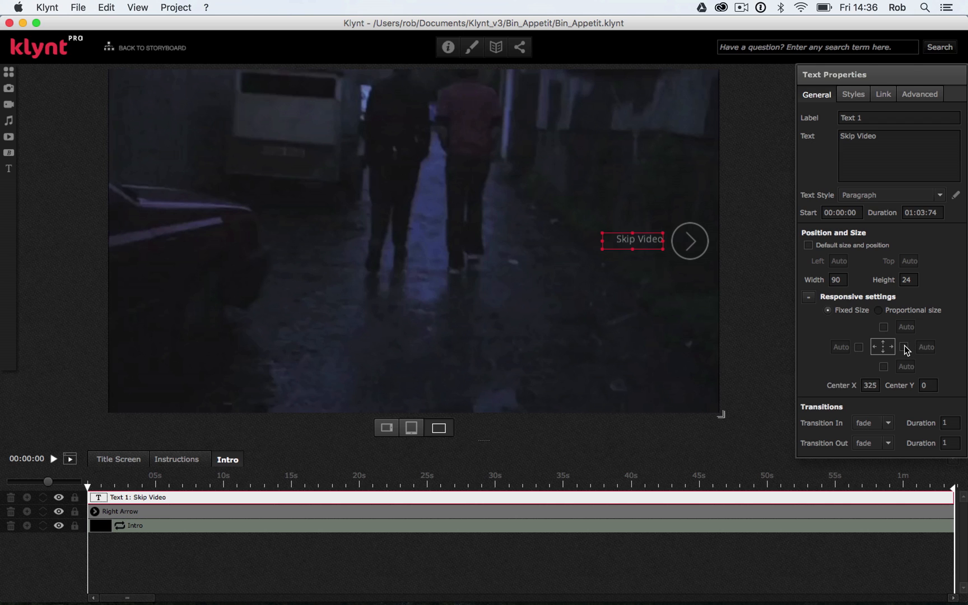
click(905, 346)
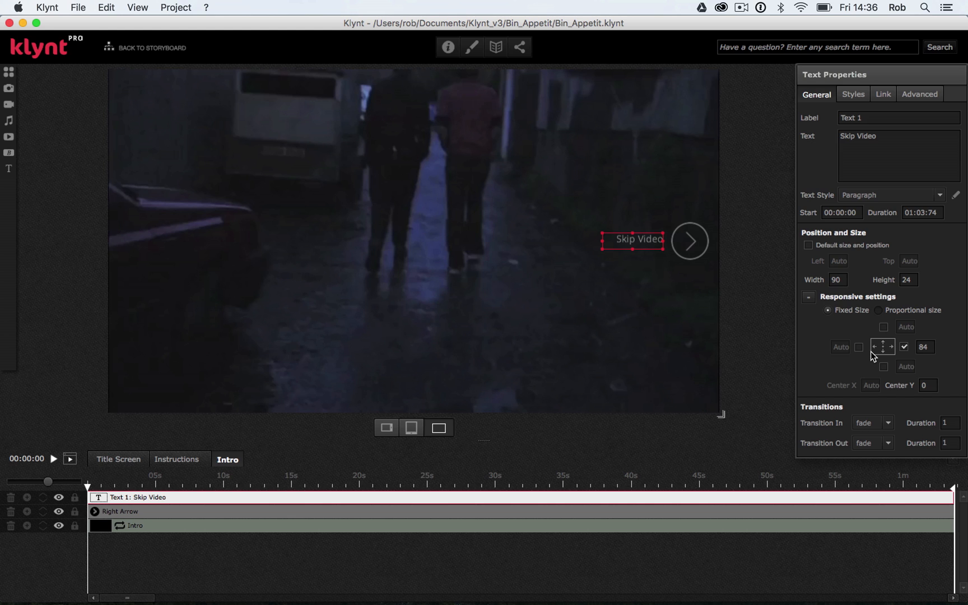
mouse_move(933, 362)
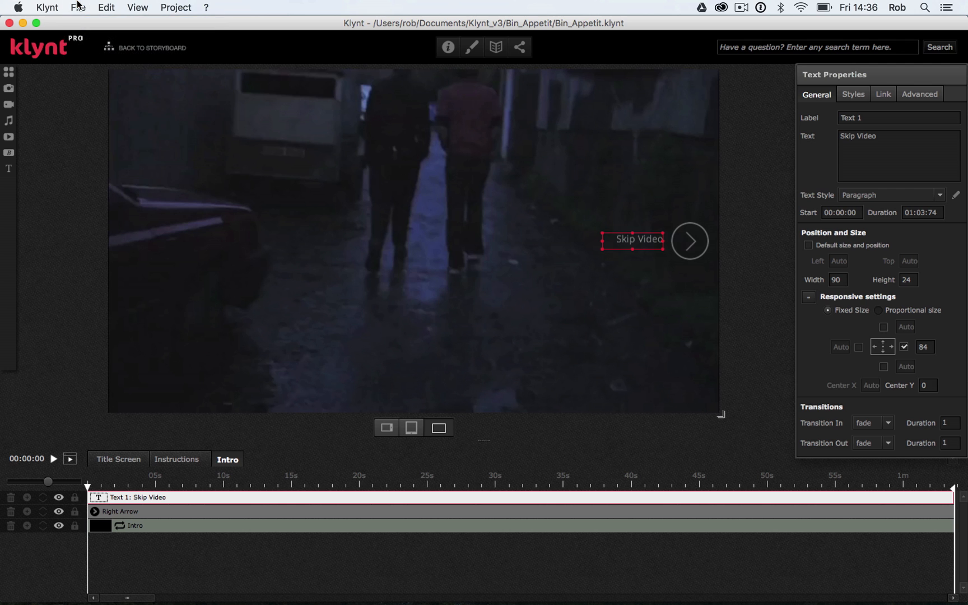
click(78, 7)
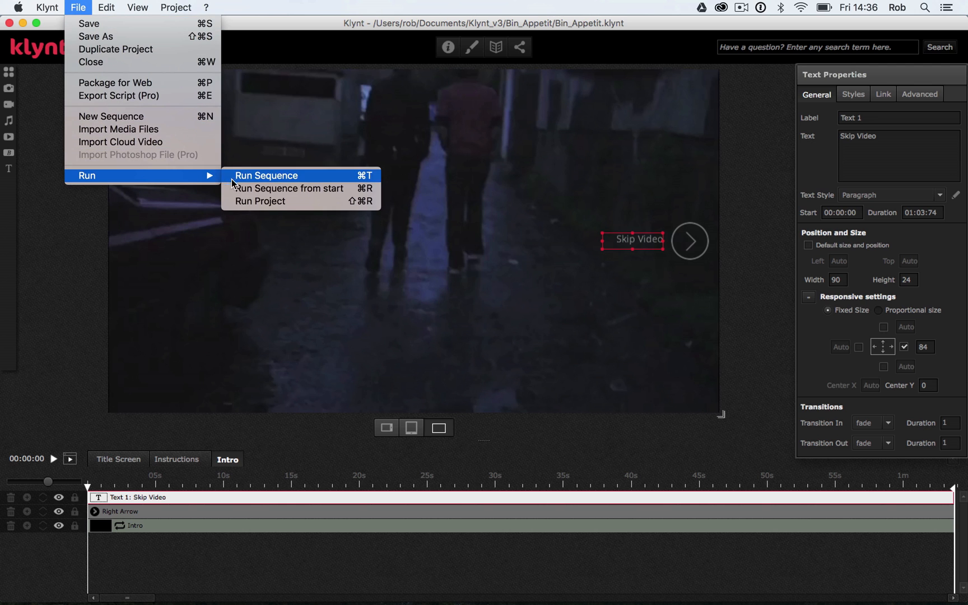
click(266, 176)
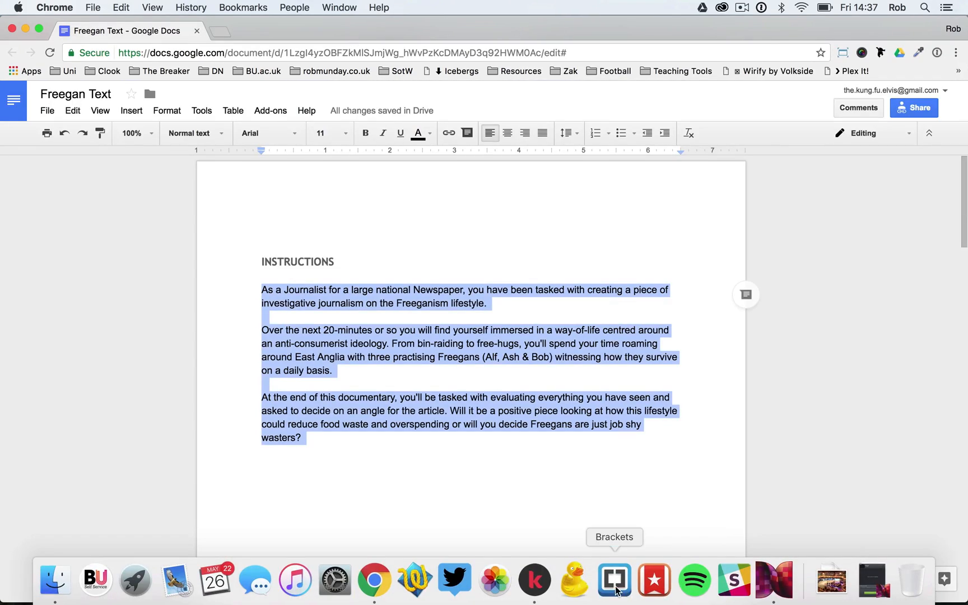
click(533, 579)
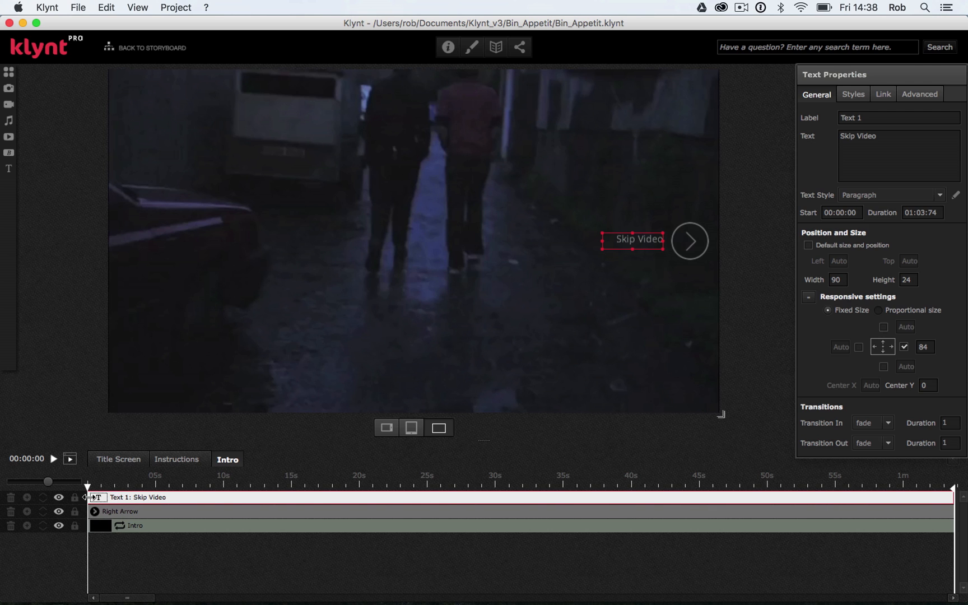
Move the Skip Video text and Right Arrow to start at 5 seconds and set the arrow's Transition In Duration to 3
drag(93, 497, 155, 498)
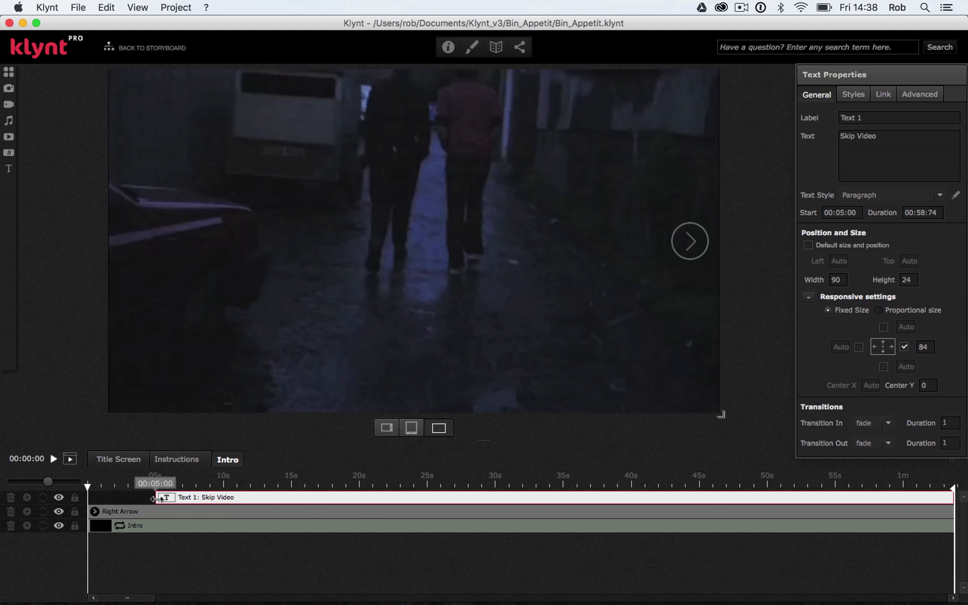
click(119, 511)
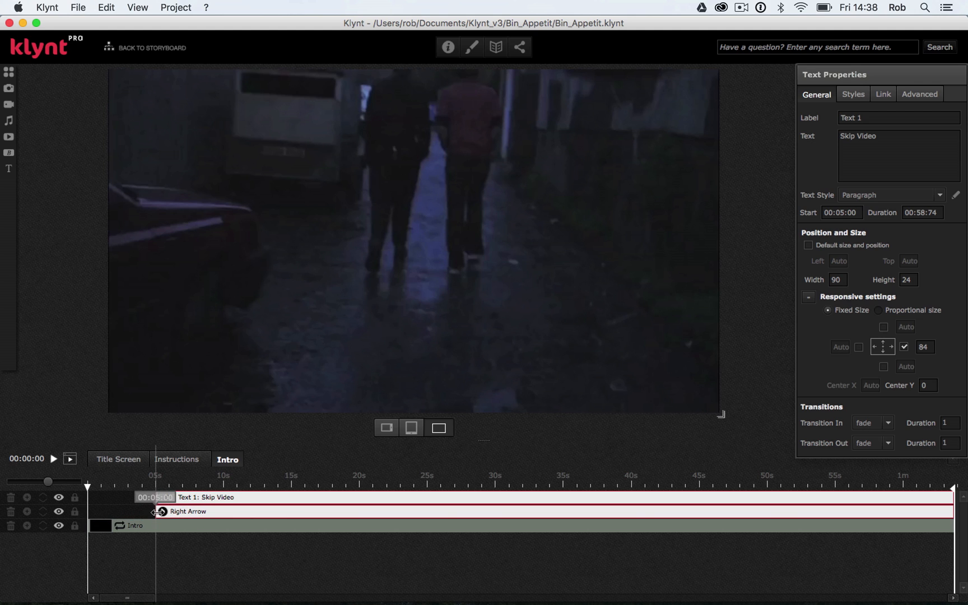
click(189, 511)
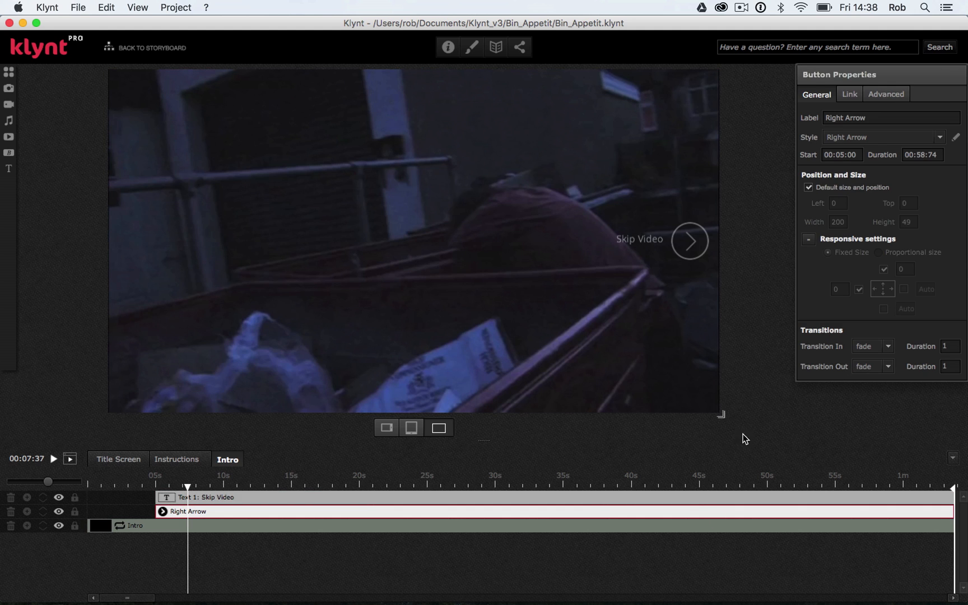
mouse_move(867, 355)
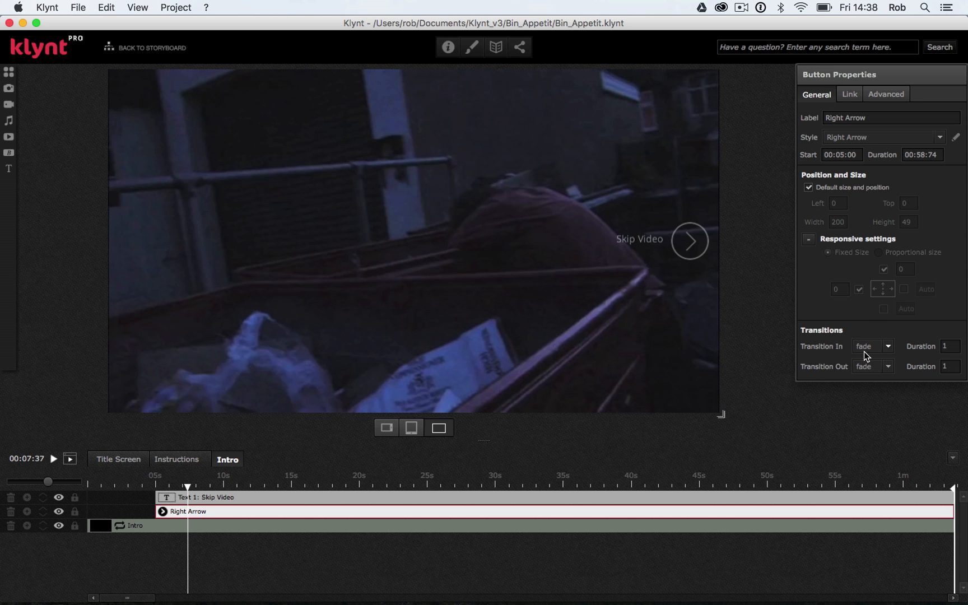
click(948, 346)
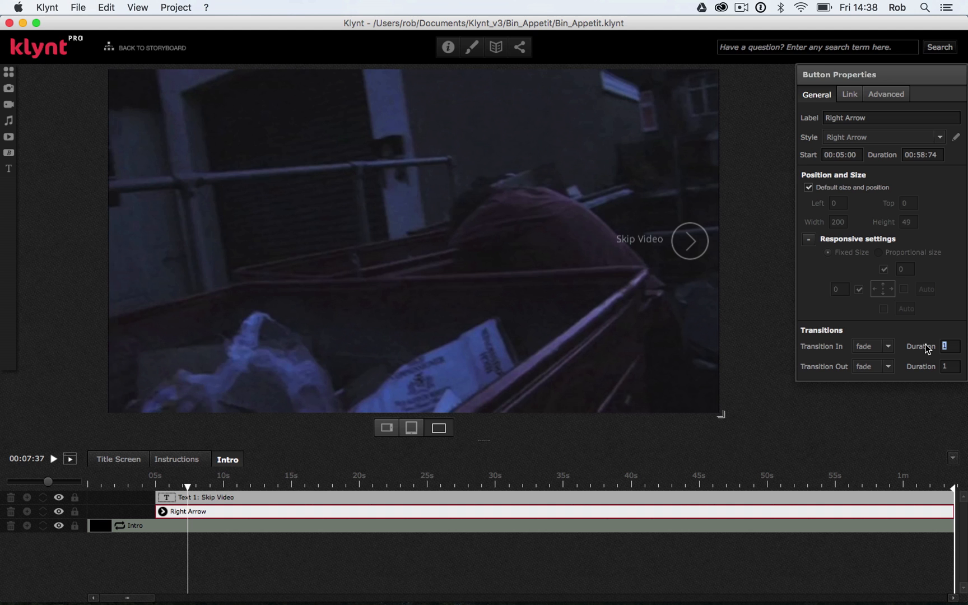
text(3)
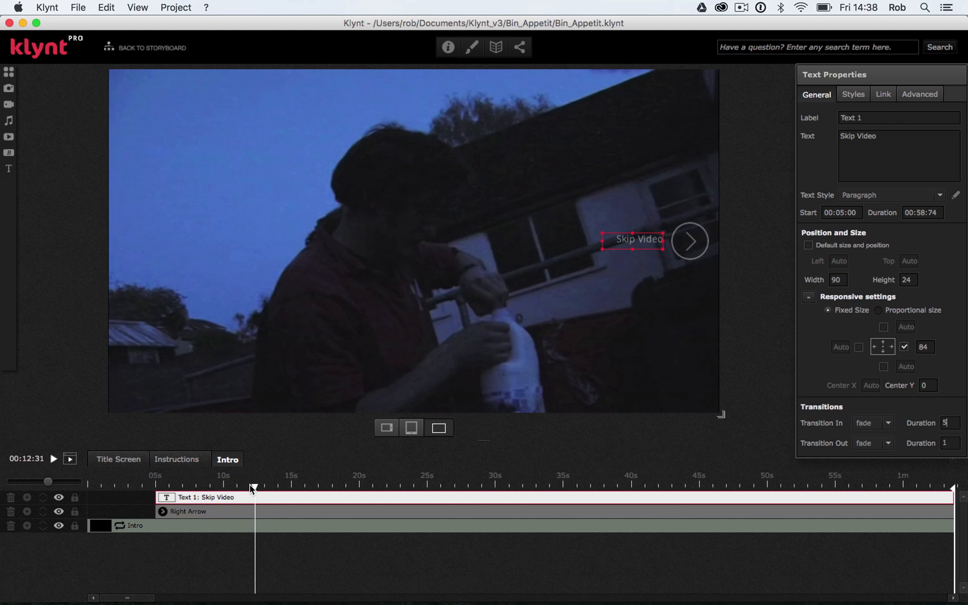
click(78, 7)
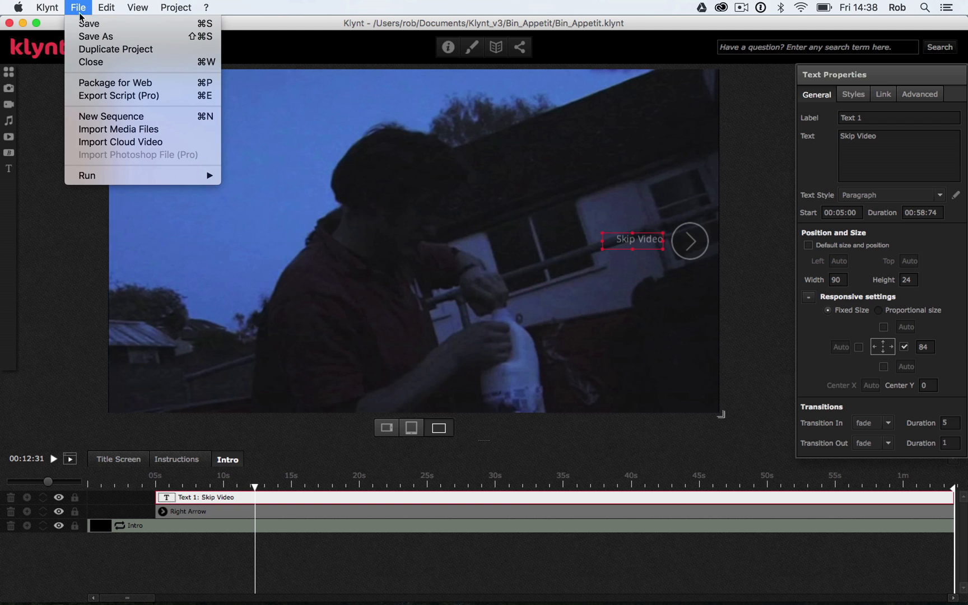
mouse_move(119, 128)
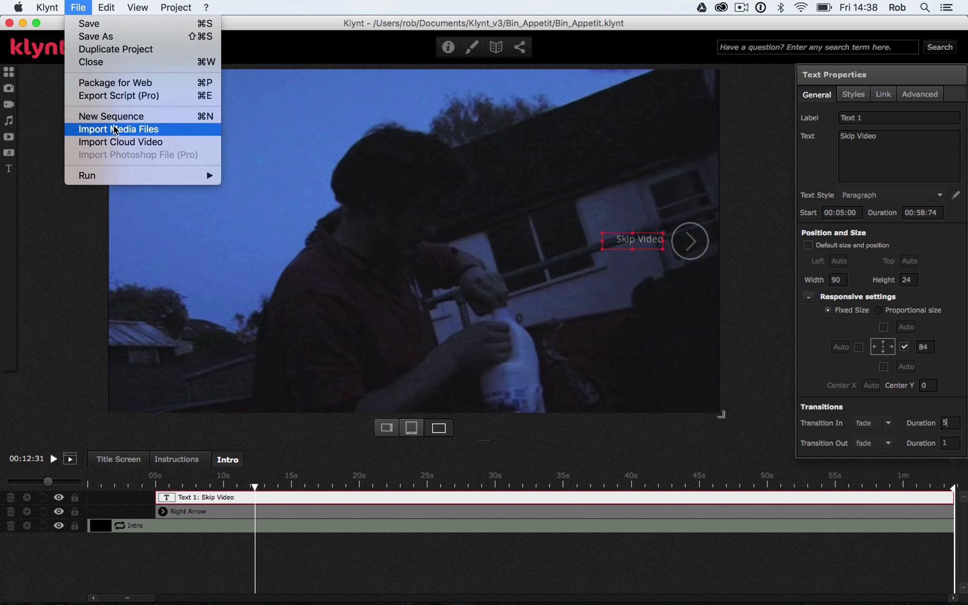
mouse_move(88, 175)
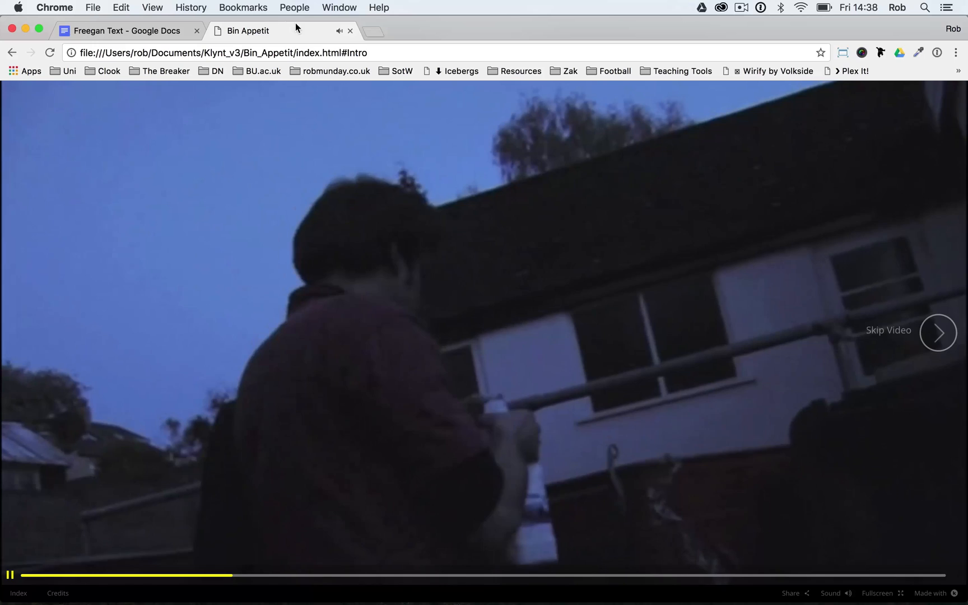
click(125, 30)
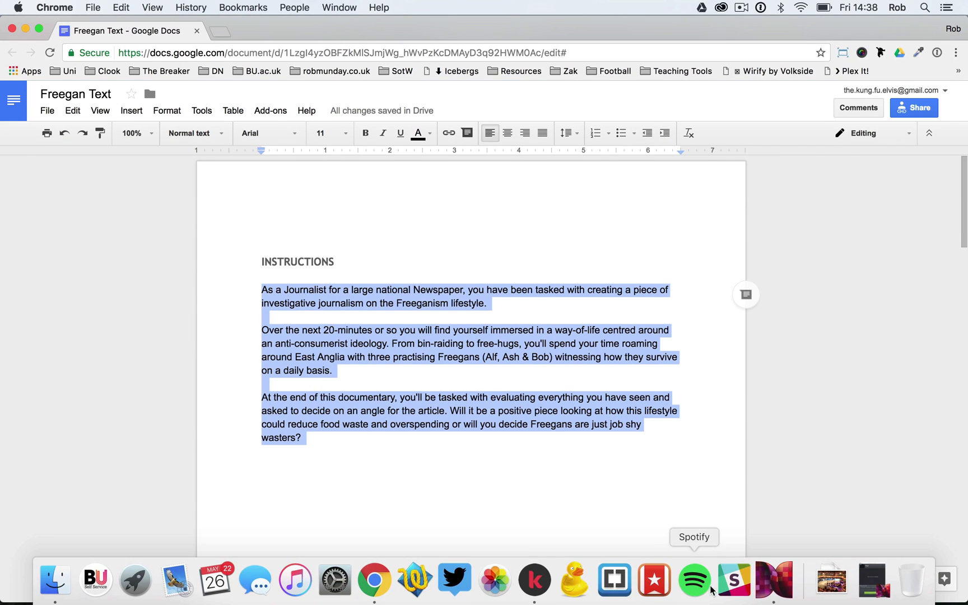
click(533, 580)
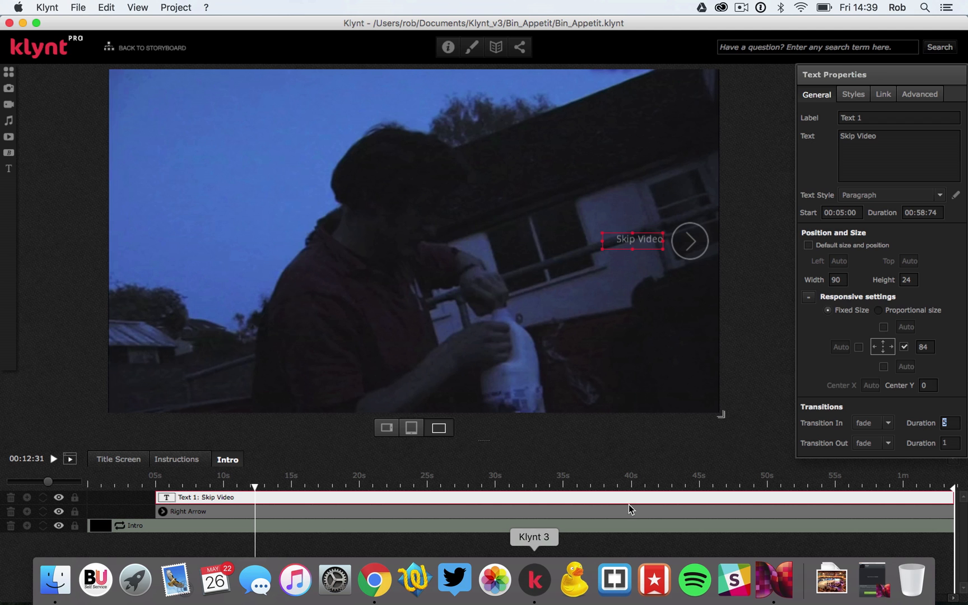
Link the Right Arrow button to the Title Screen sequence with Transition set to None
click(689, 239)
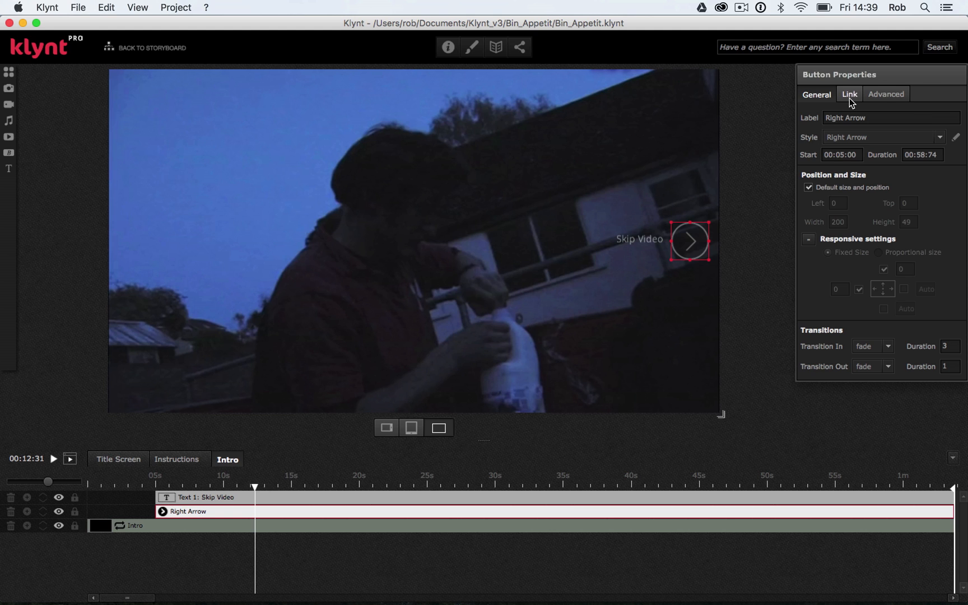
click(849, 94)
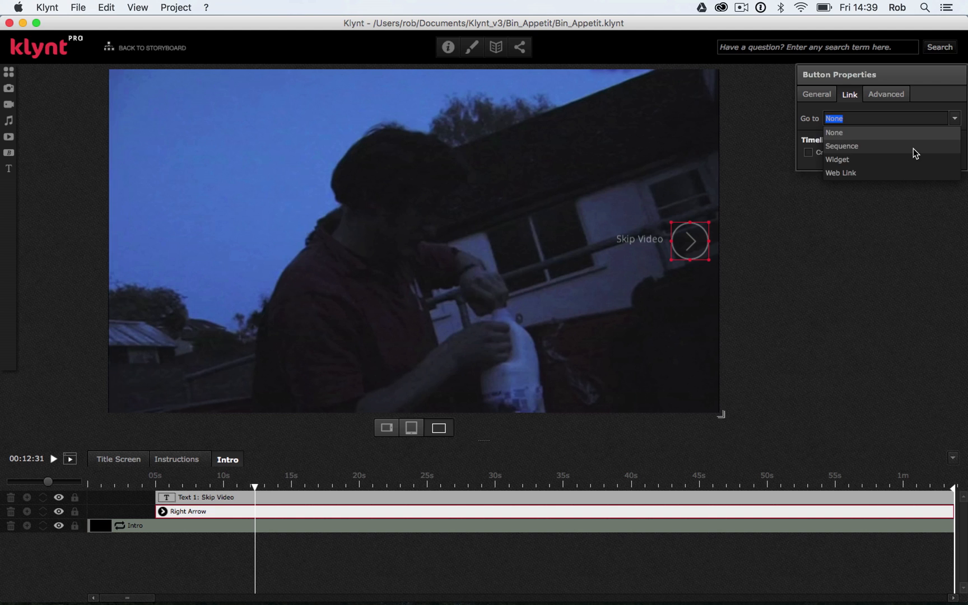
click(841, 146)
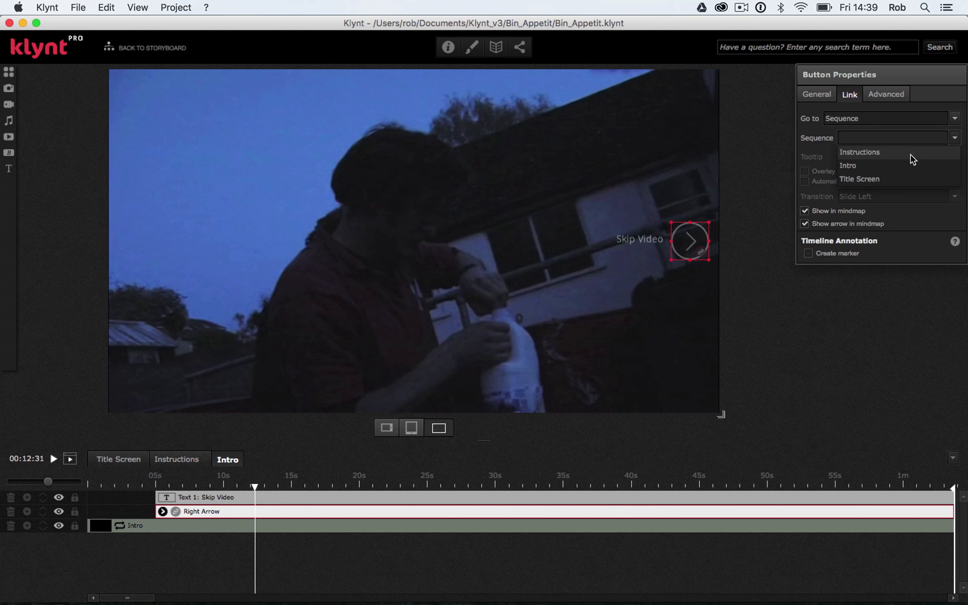
click(858, 179)
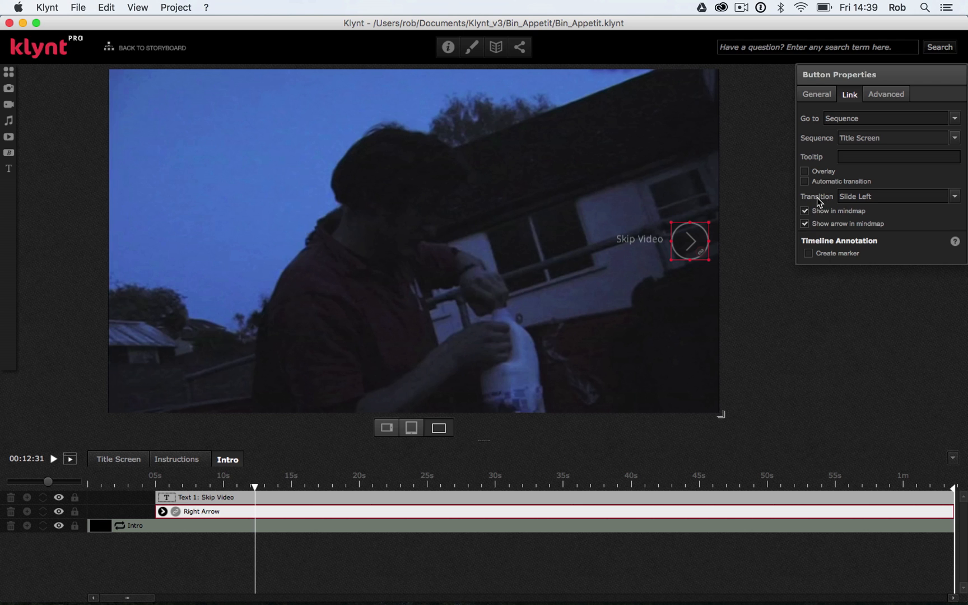
click(955, 196)
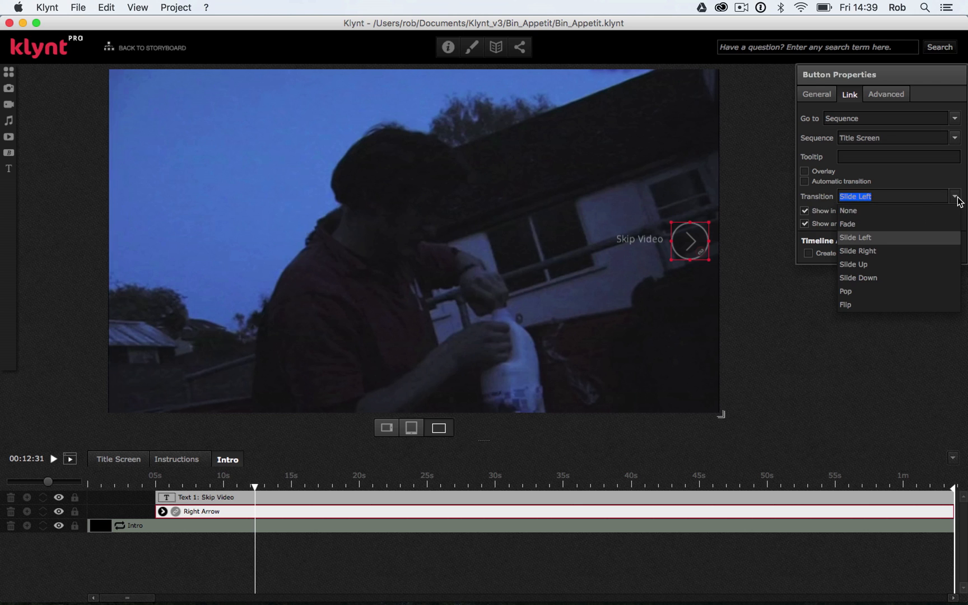
mouse_move(866, 247)
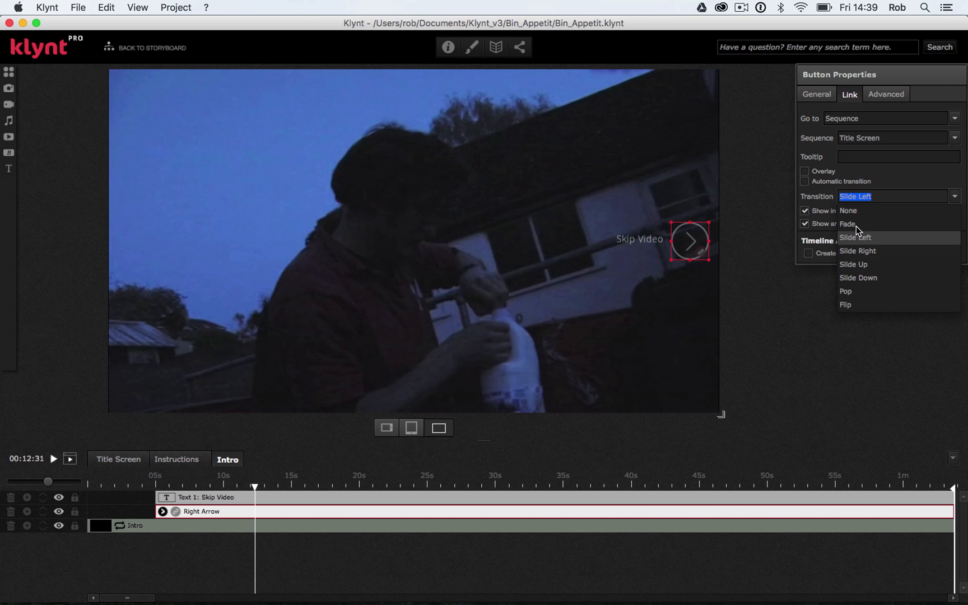
mouse_move(864, 264)
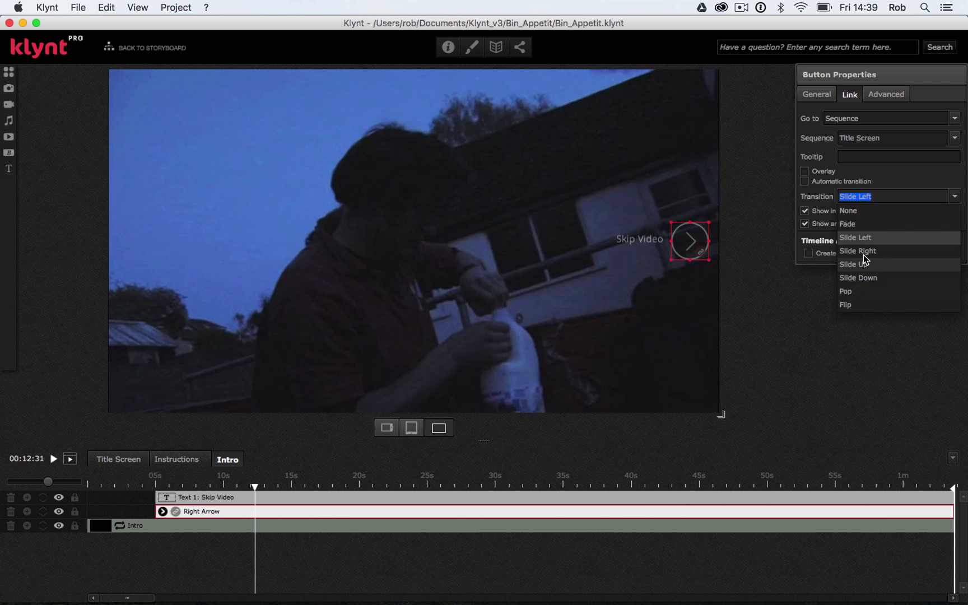
mouse_move(863, 234)
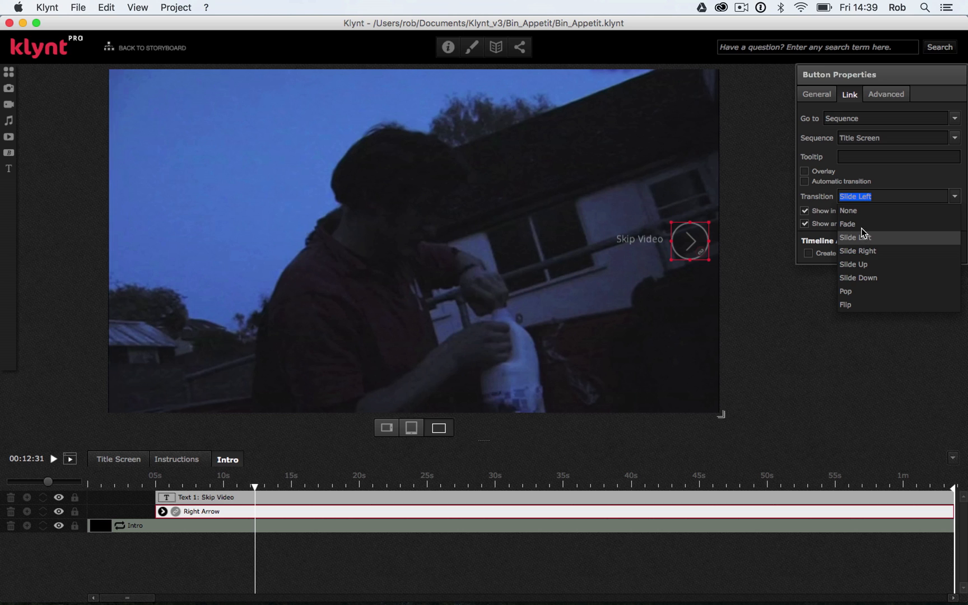
click(849, 210)
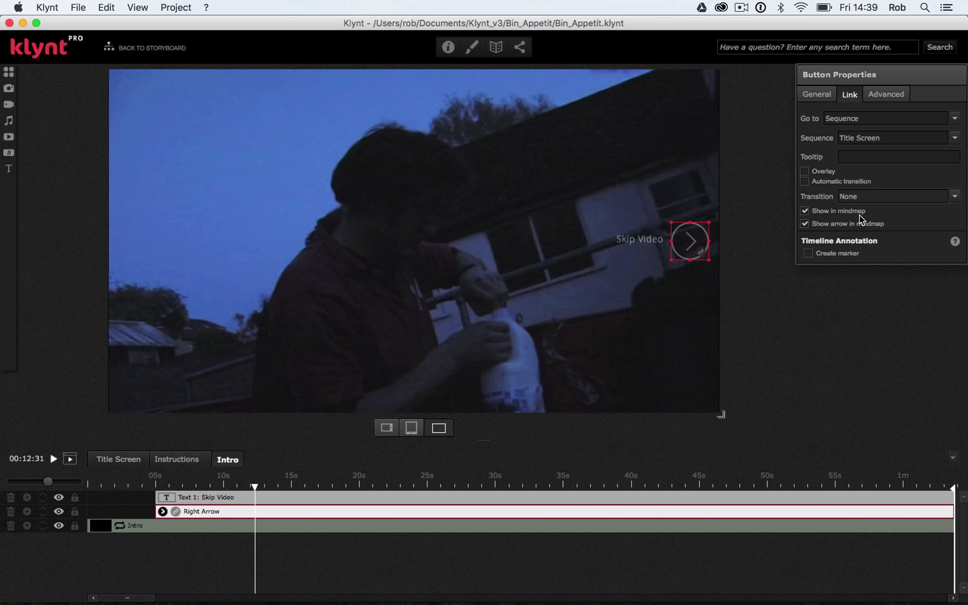
click(639, 239)
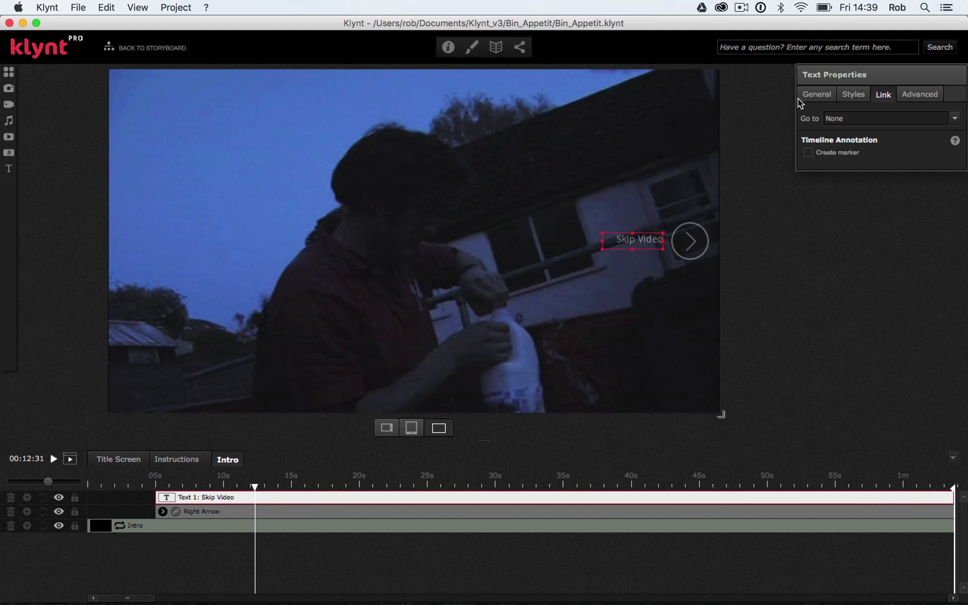
Link the Skip Video text to the Title Screen sequence with Transition set to None
click(954, 118)
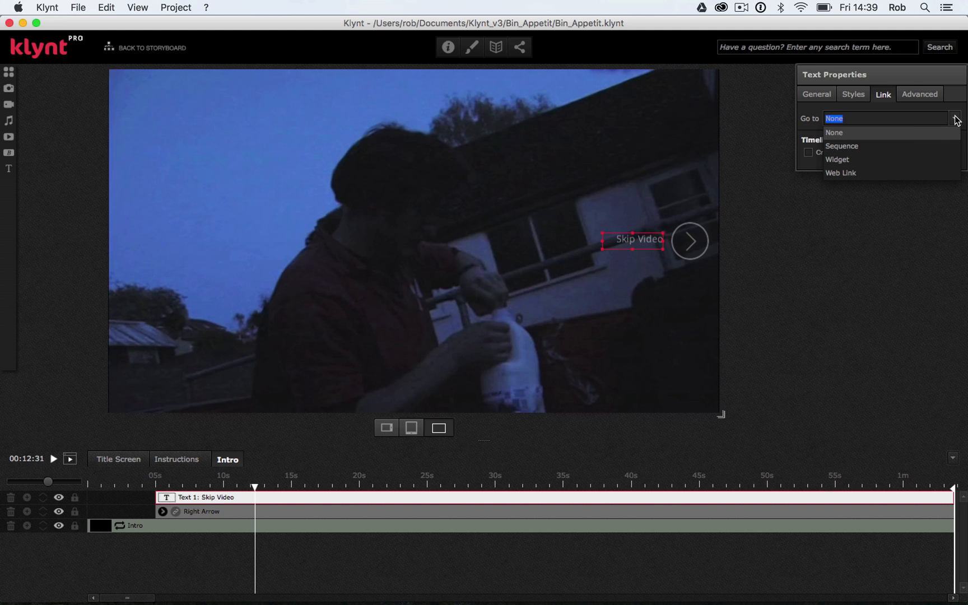
click(841, 146)
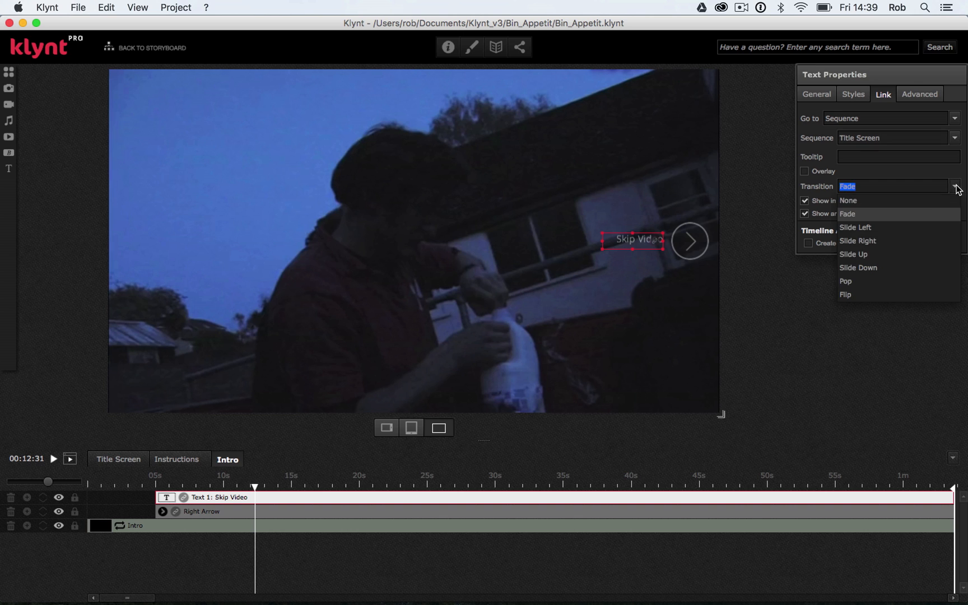
click(848, 201)
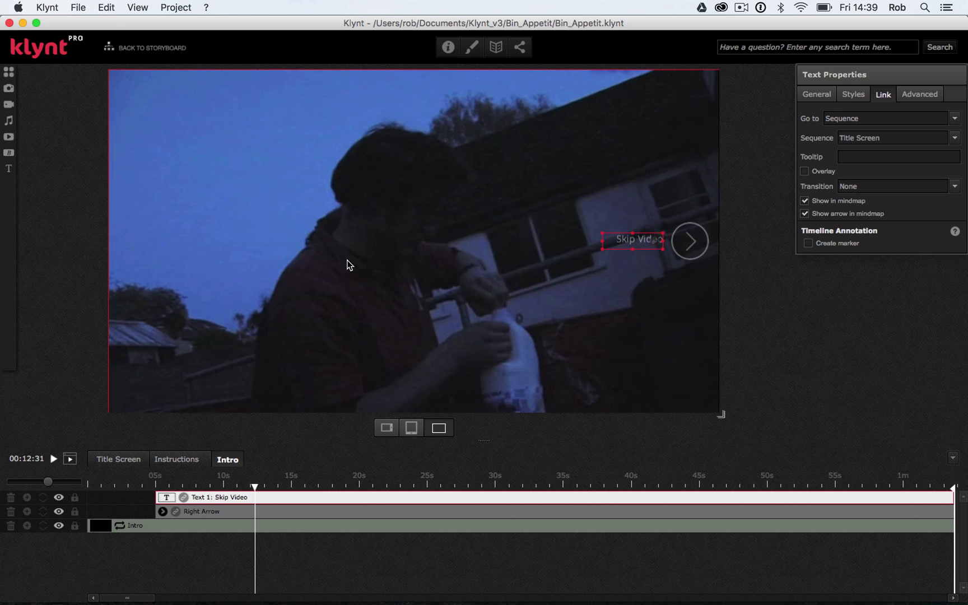
click(78, 6)
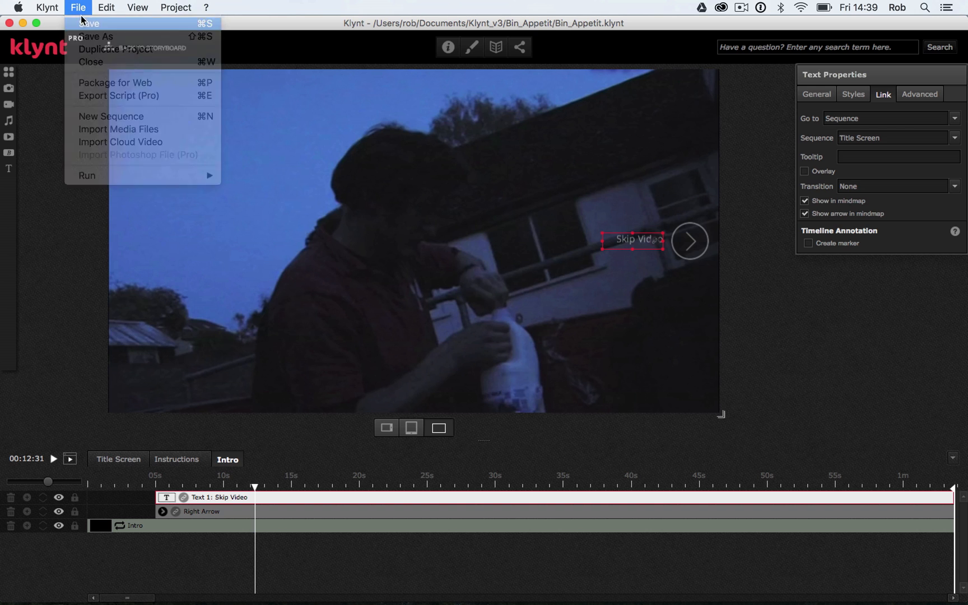
mouse_move(87, 175)
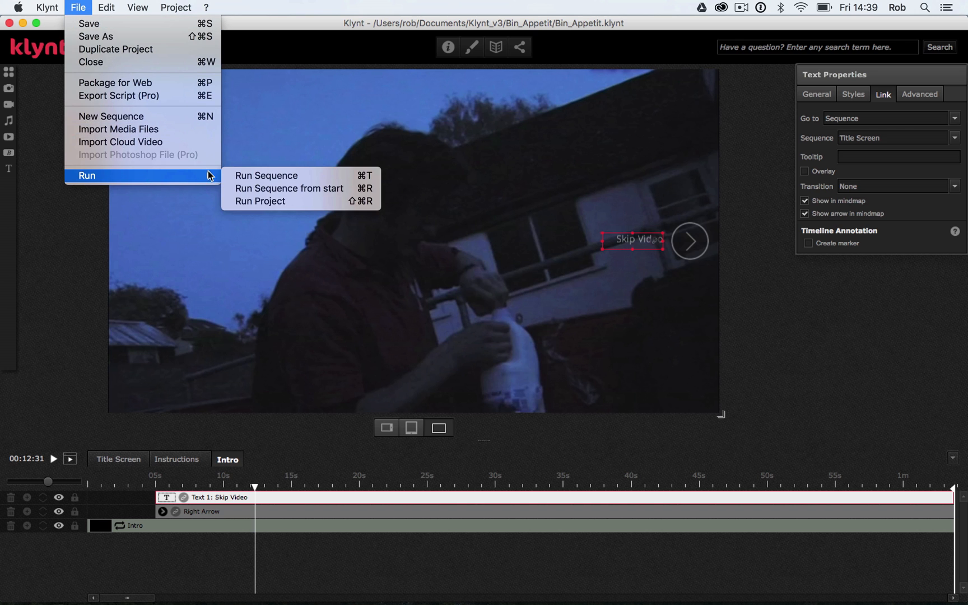
mouse_move(259, 201)
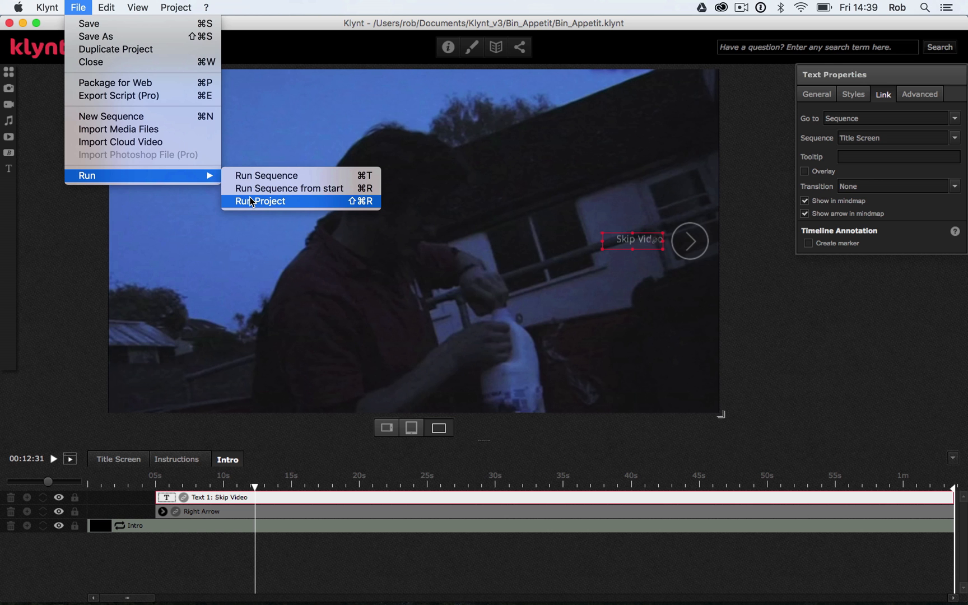
Run the whole project in Chrome through to the Bin Appetit title screen, then close the preview
click(259, 201)
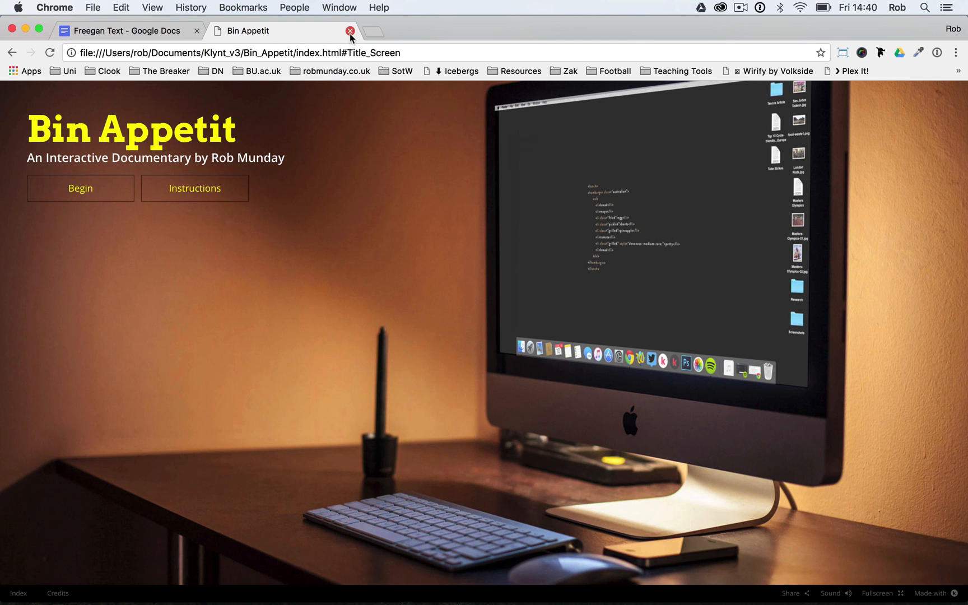
click(123, 31)
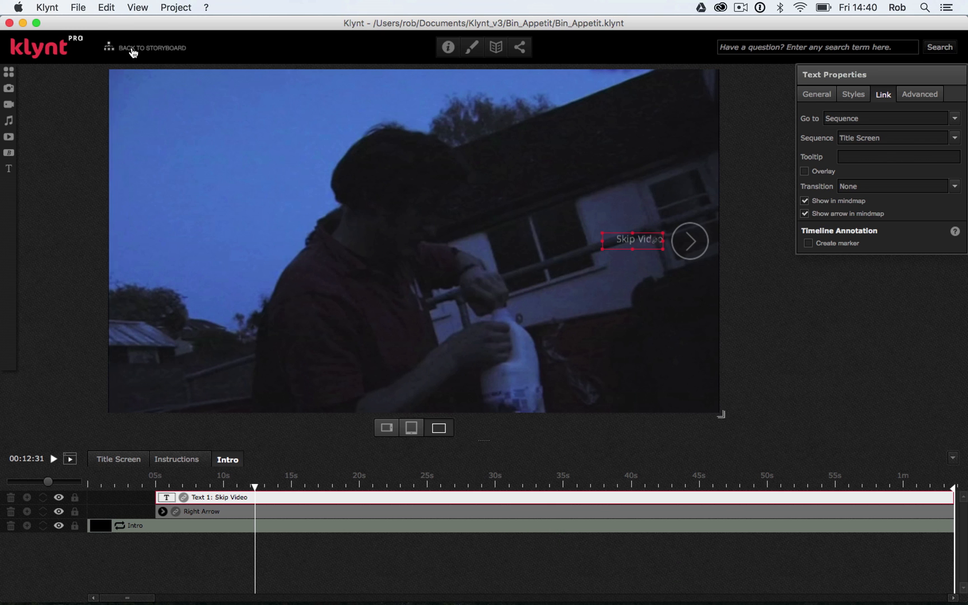
Return to the storyboard and set Intro as the project's start sequence
click(152, 47)
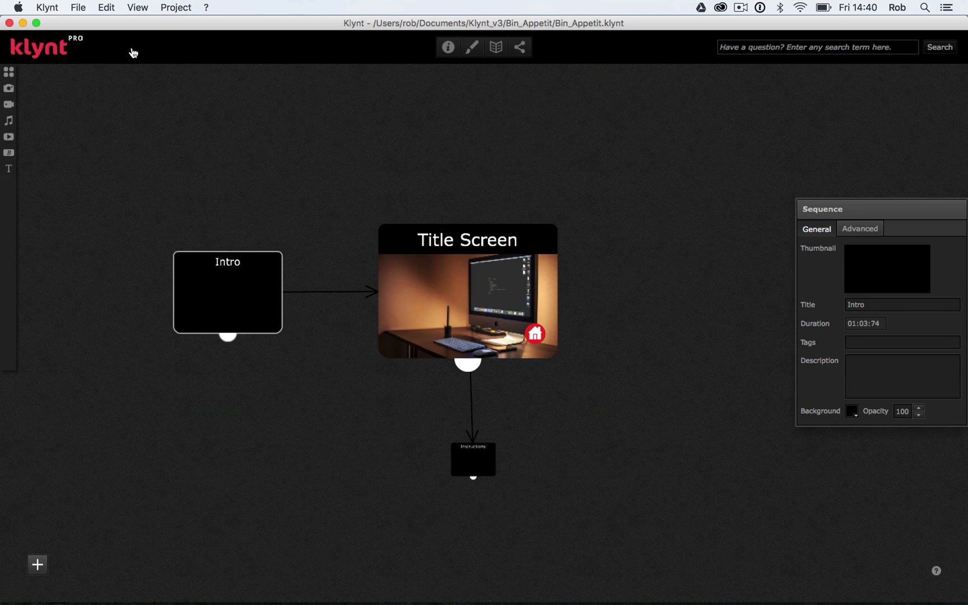
mouse_move(538, 349)
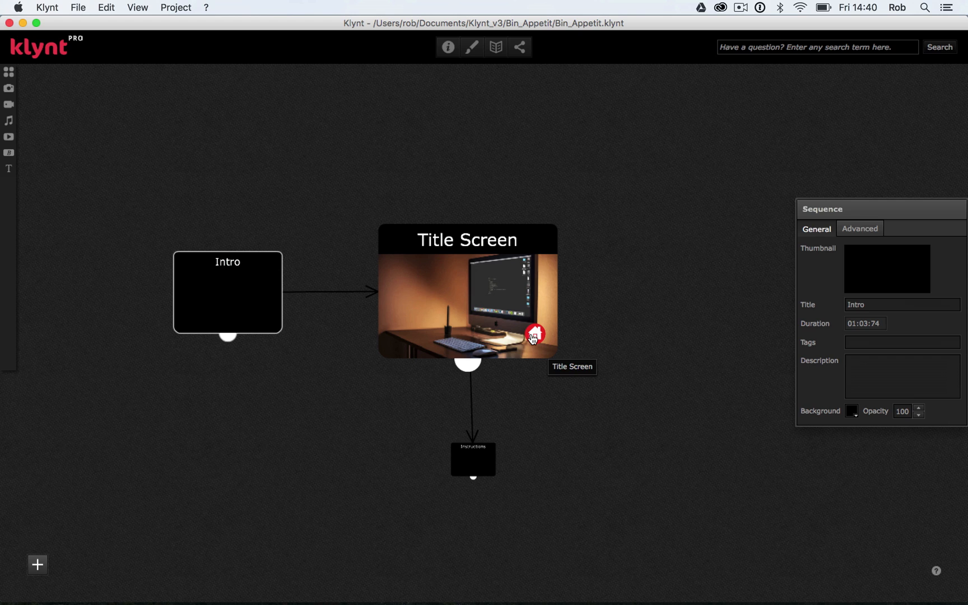
mouse_move(247, 300)
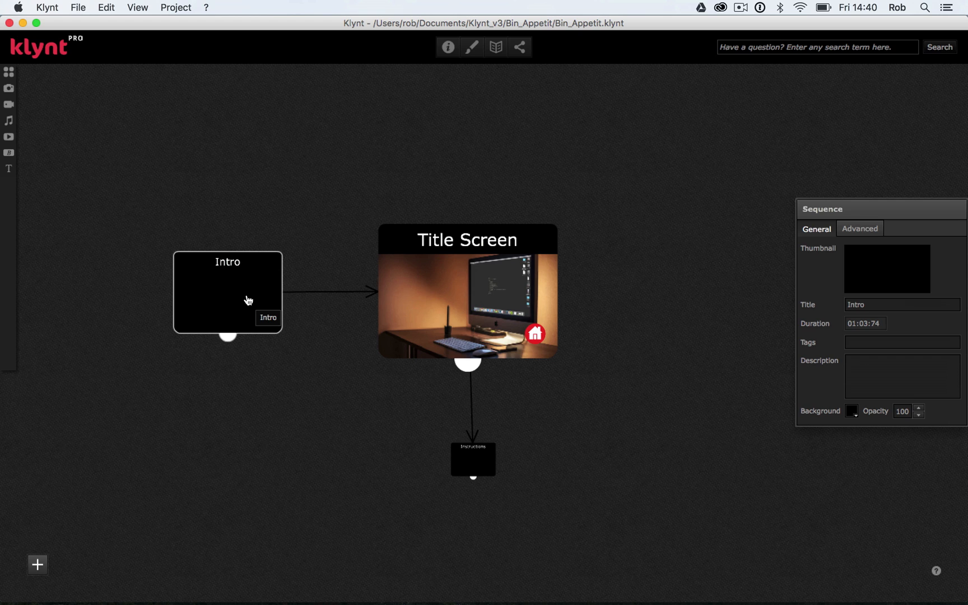
right_click(248, 301)
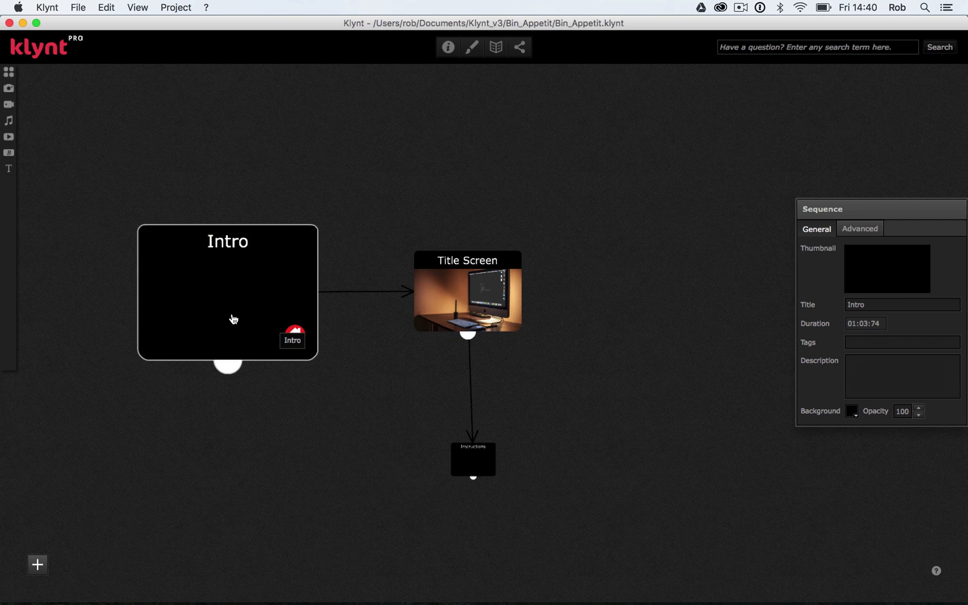
click(78, 7)
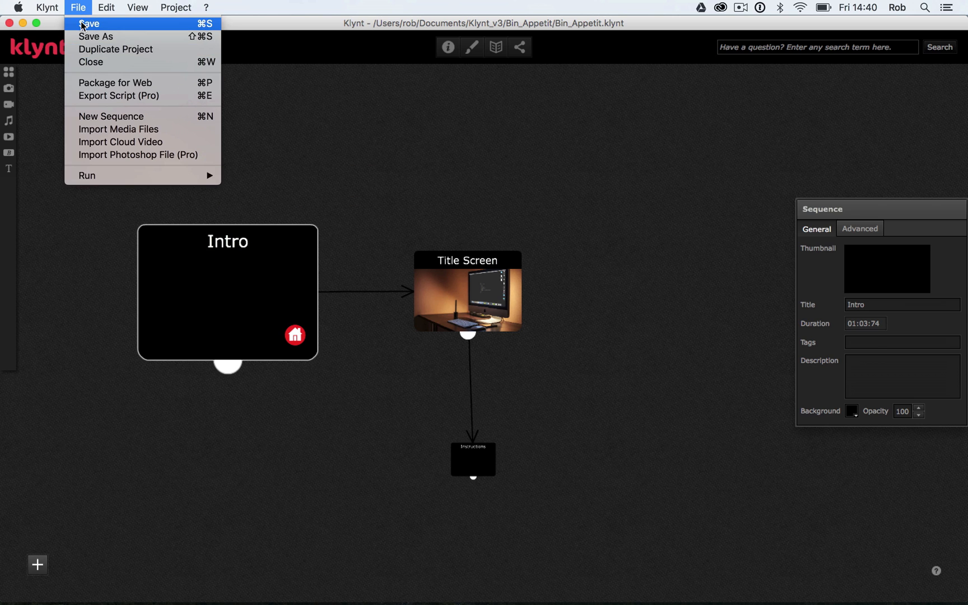
mouse_move(137, 142)
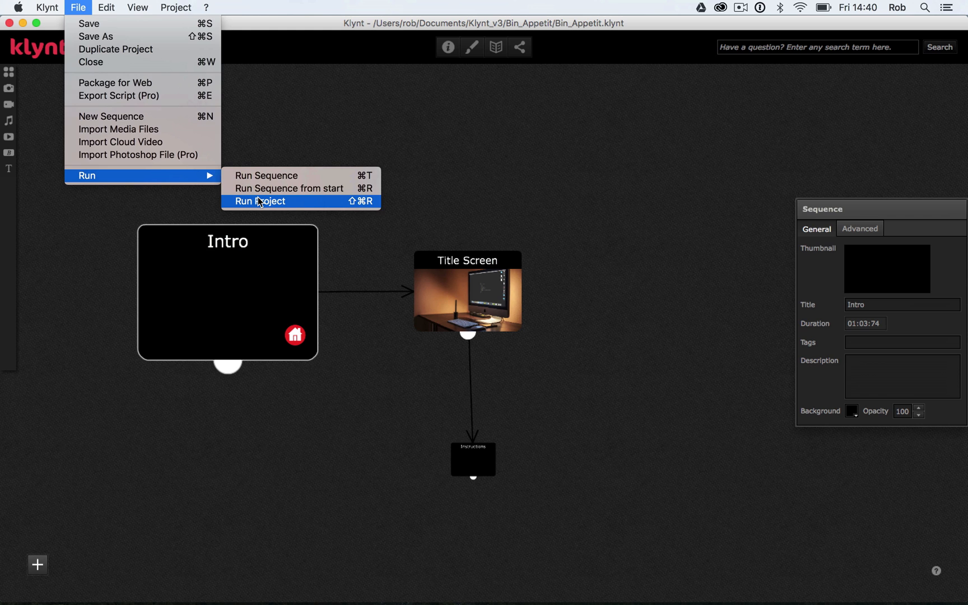
Run the project in Chrome, skip the Intro video to the title screen, and close the preview
click(260, 201)
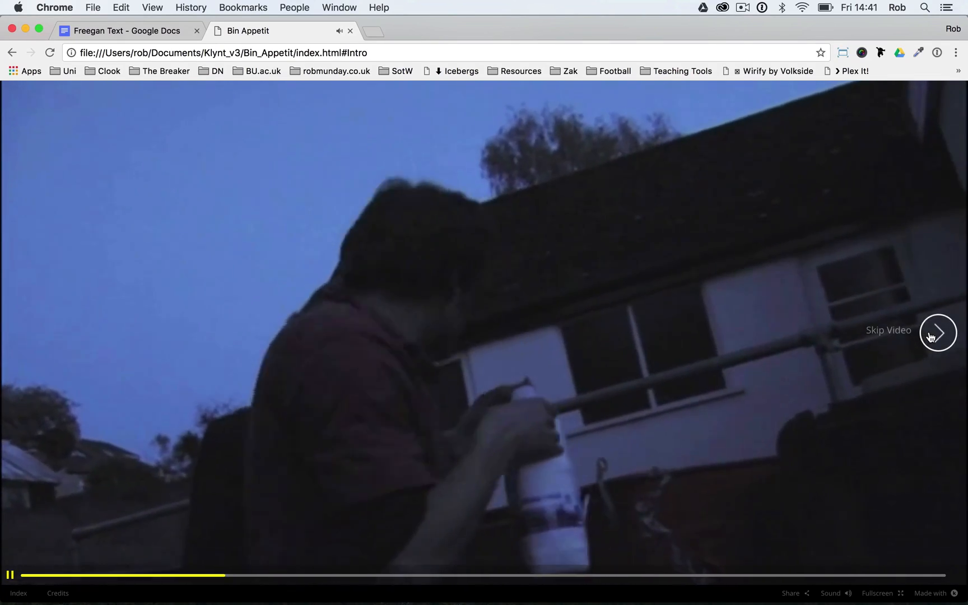
click(938, 331)
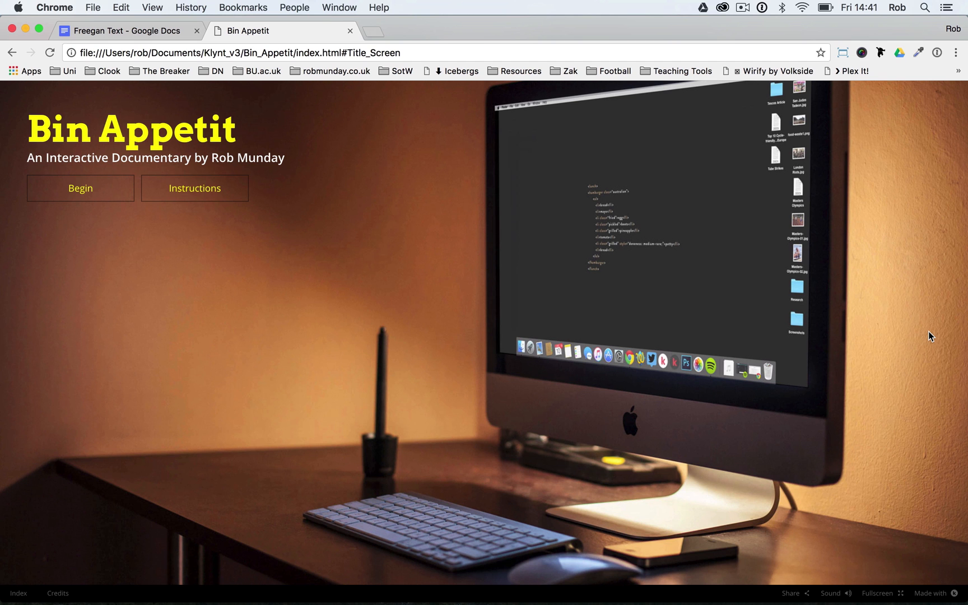
click(123, 30)
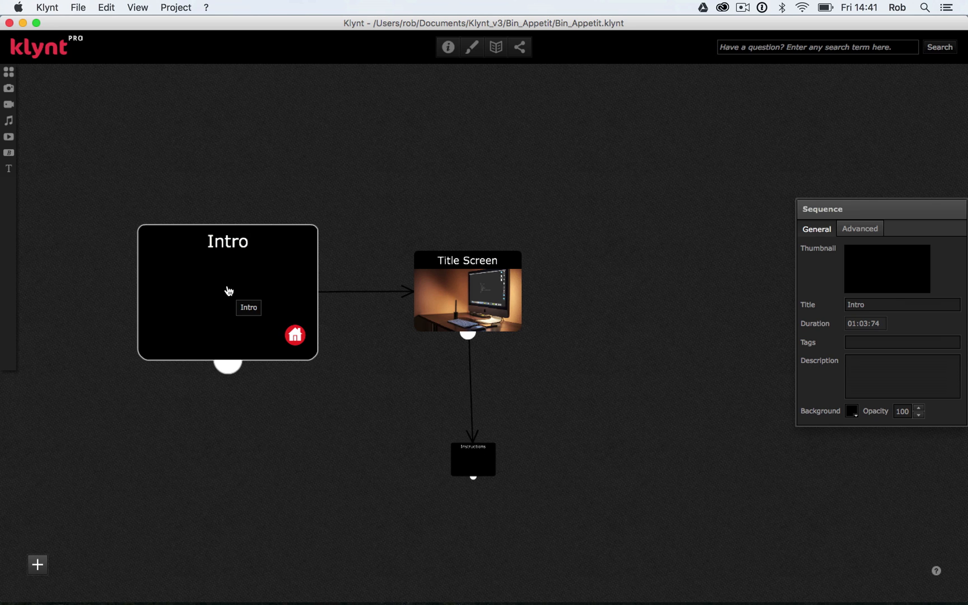
mouse_move(429, 307)
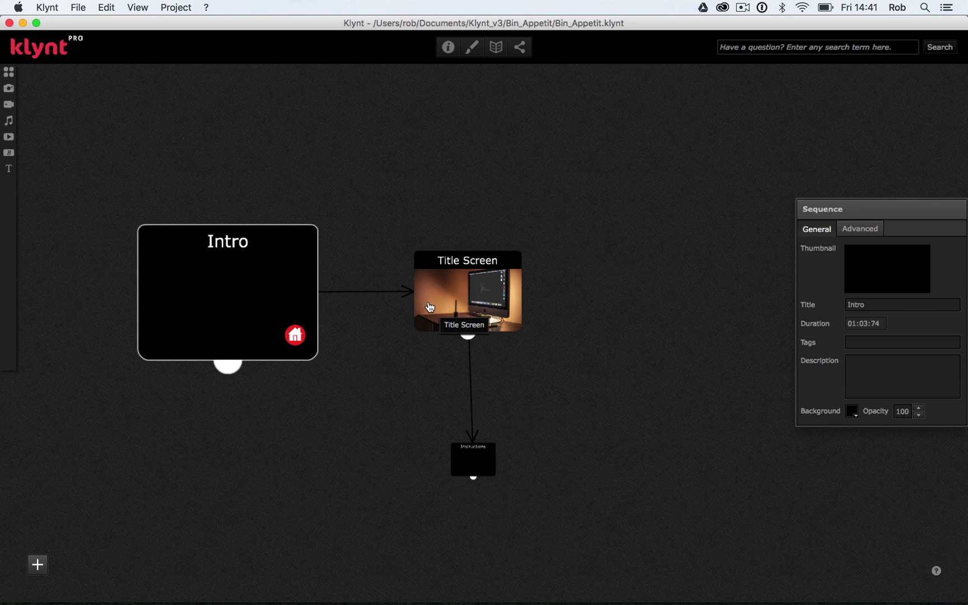
mouse_move(352, 348)
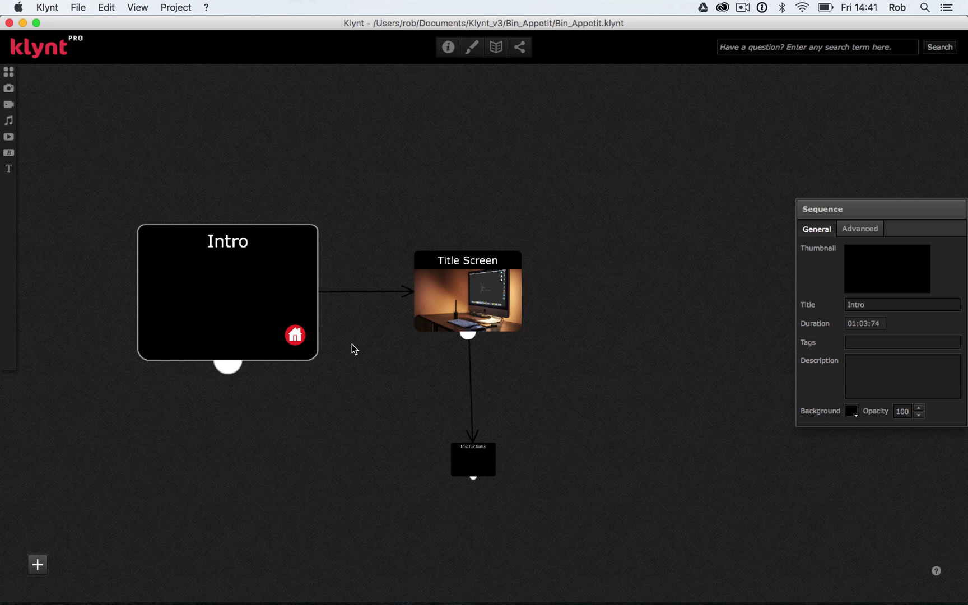
mouse_move(364, 298)
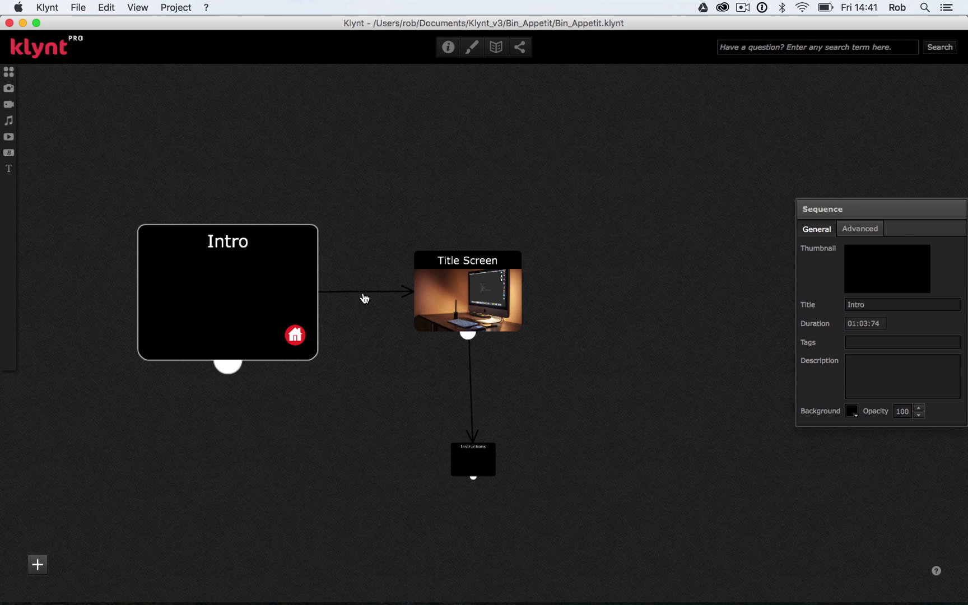
Inspect the Intro-to-Title Screen link's properties: goes to Title Screen, no transition
click(348, 291)
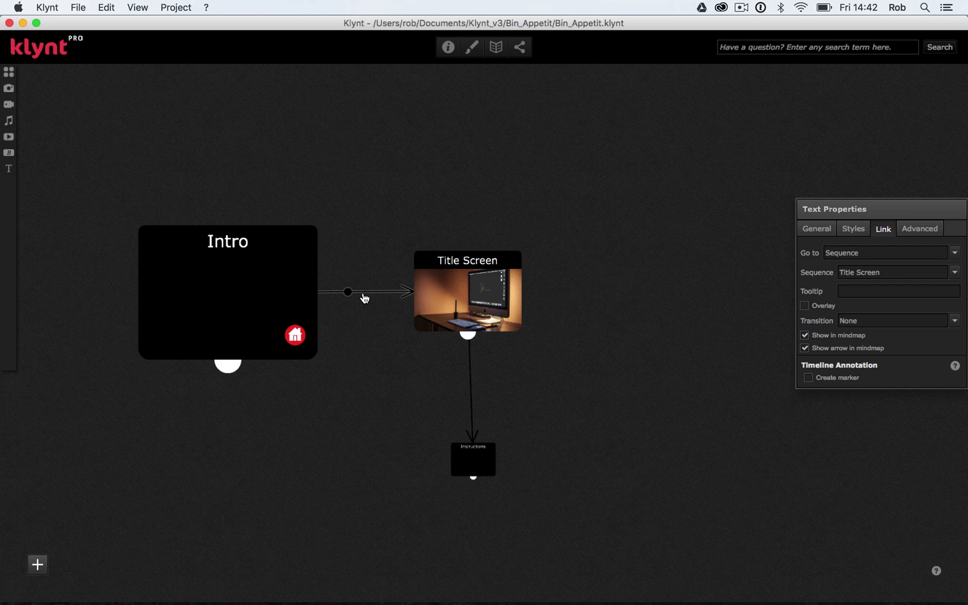
mouse_move(348, 294)
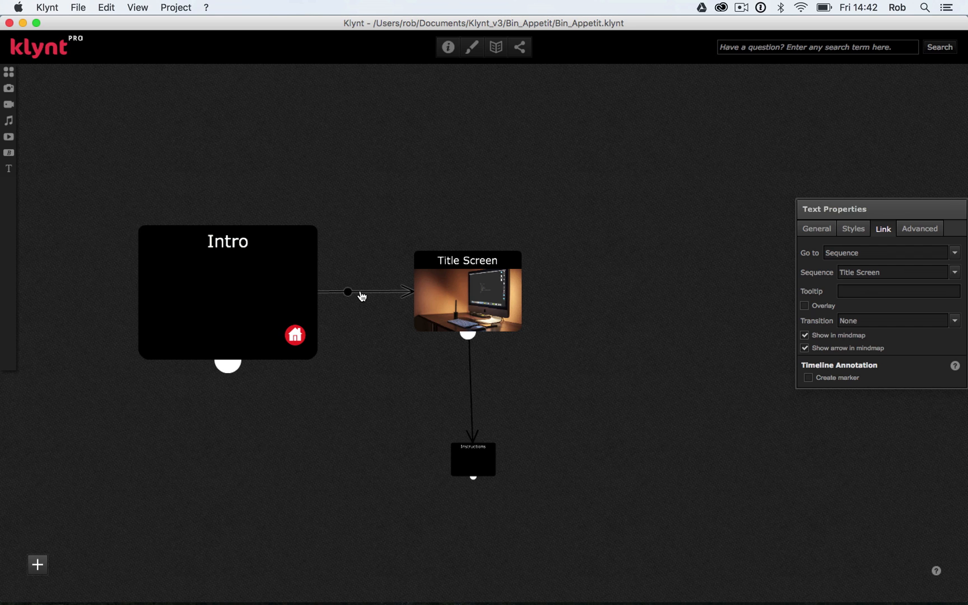
mouse_move(347, 294)
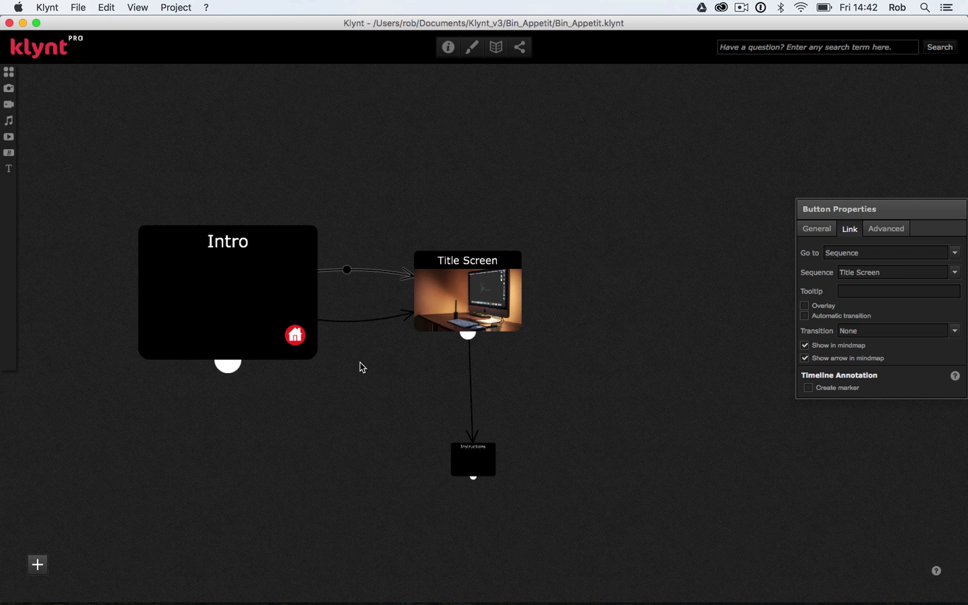
Draw a new Intro-to-Title Screen link and make it an Automatic transition with Transition None
click(228, 292)
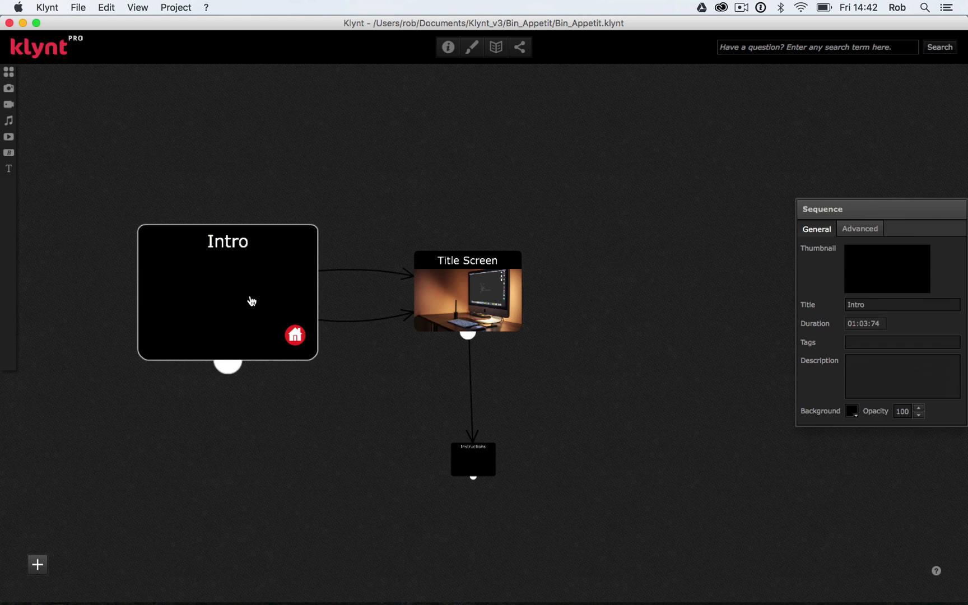
mouse_move(849, 328)
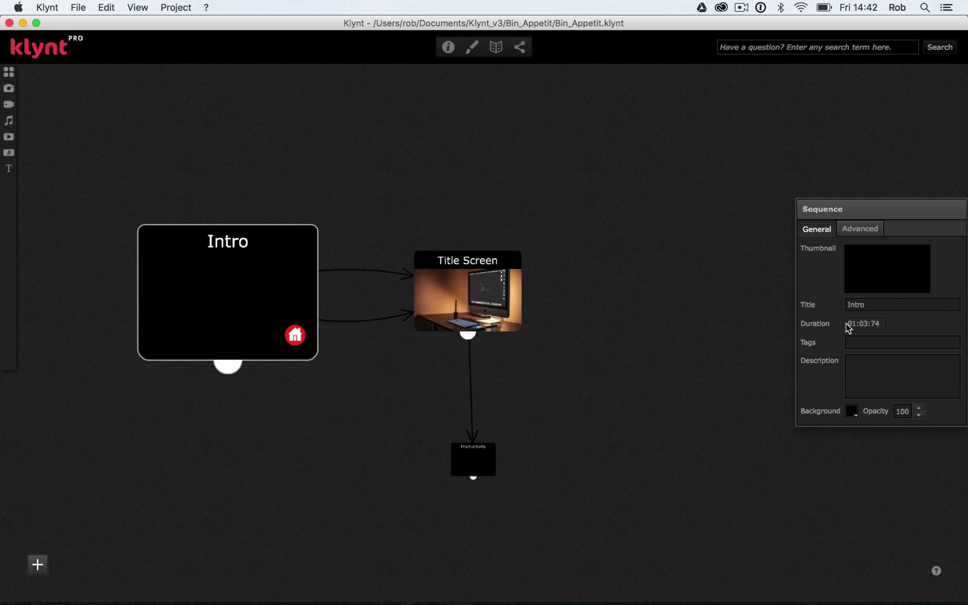
mouse_move(626, 394)
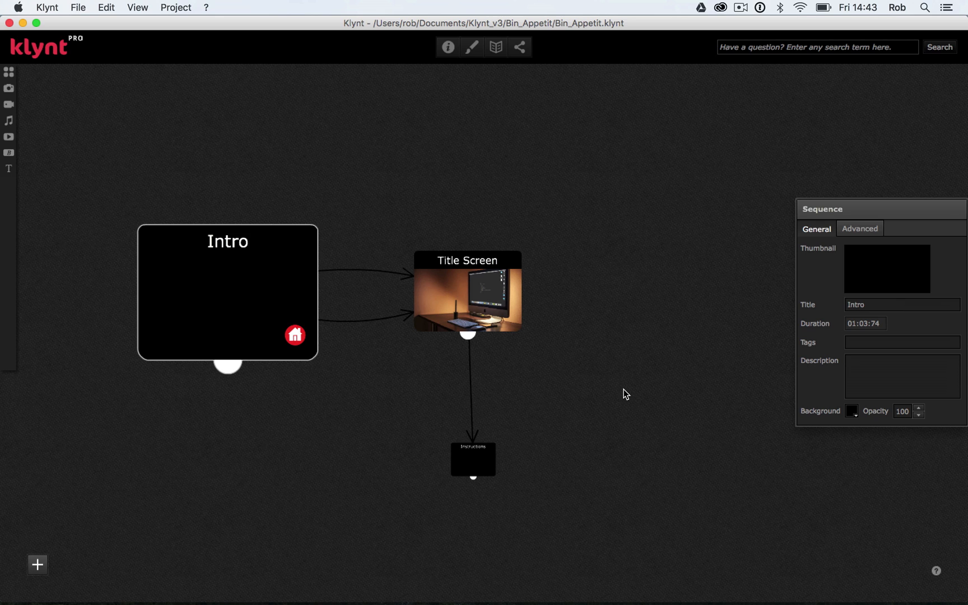
mouse_move(623, 384)
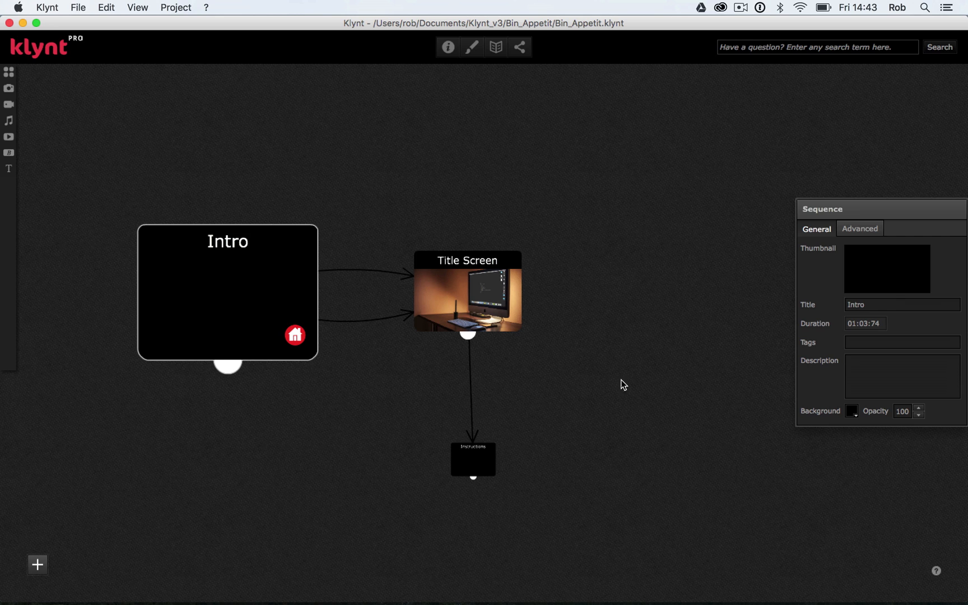
mouse_move(437, 324)
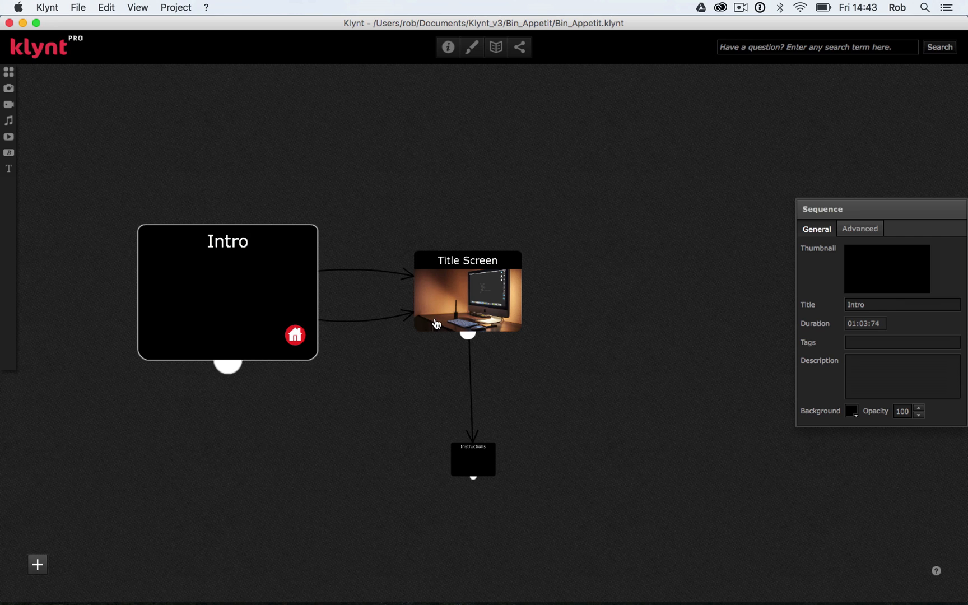
mouse_move(306, 361)
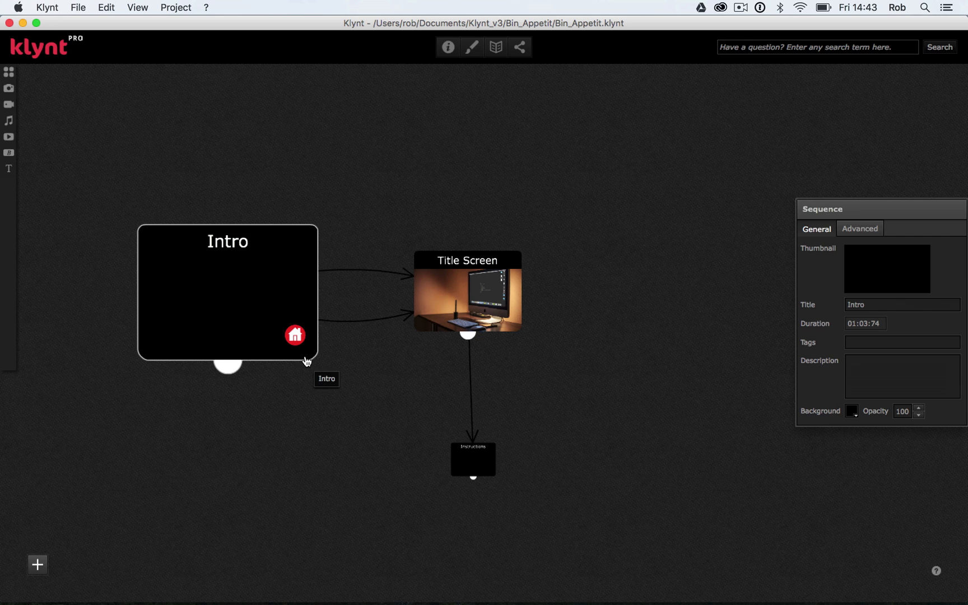
mouse_move(228, 373)
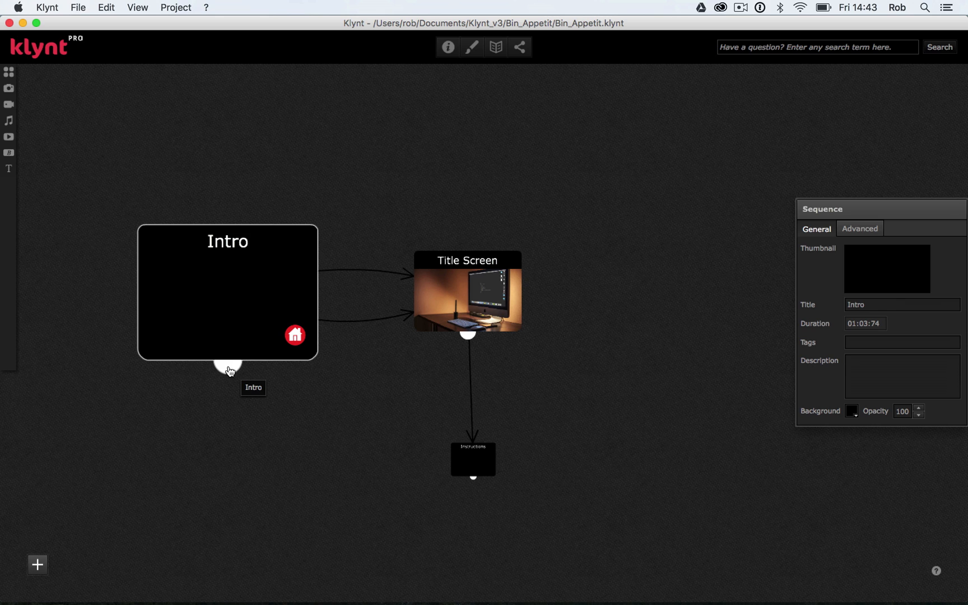
drag(227, 363, 330, 414)
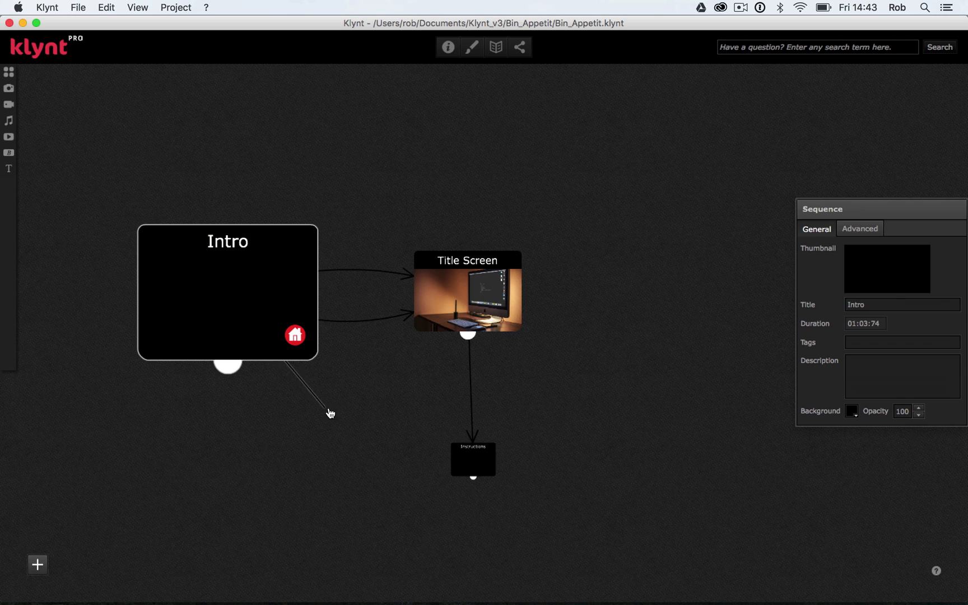
mouse_move(442, 291)
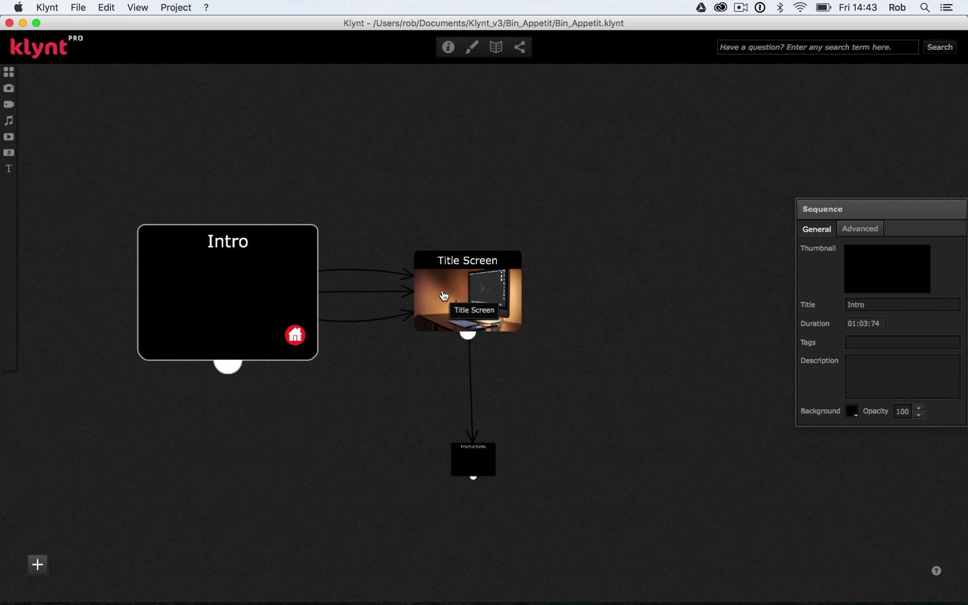
mouse_move(355, 297)
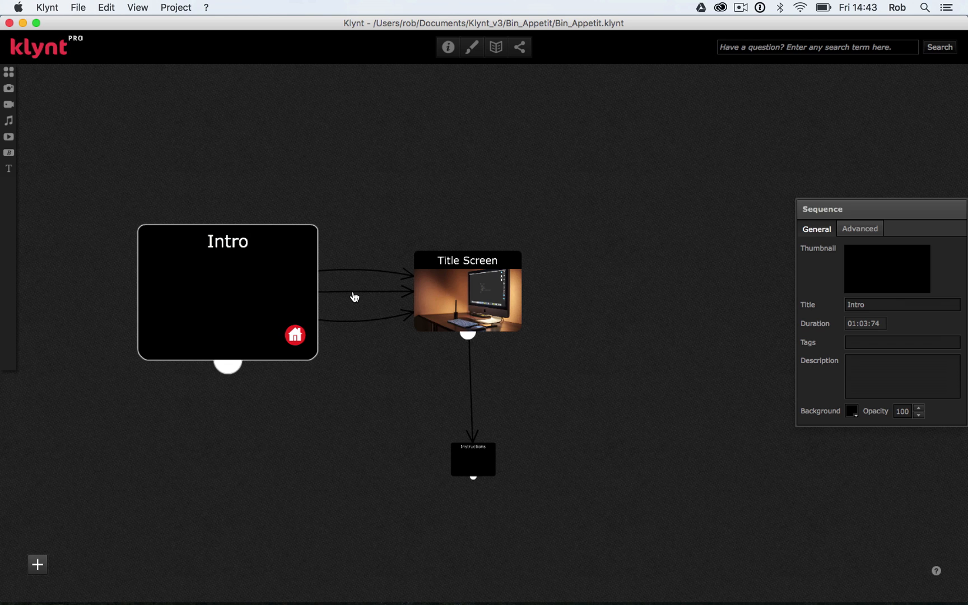
click(347, 291)
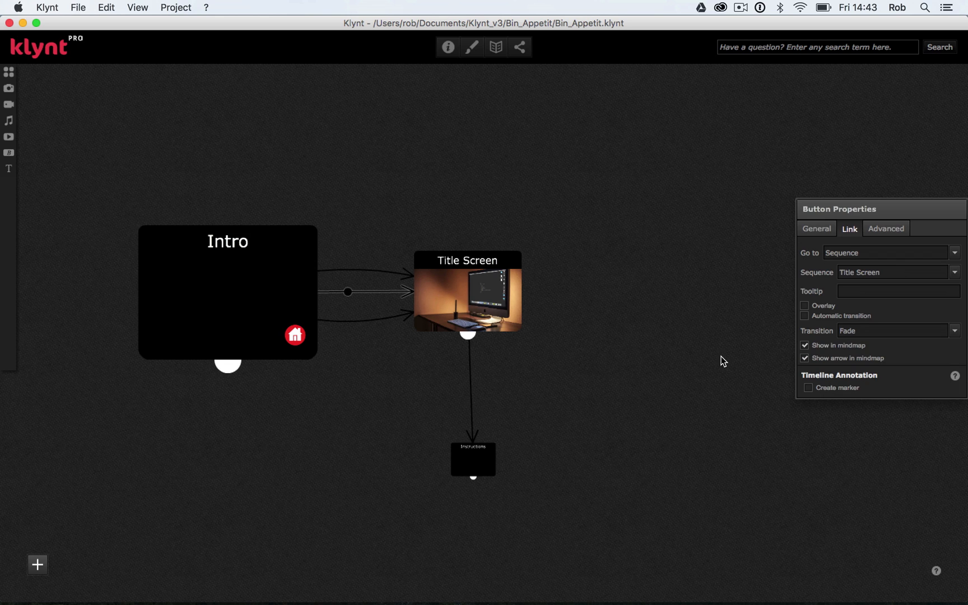
mouse_move(835, 321)
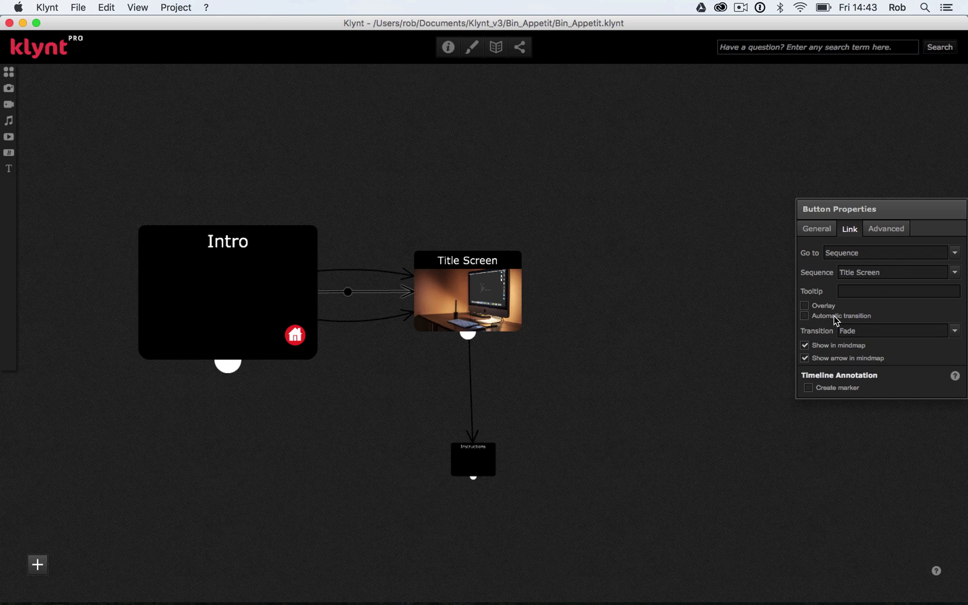
click(805, 316)
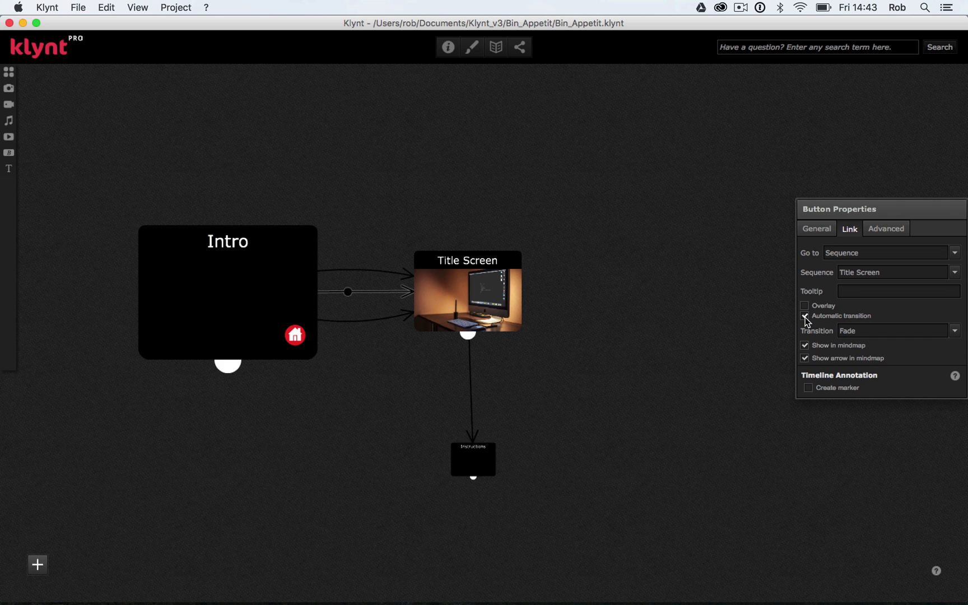
click(806, 316)
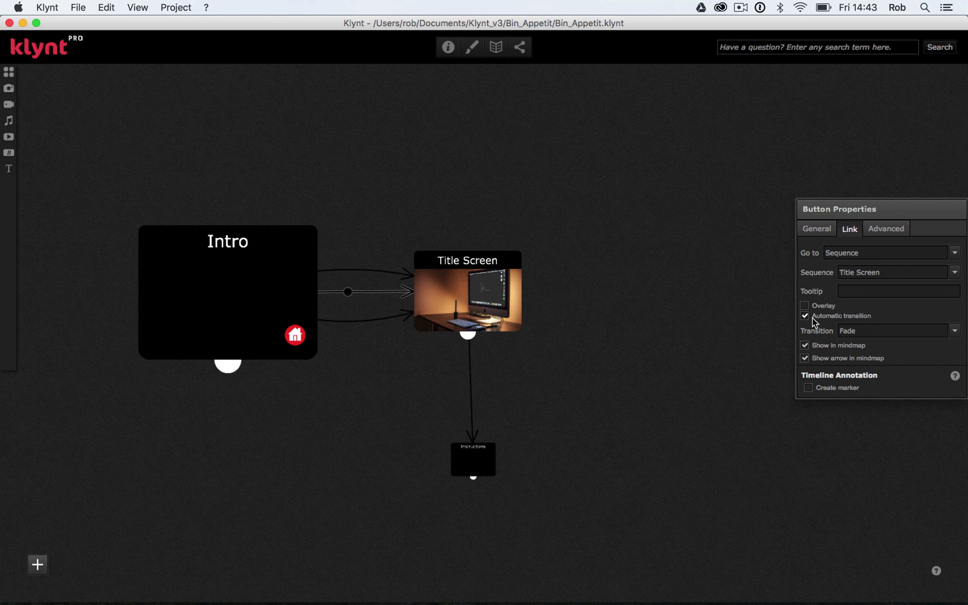
mouse_move(955, 332)
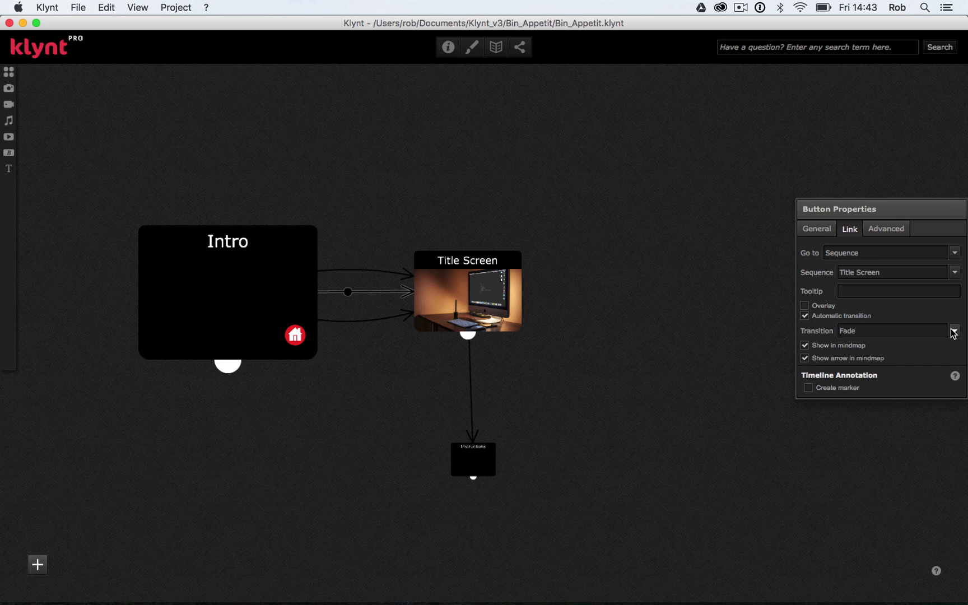
click(847, 330)
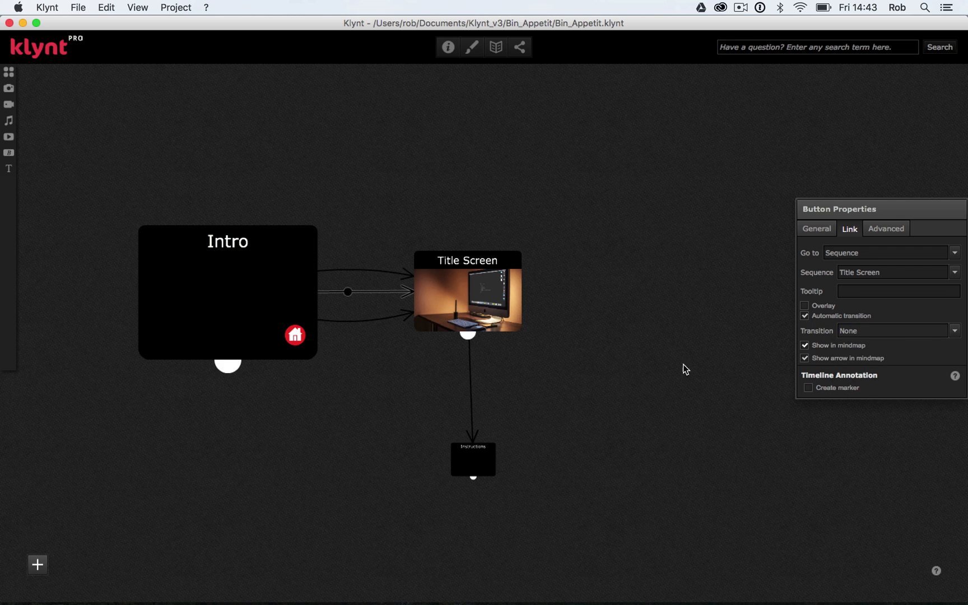
mouse_move(604, 393)
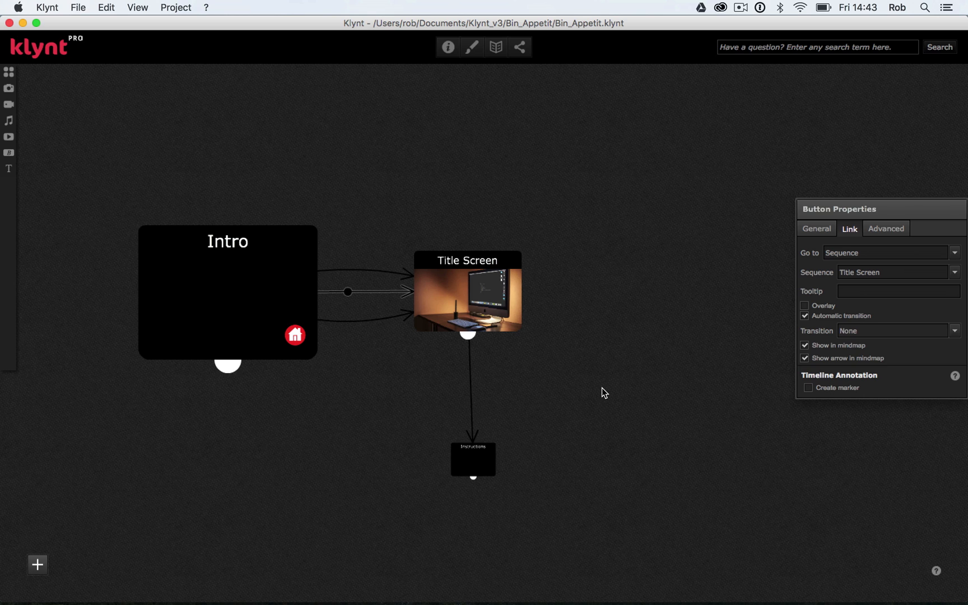
mouse_move(397, 395)
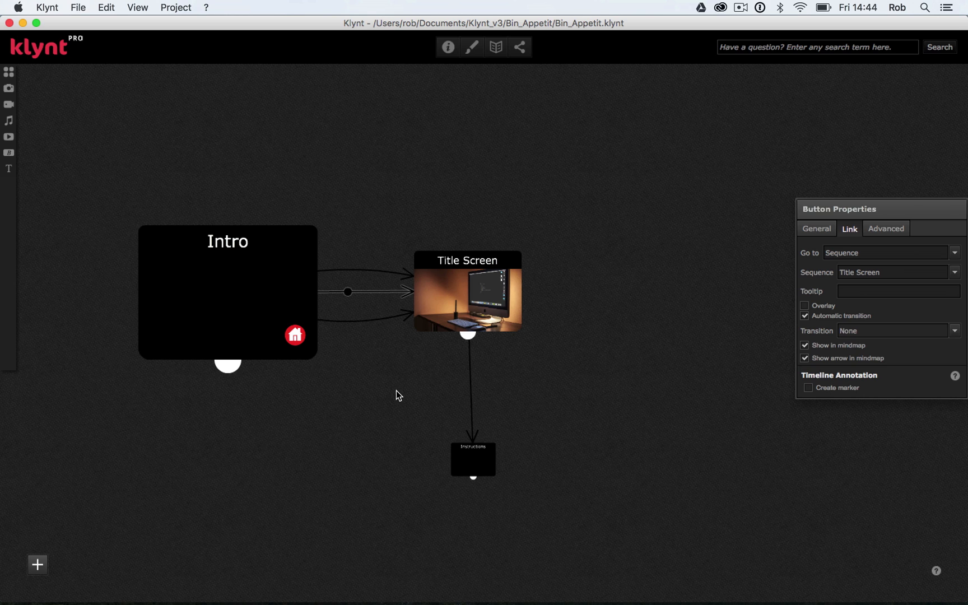
mouse_move(356, 334)
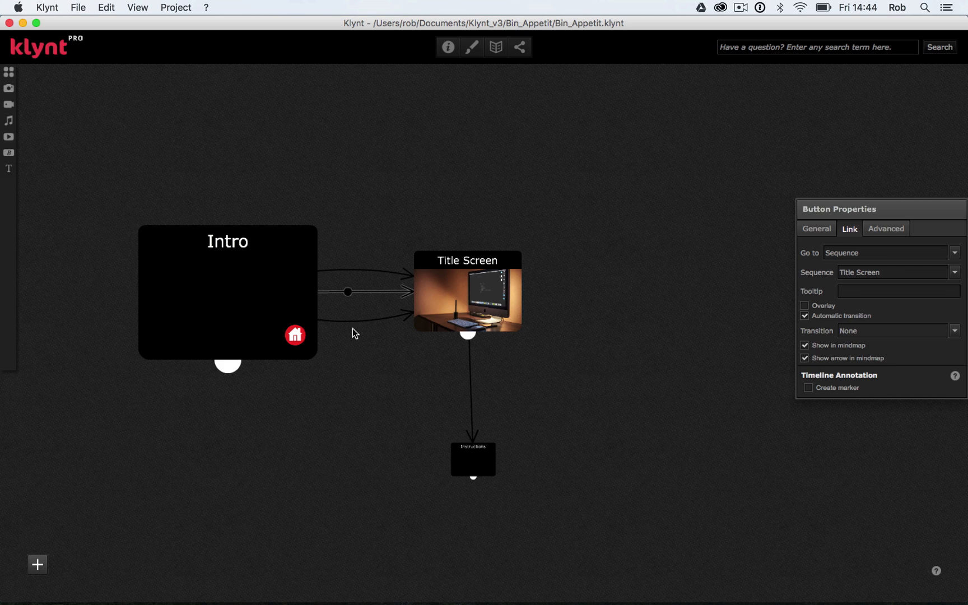
mouse_move(371, 274)
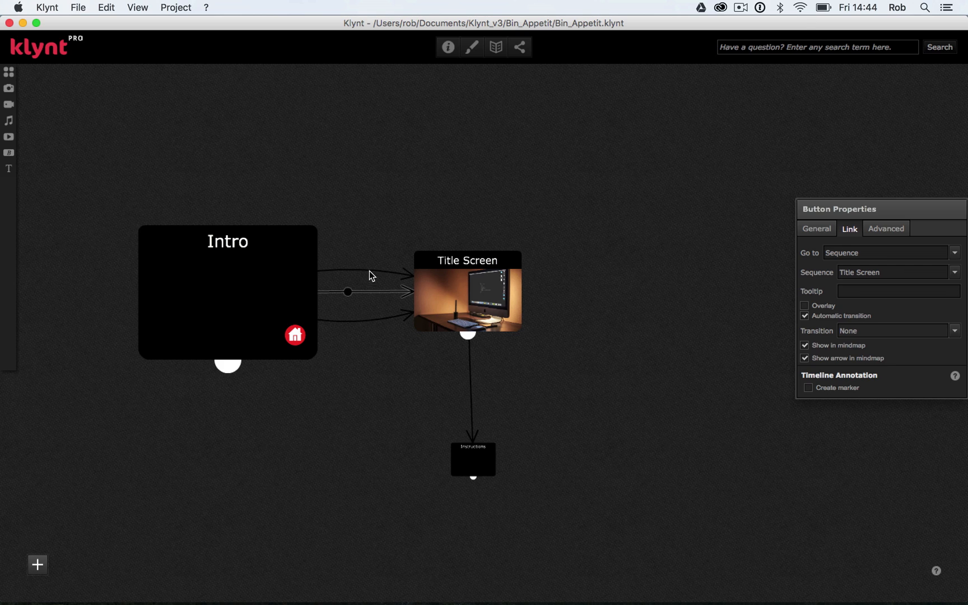
mouse_move(377, 321)
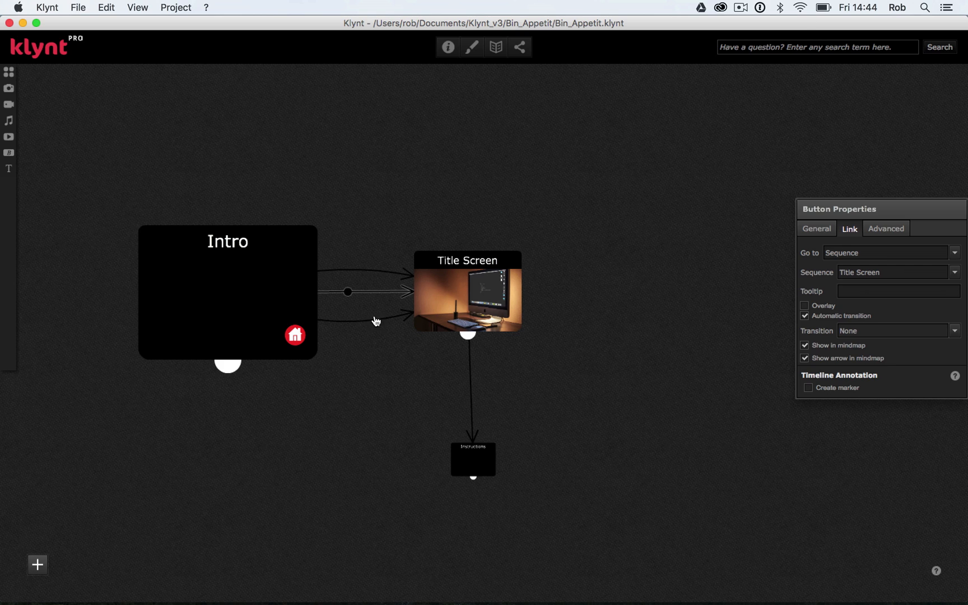
mouse_move(370, 304)
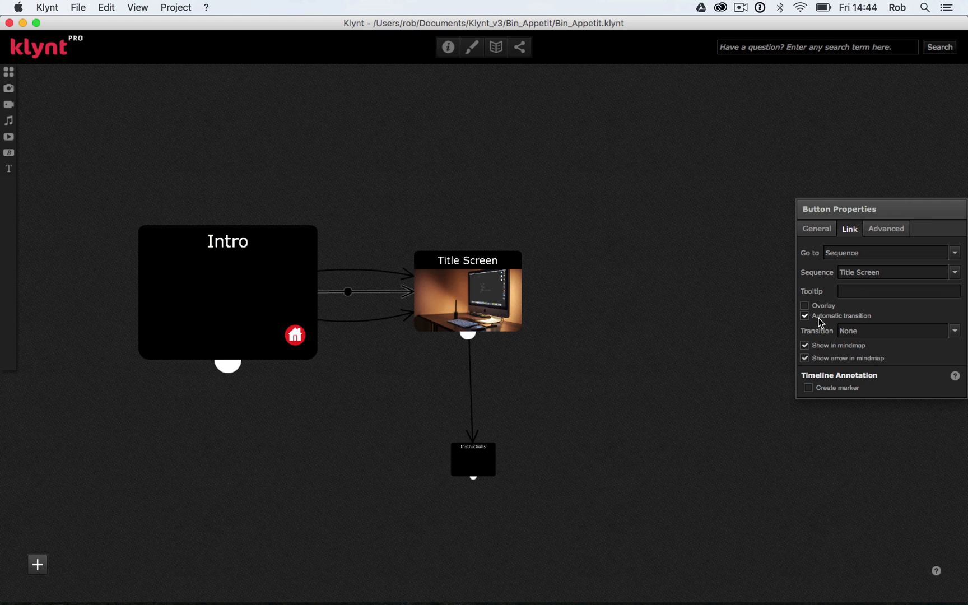
click(804, 316)
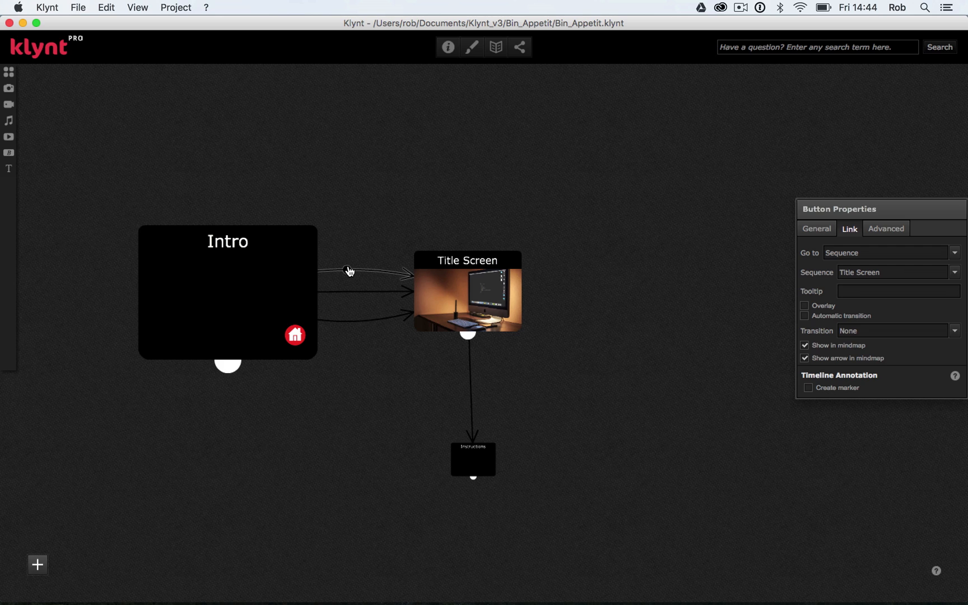
click(806, 316)
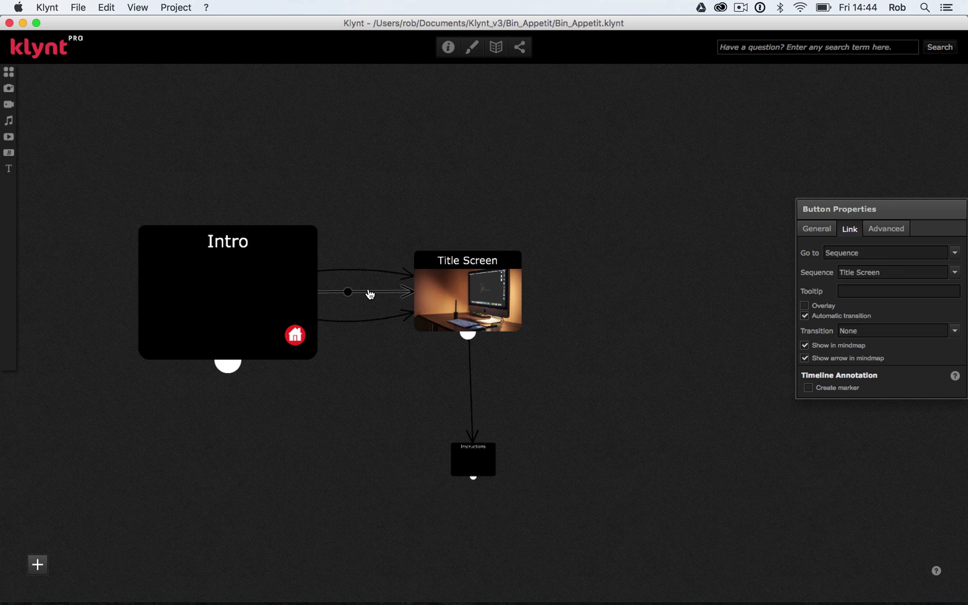
Colour the automatic Intro link green, and the bottom Intro link and Title Screen's link red
right_click(371, 293)
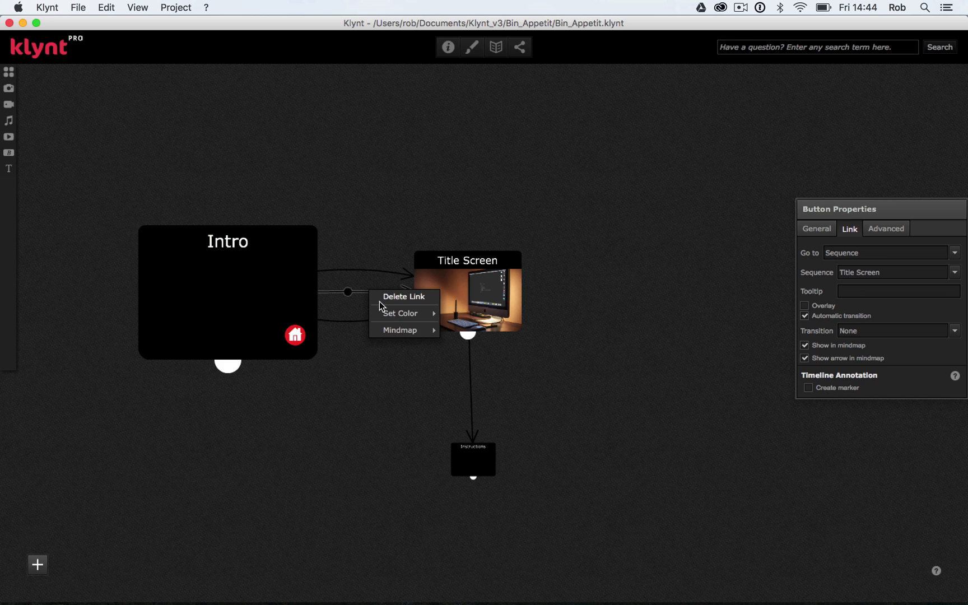
mouse_move(400, 312)
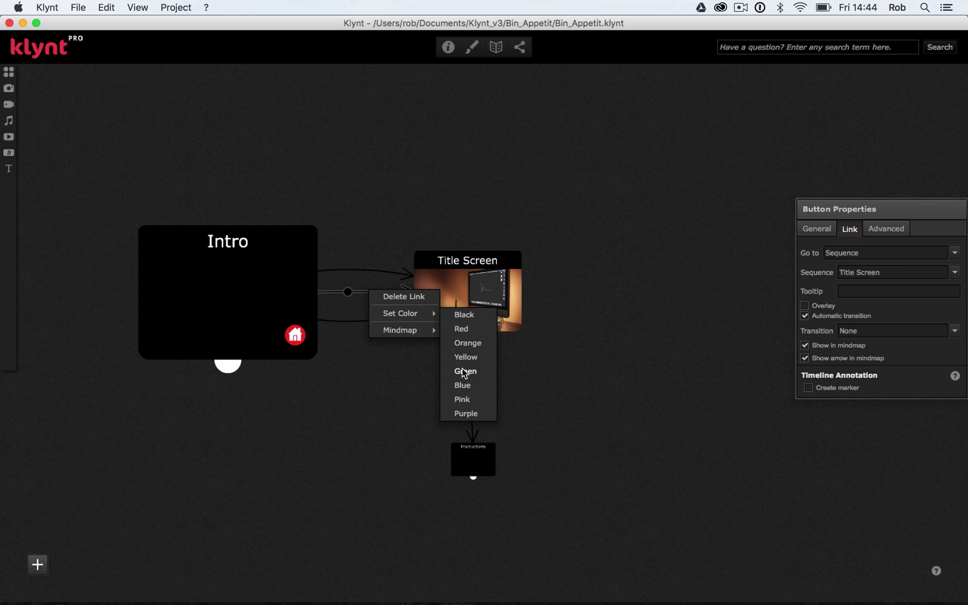
click(466, 371)
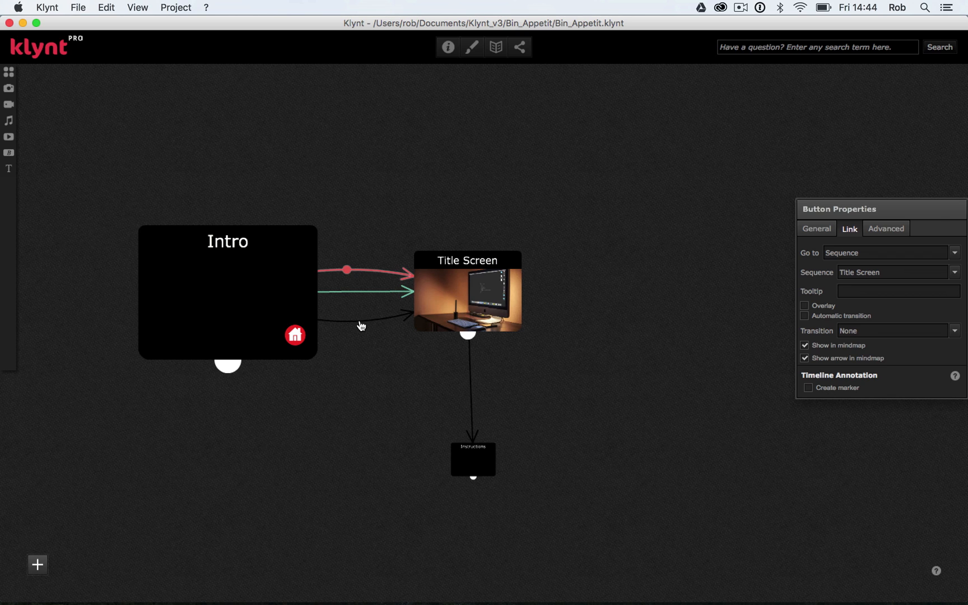
right_click(361, 322)
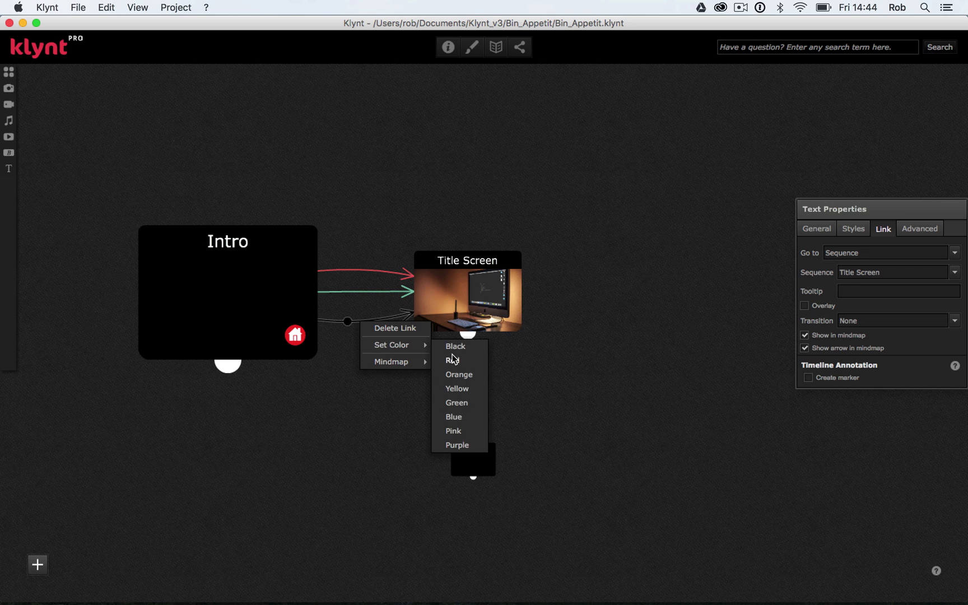
click(451, 360)
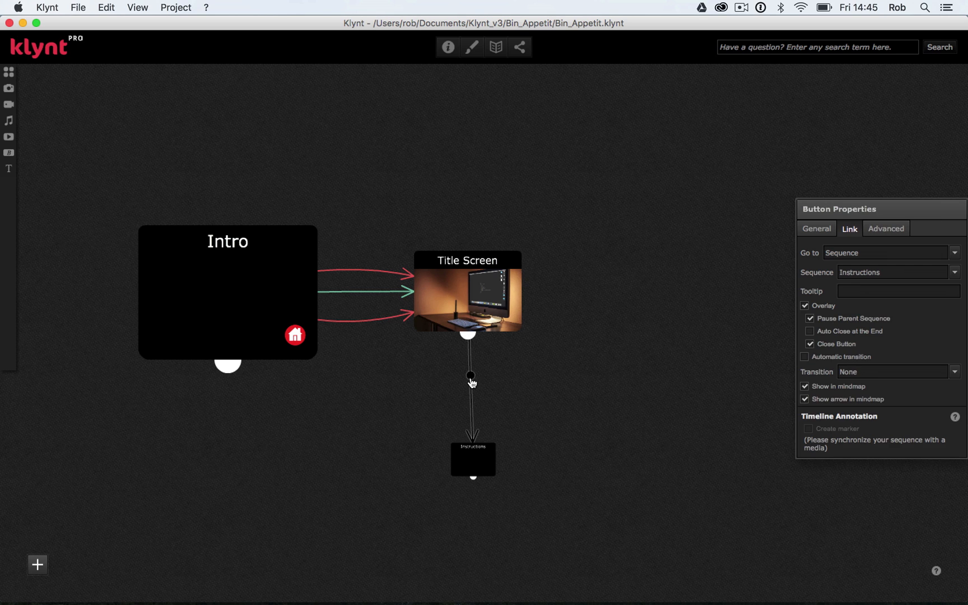
click(810, 319)
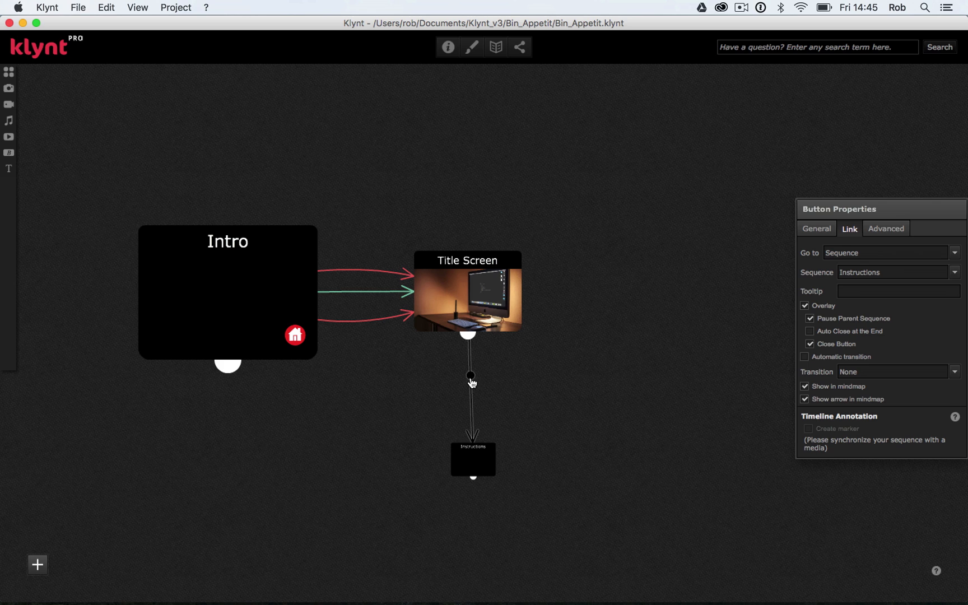
right_click(470, 375)
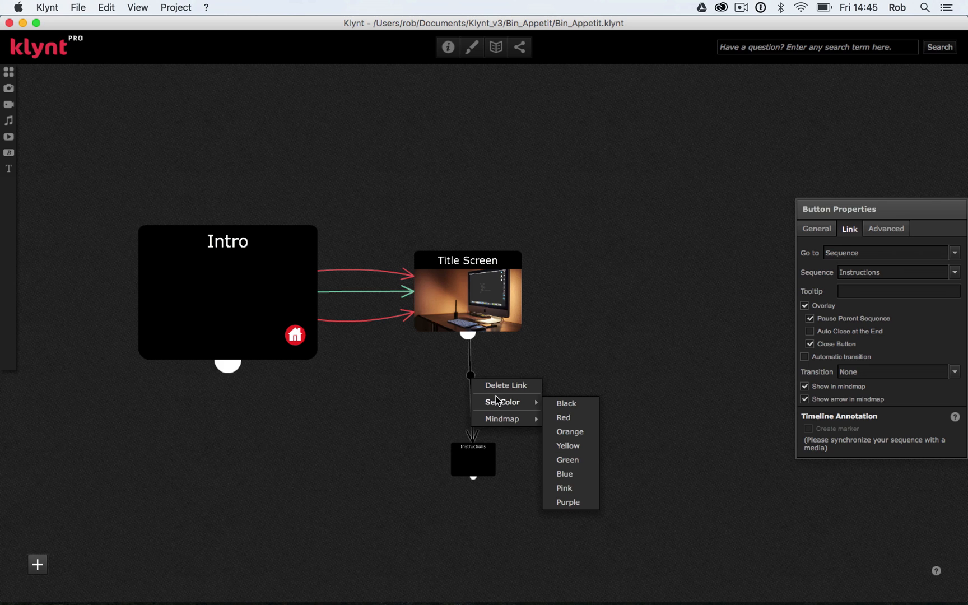
mouse_move(560, 421)
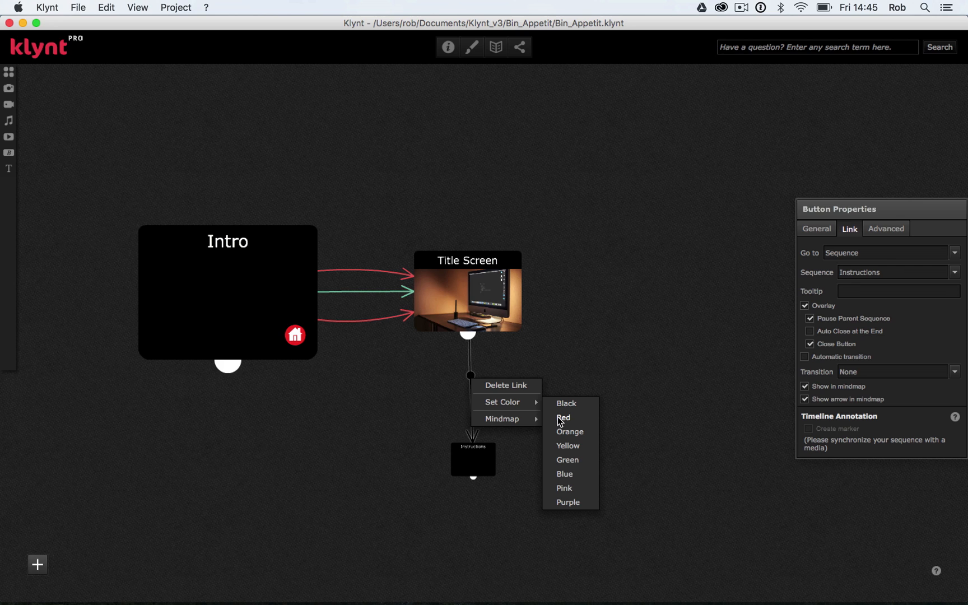
click(563, 418)
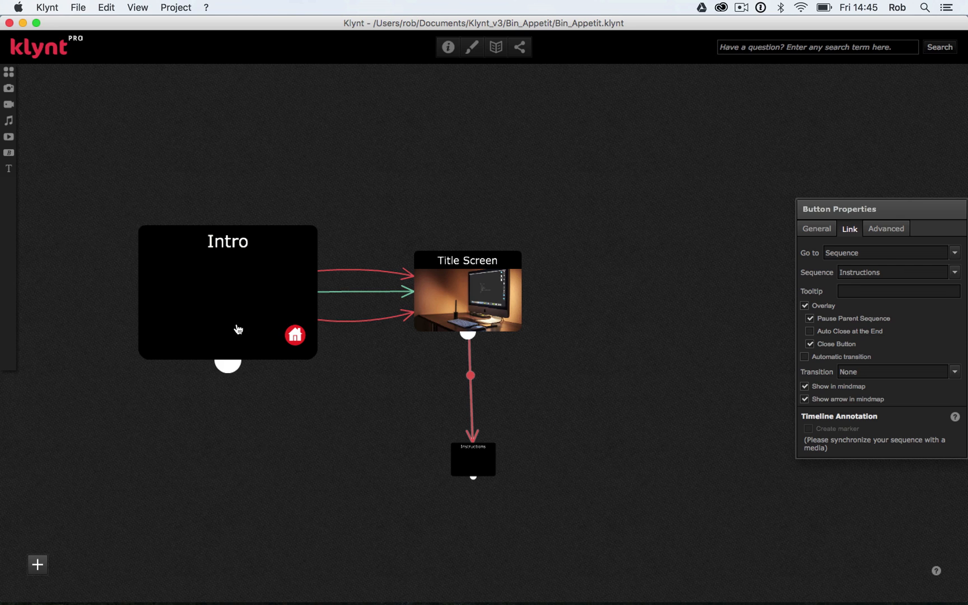
mouse_move(230, 306)
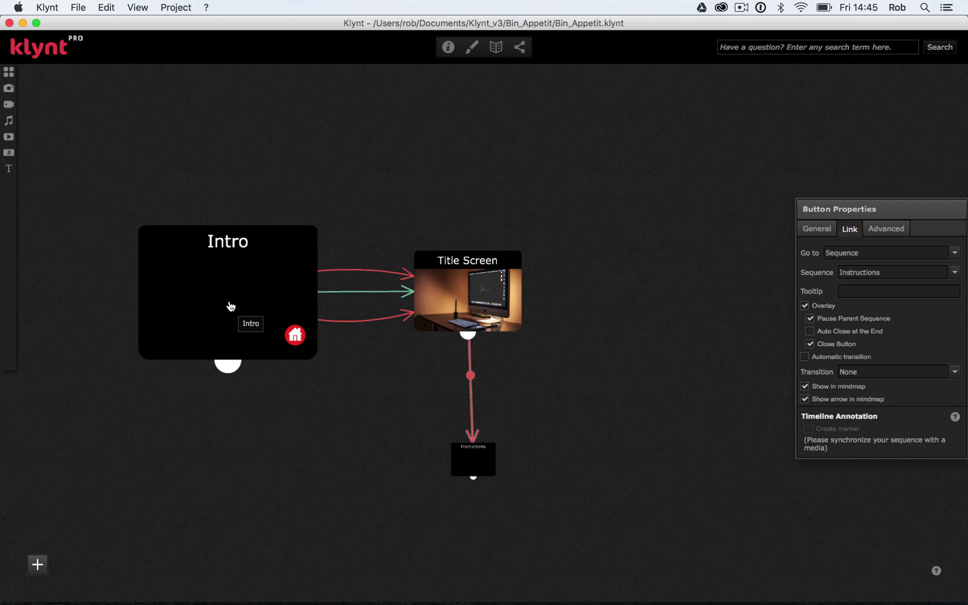
right_click(227, 290)
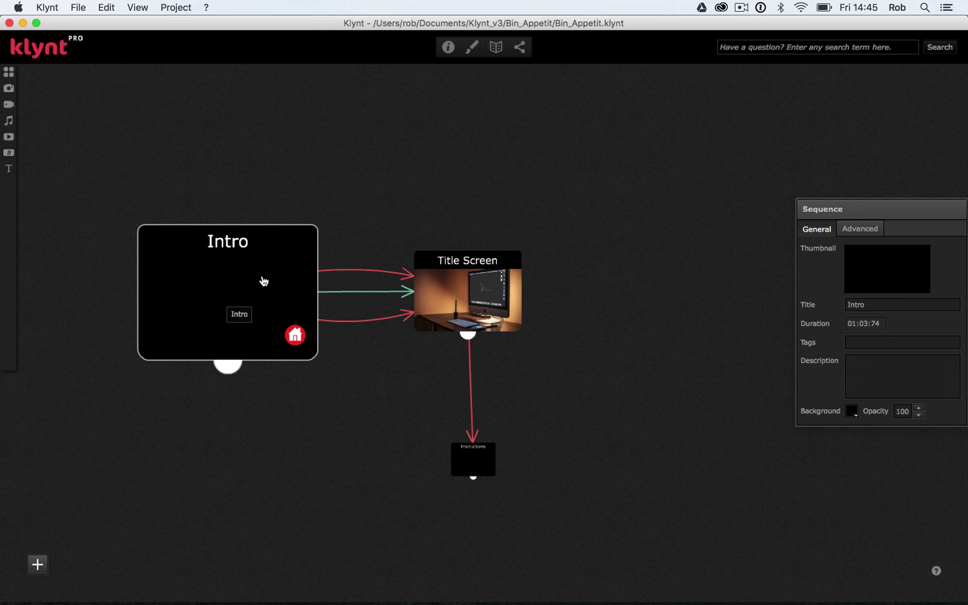
mouse_move(323, 348)
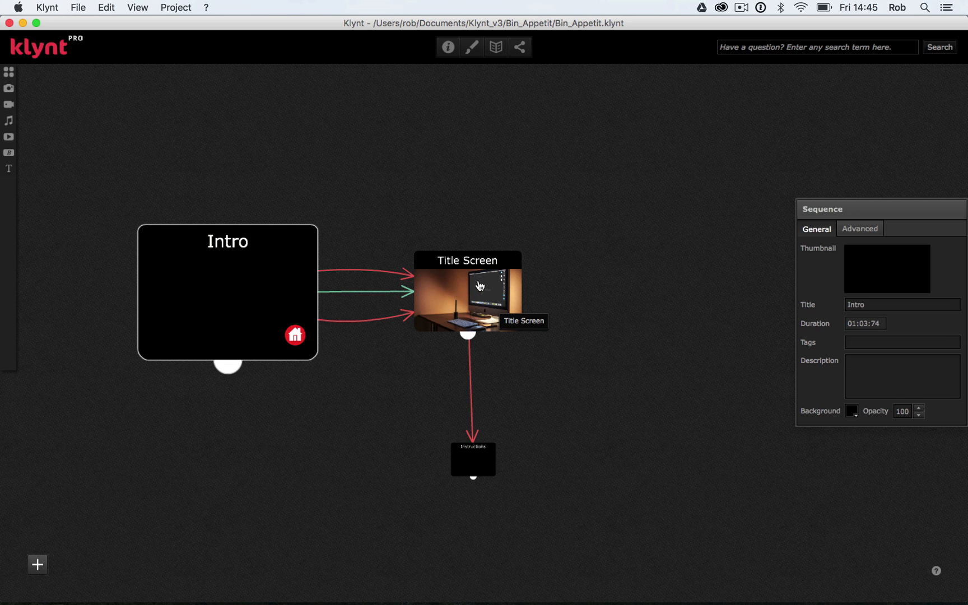
mouse_move(432, 398)
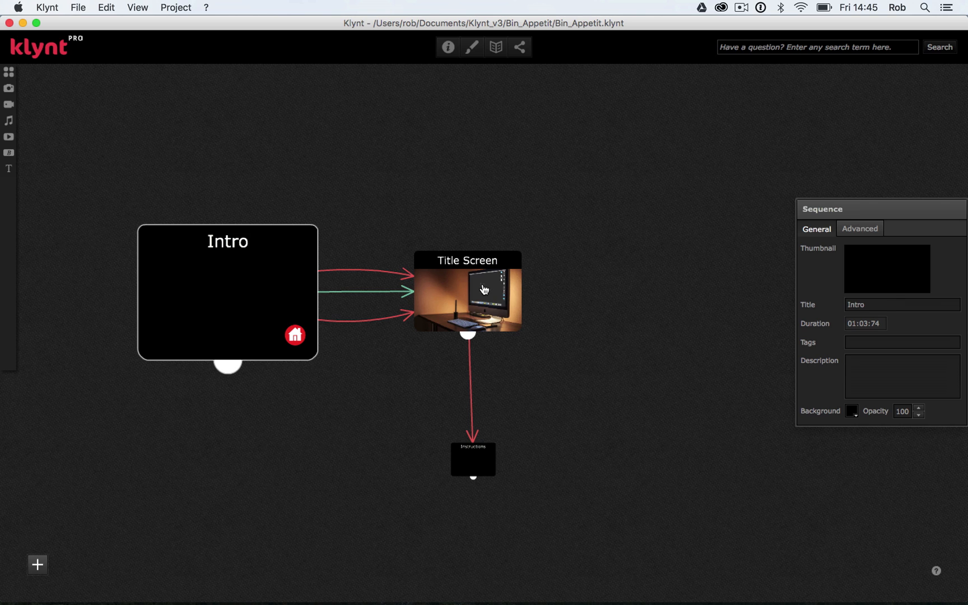
right_click(485, 290)
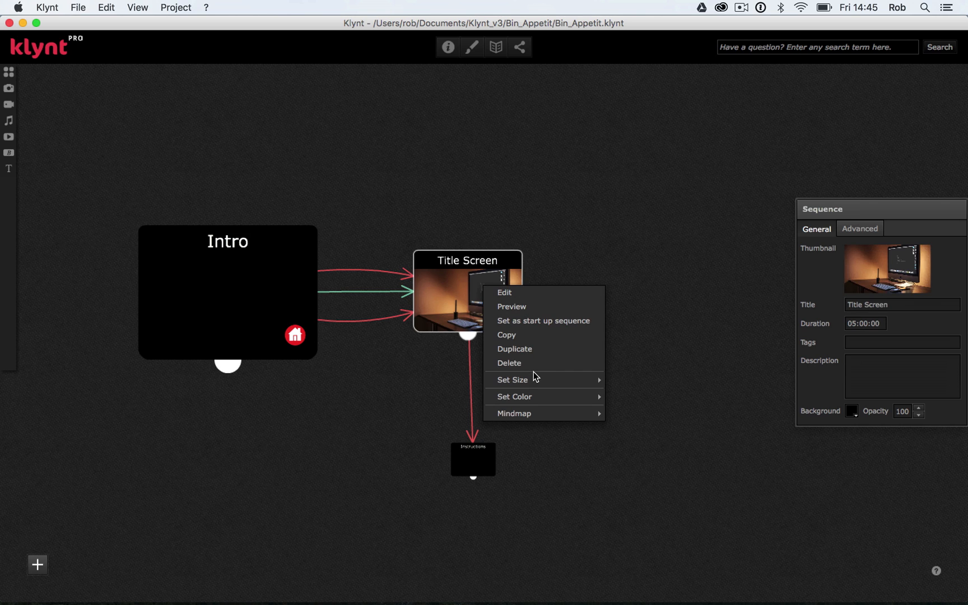
mouse_move(511, 380)
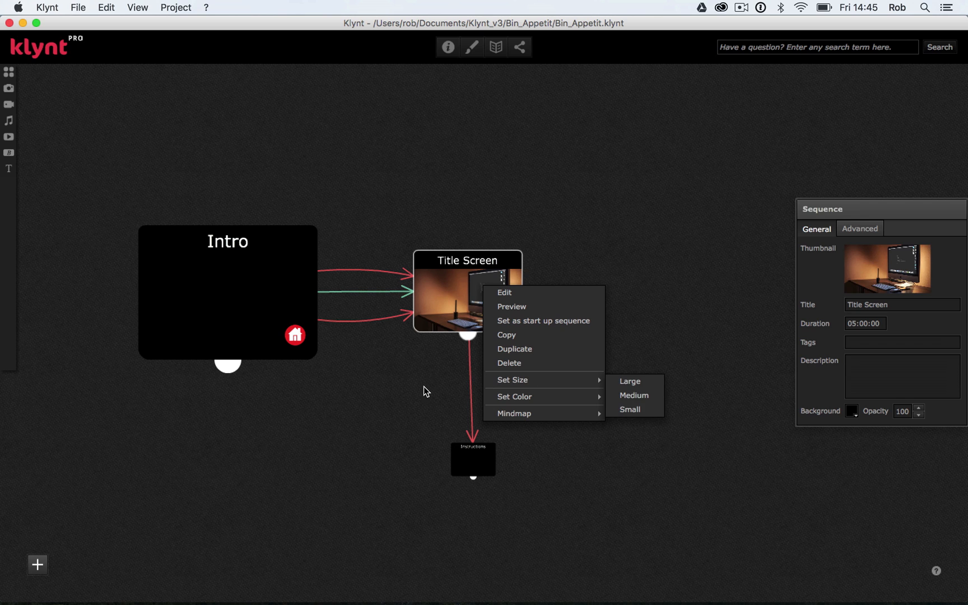
click(425, 391)
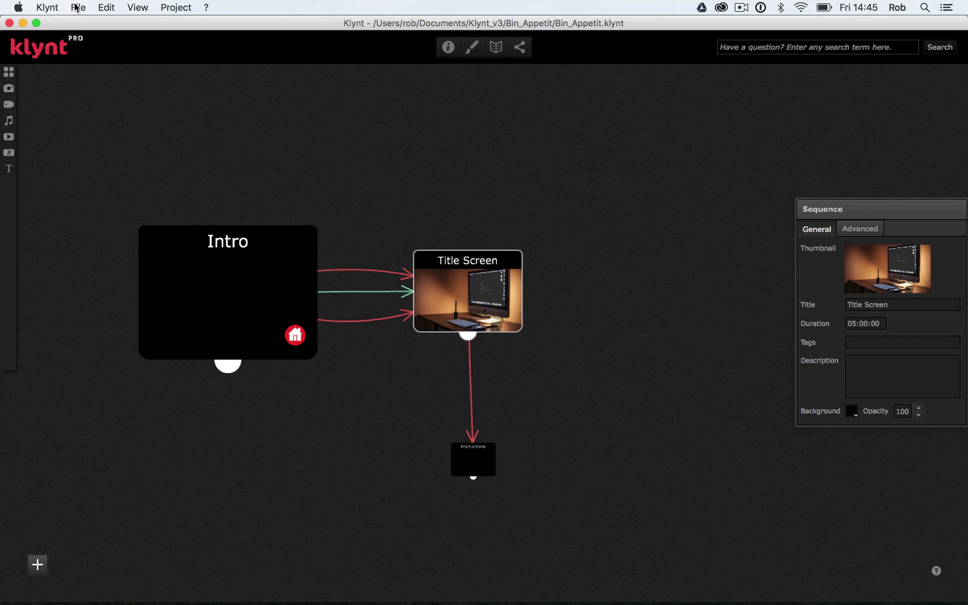
Close the Bin Appetit project, saving all changes, returning to Klynt's start screen
click(78, 7)
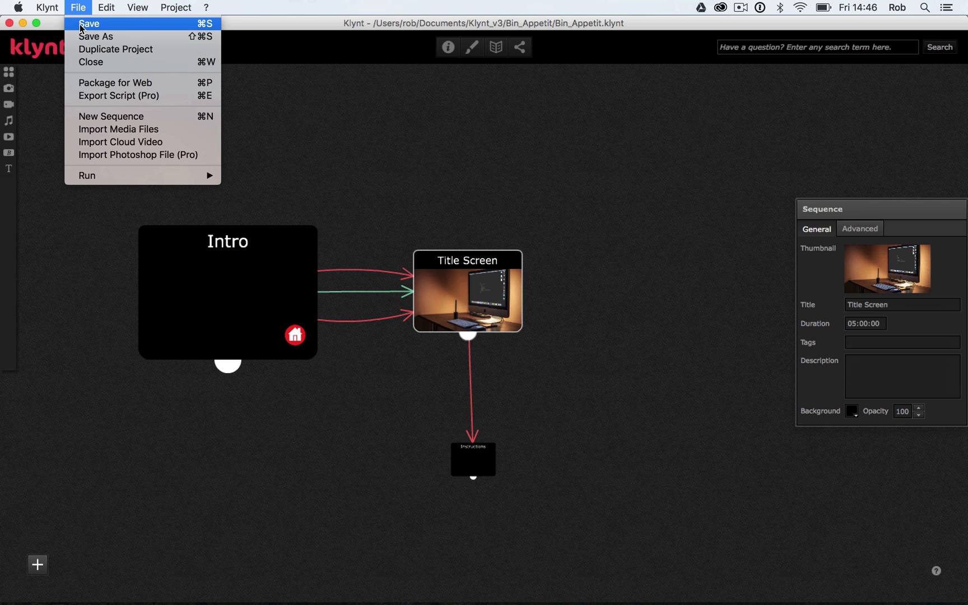
mouse_move(91, 62)
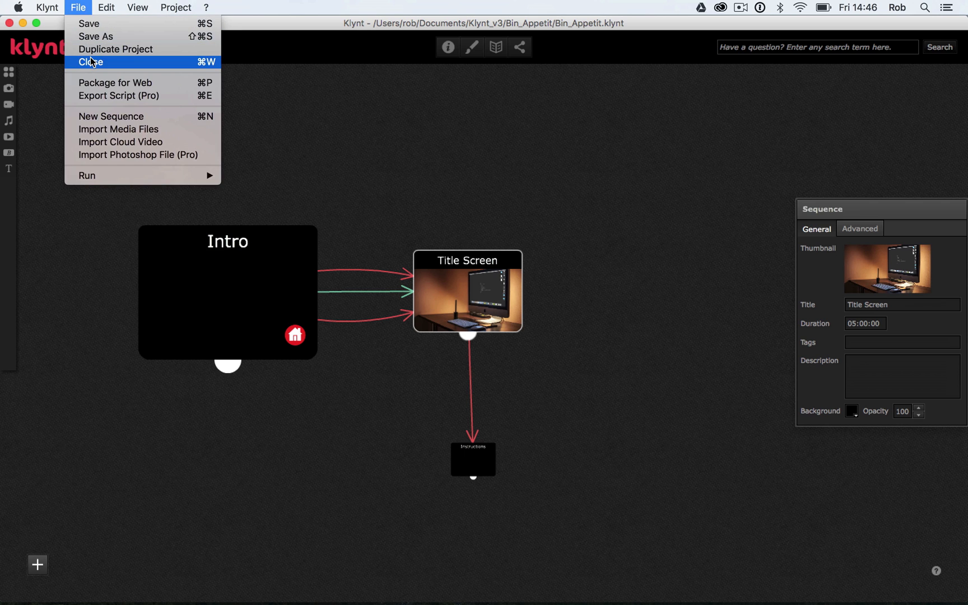
click(90, 62)
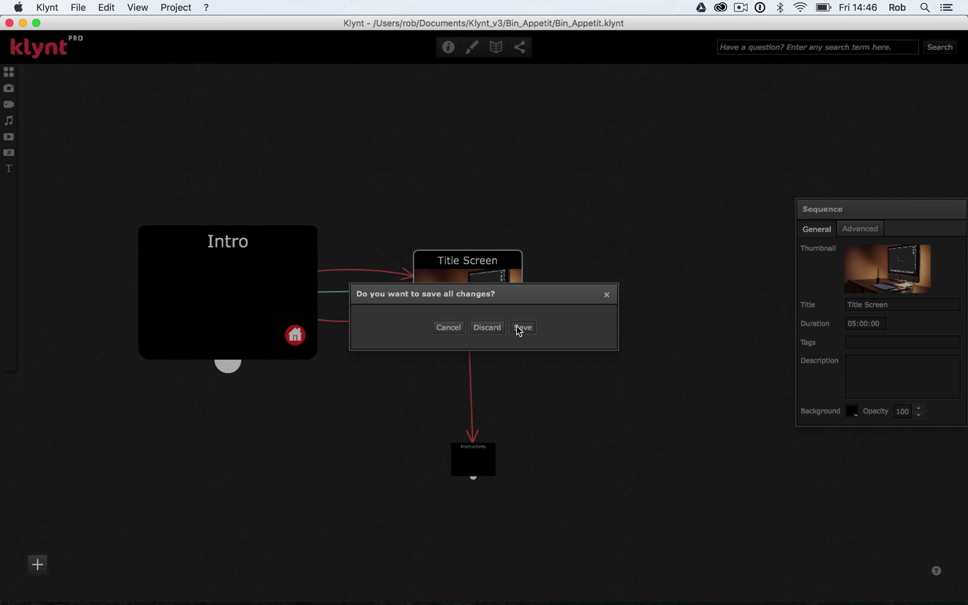
click(522, 328)
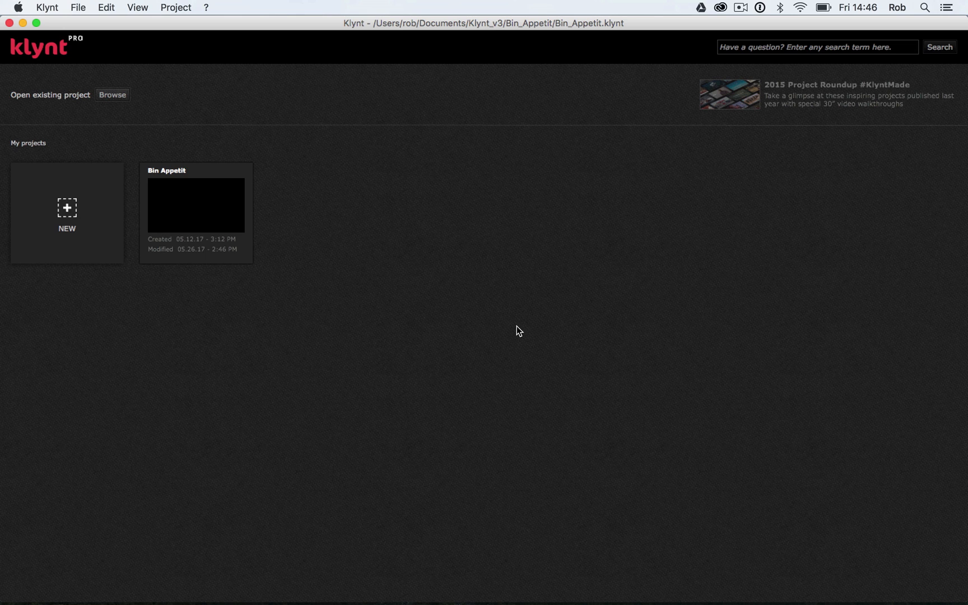